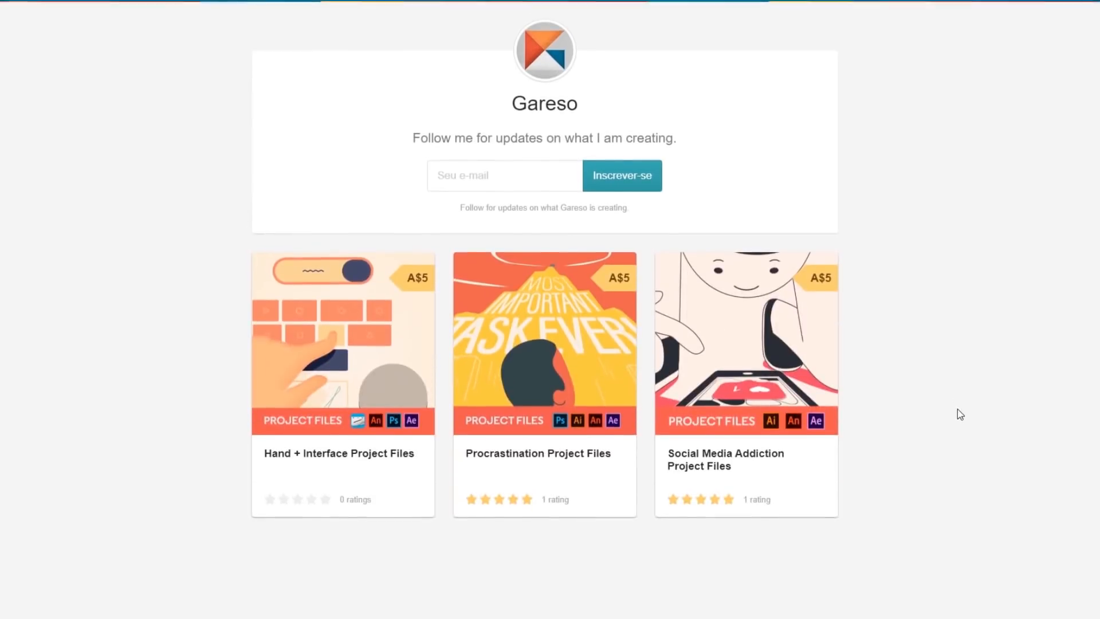
mouse_move(400, 400)
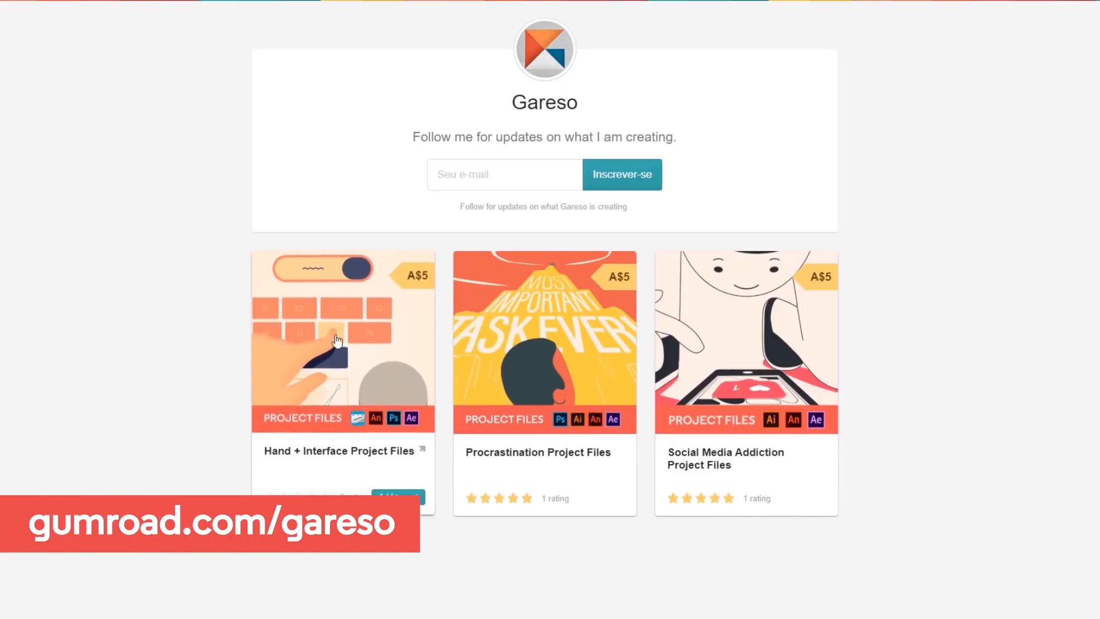
- Open the A$5 Procrastination Project Files product on Gareso's Gumroad store
click(343, 343)
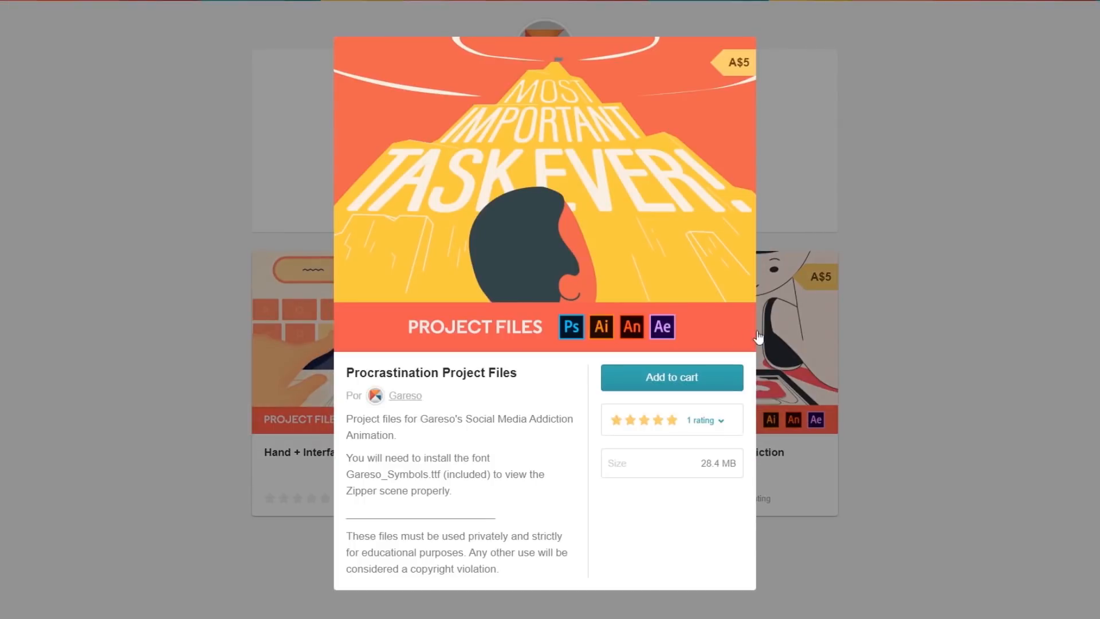
mouse_move(906, 328)
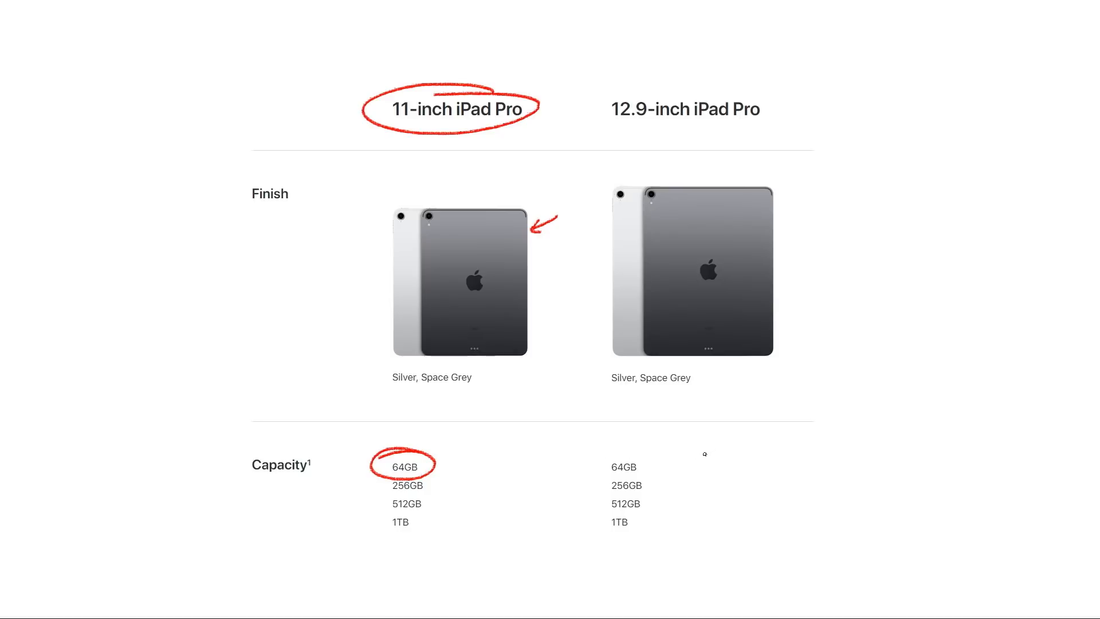
- Scroll the iPad Pro comparison down to the Finish and Capacity rows
scroll(down, 3)
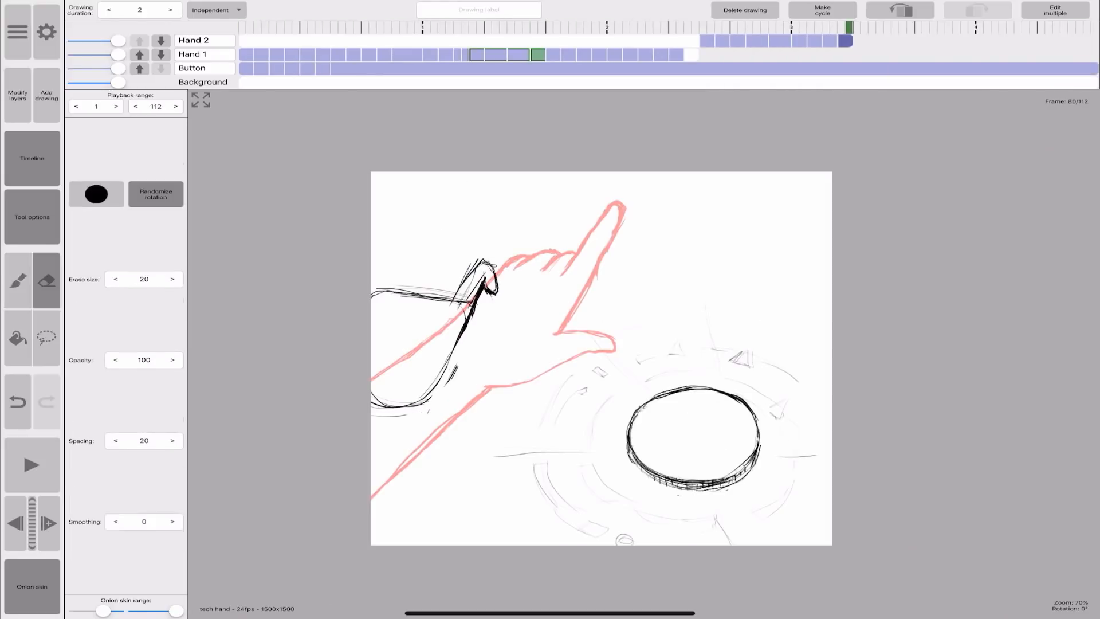
- Ink the pointing hand in black over its red rough, touching up with the eraser
click(17, 280)
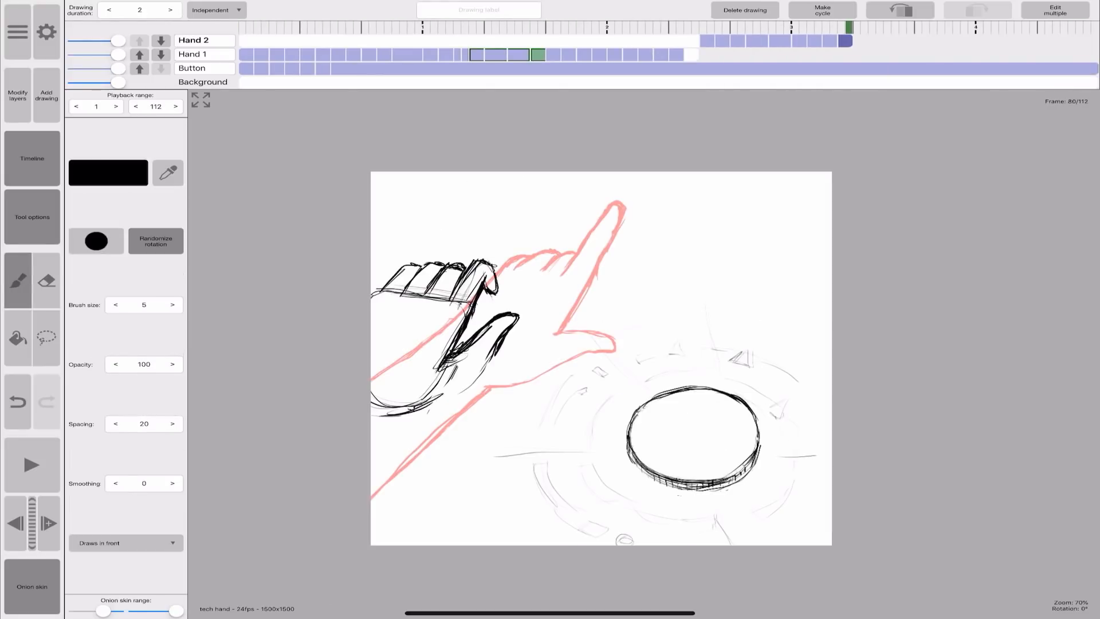
click(47, 280)
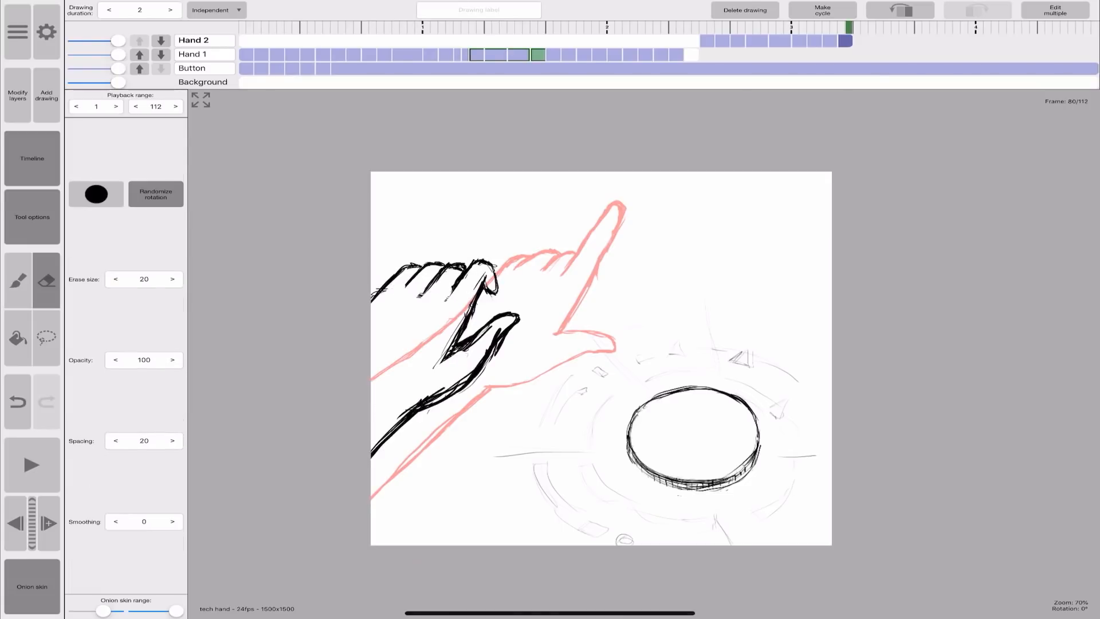
click(17, 280)
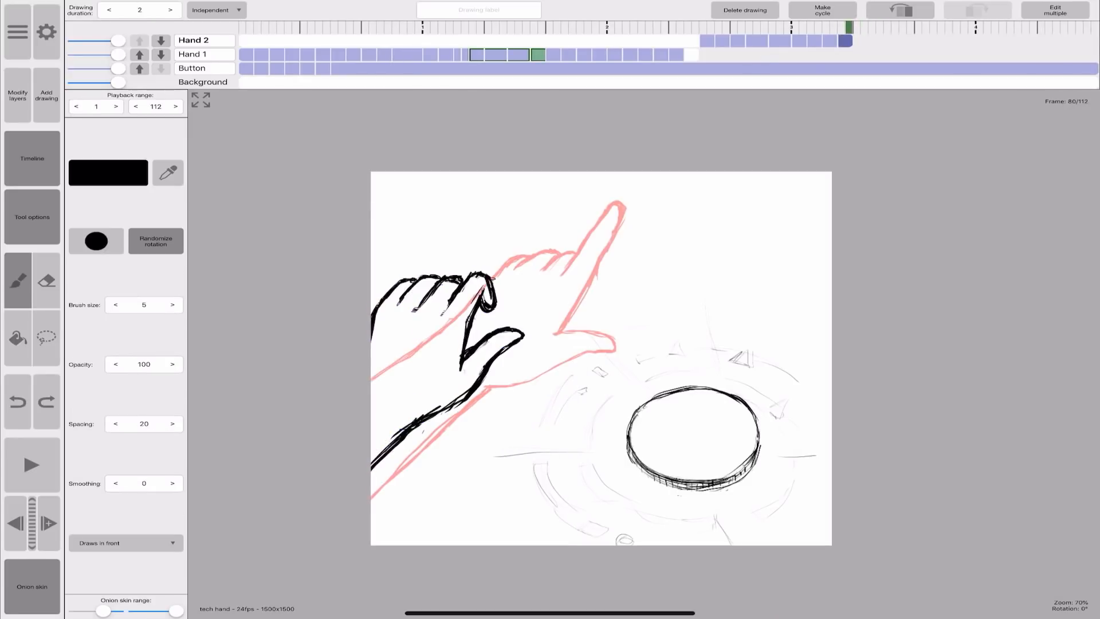
- Advance to the next Hand 2 drawing and ink that hand, erasing stray lines
click(46, 338)
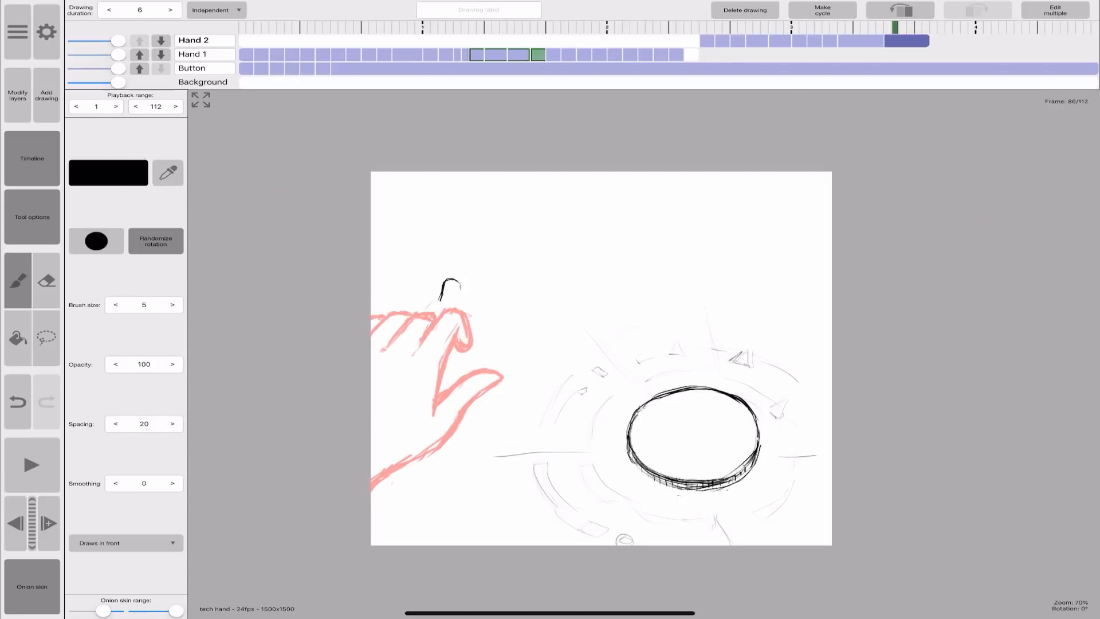
click(45, 280)
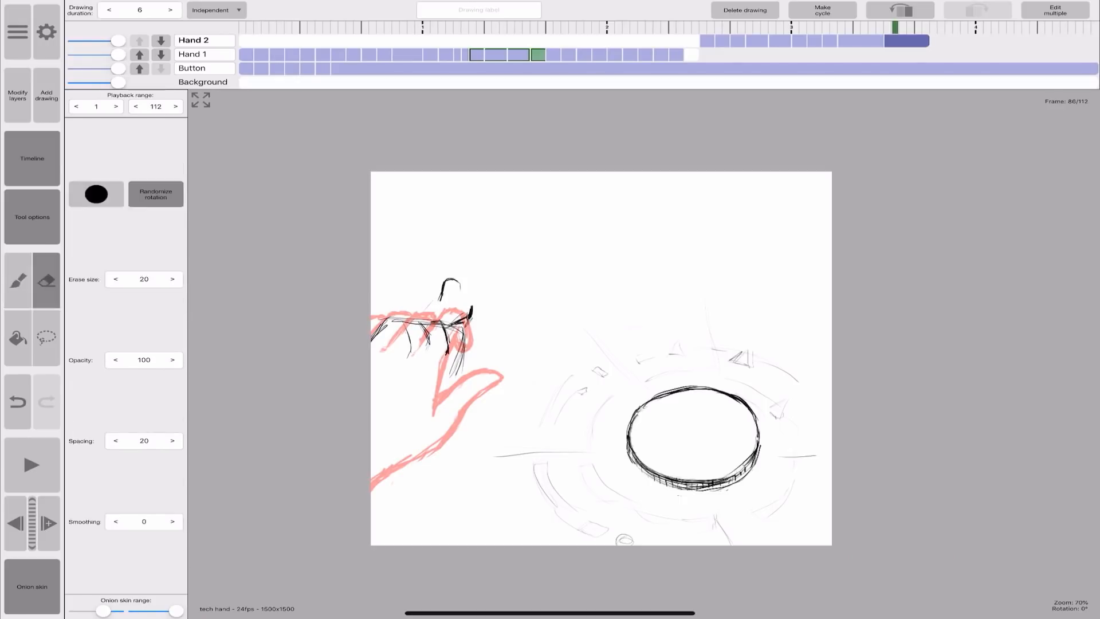
click(17, 280)
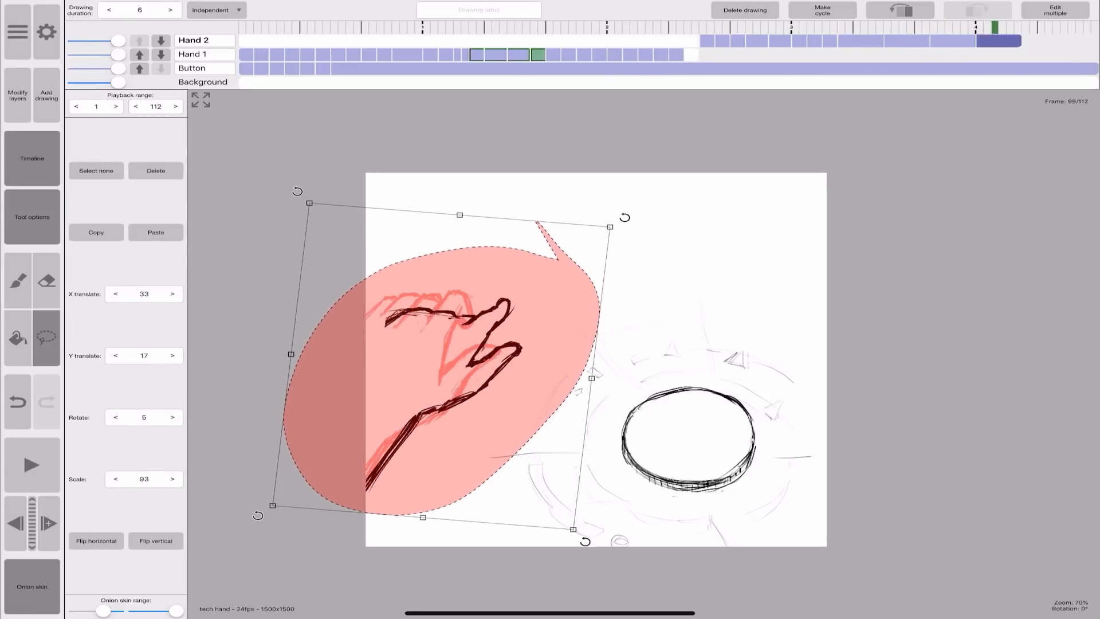
- Return to an earlier Hand 2 frame and sketch the hand outline, fixing lines
click(17, 280)
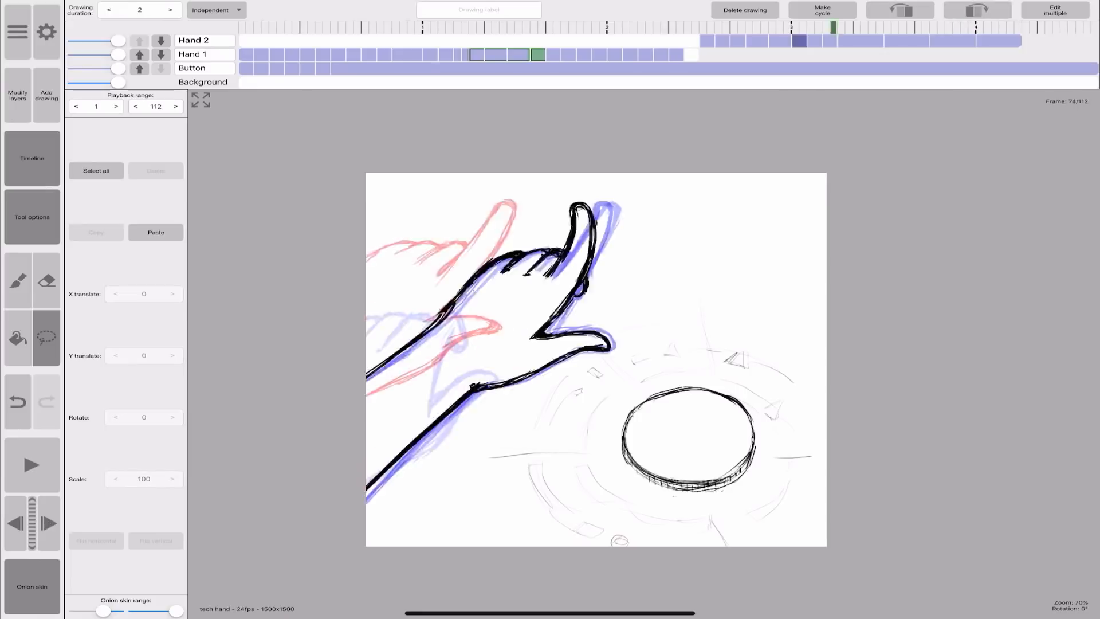
click(169, 9)
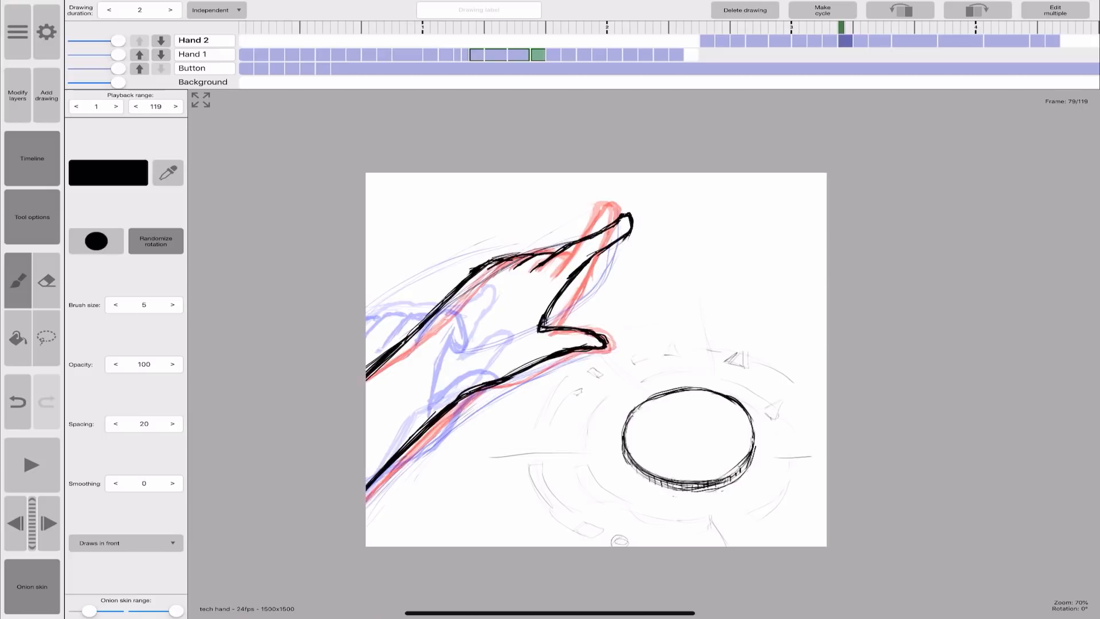
click(45, 282)
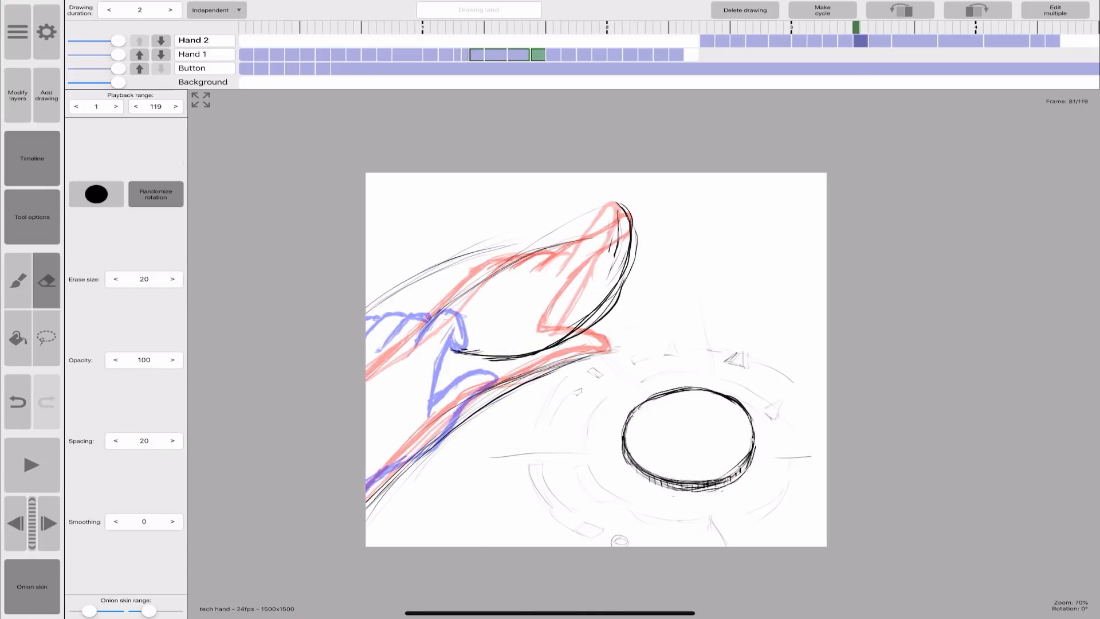
click(17, 280)
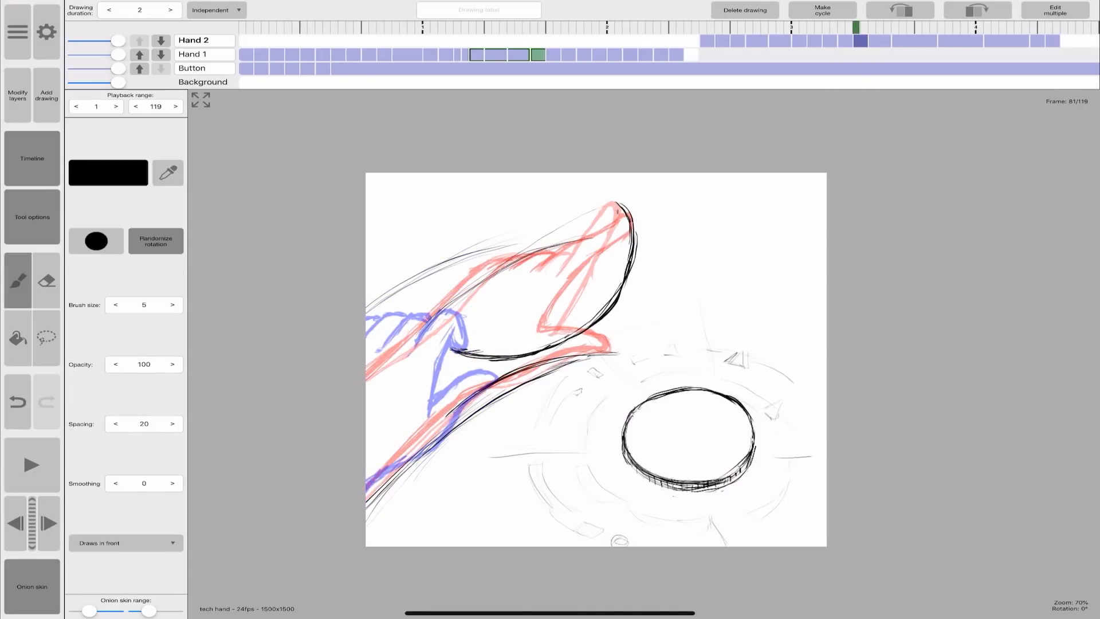
drag(369, 333, 505, 351)
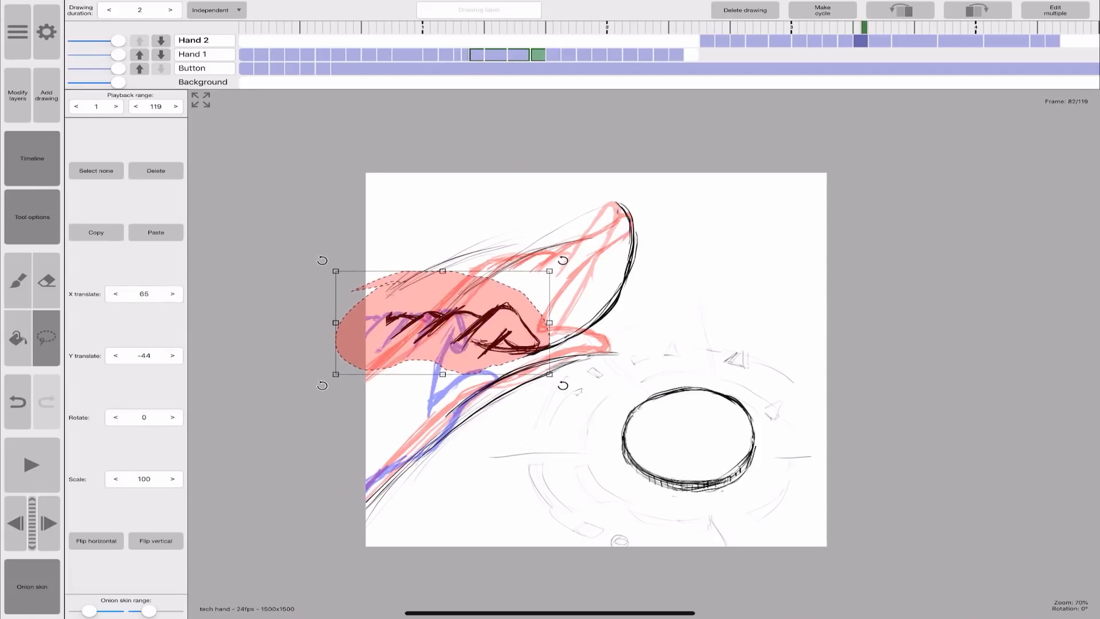
- Refine the pressing hand poses, repositioning parts with the lasso and erasing stray lines
click(17, 280)
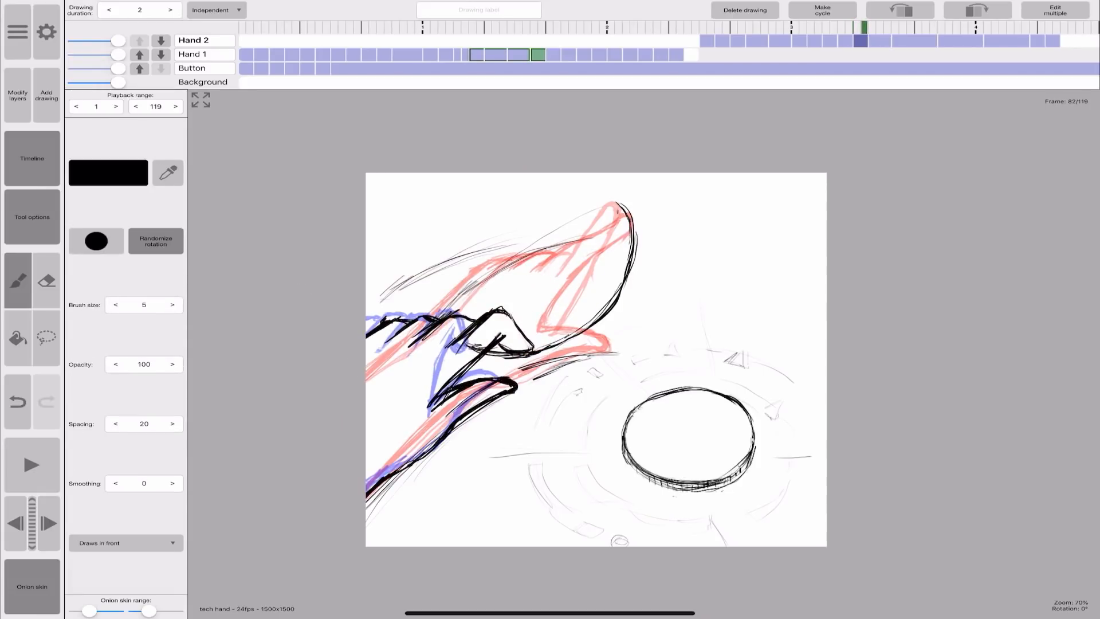
click(46, 281)
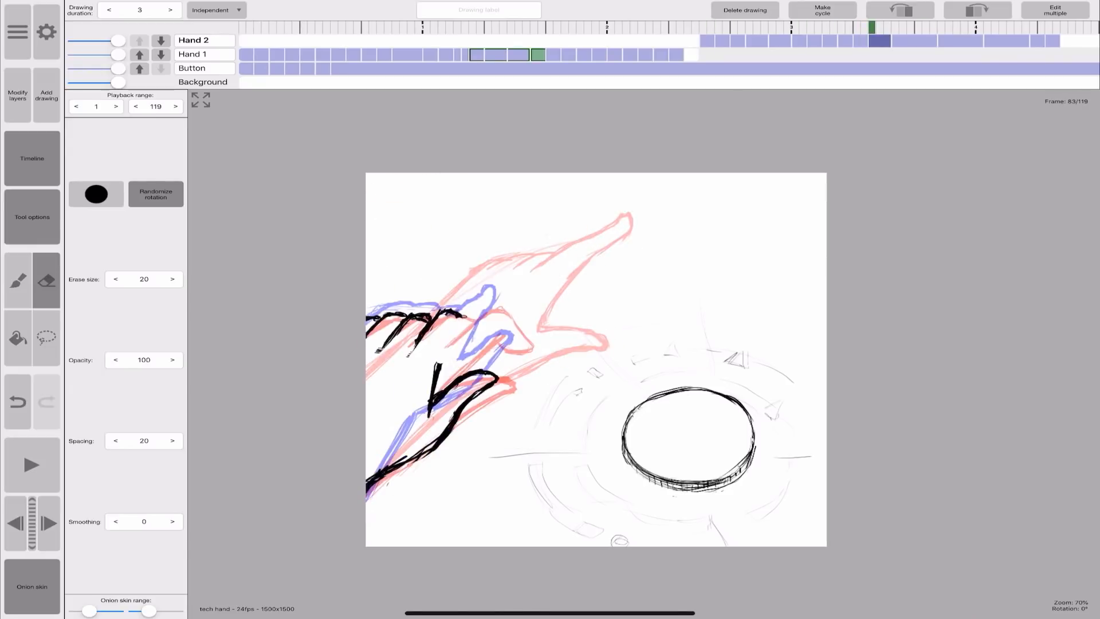
click(17, 280)
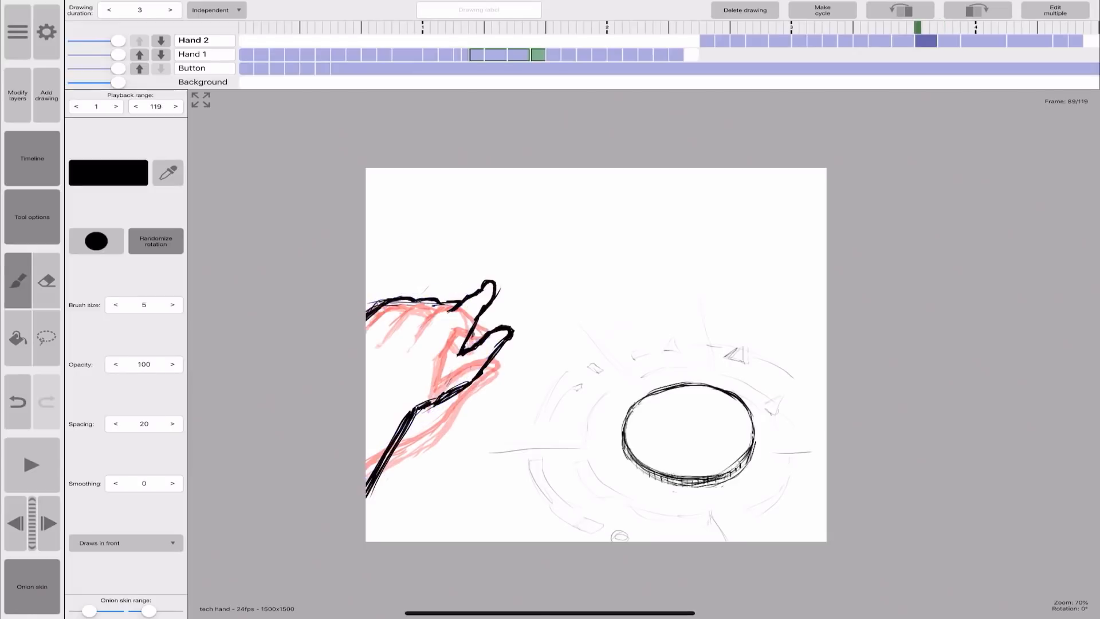
click(46, 336)
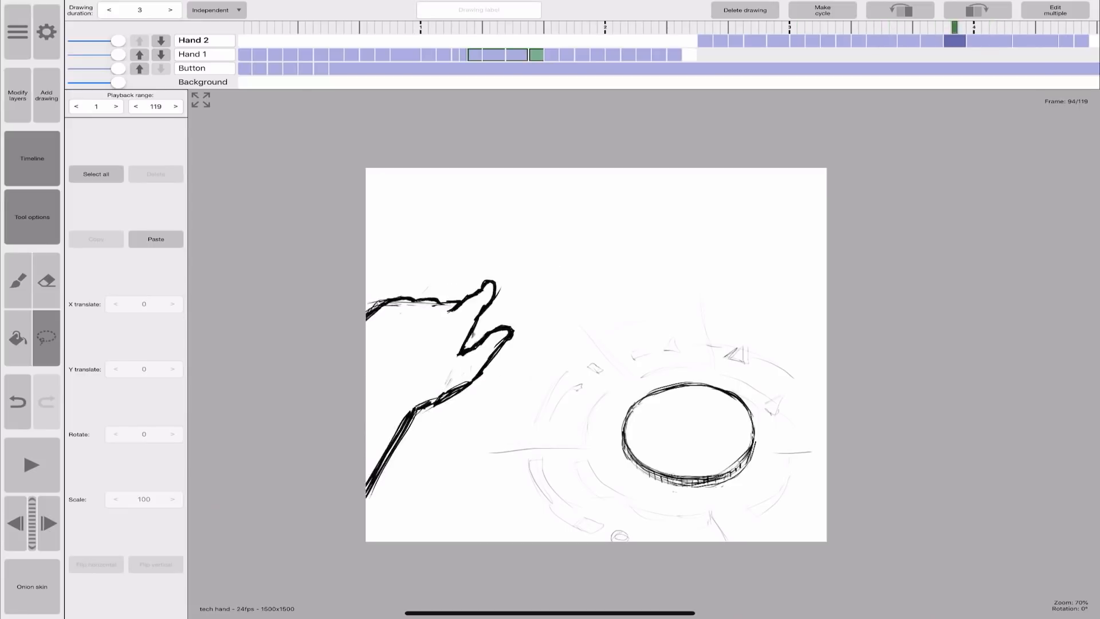
click(17, 281)
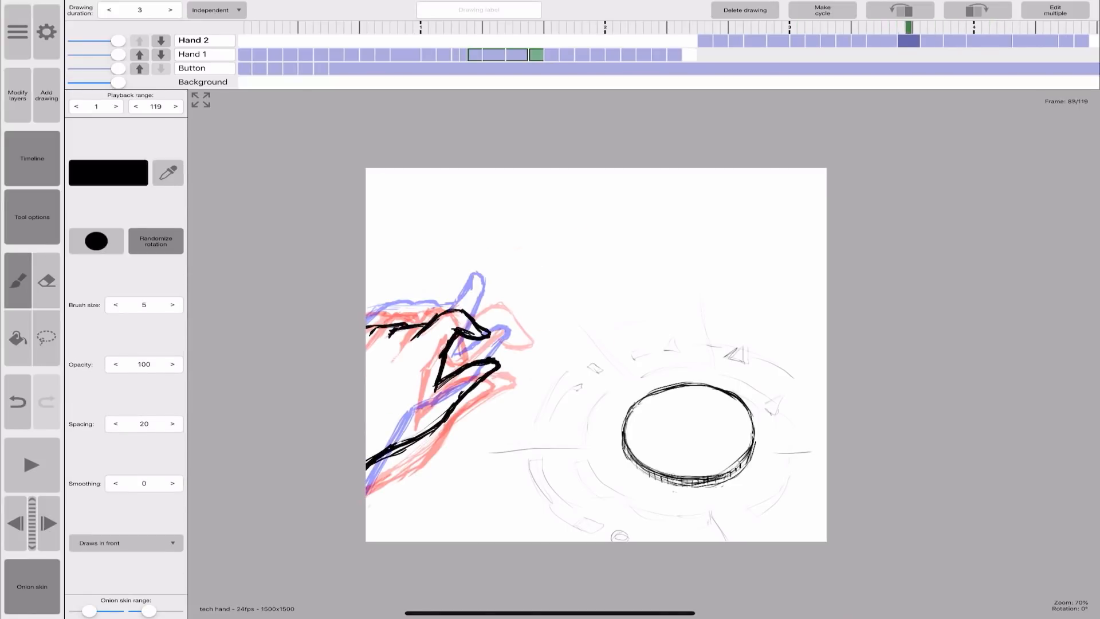
click(46, 281)
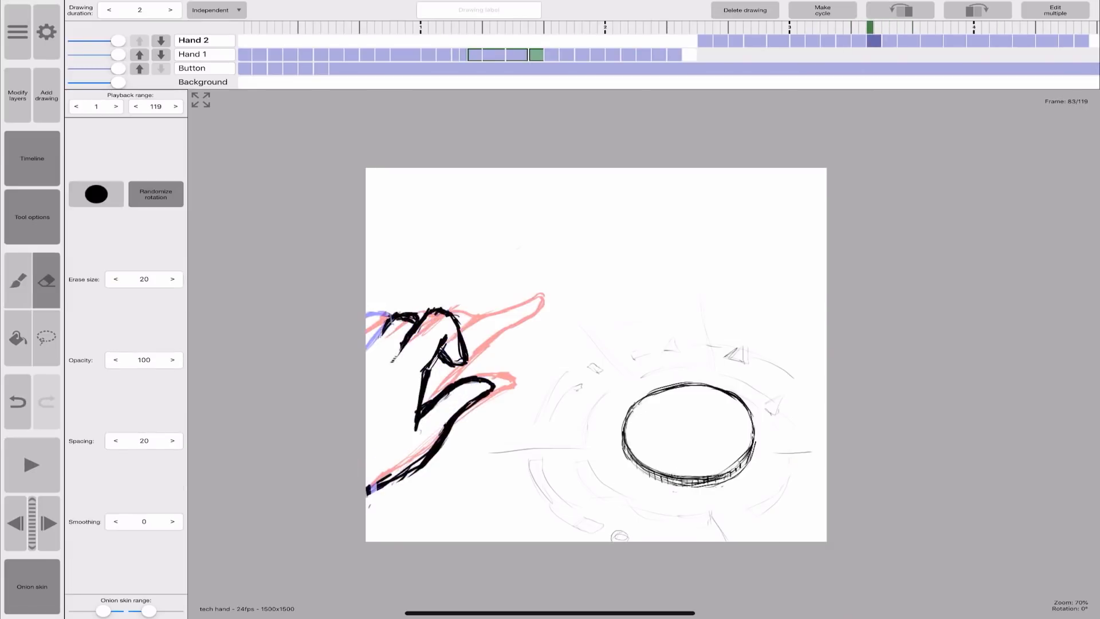
click(17, 281)
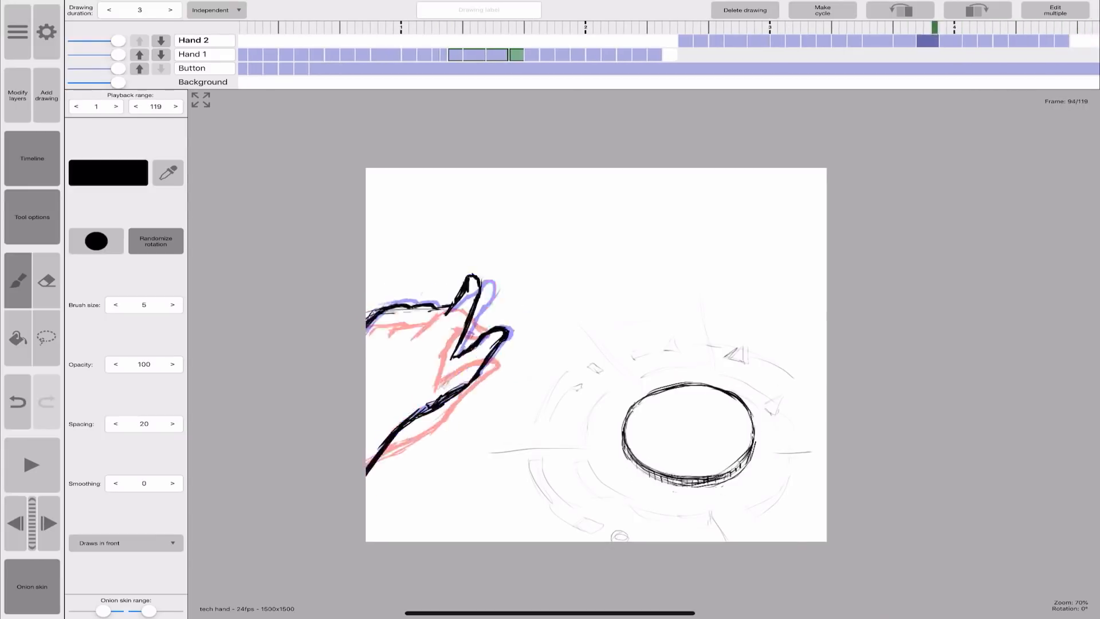
- Lasso and lower the Hand 1 finger onto the dial, touch it up, then play and stop
click(46, 336)
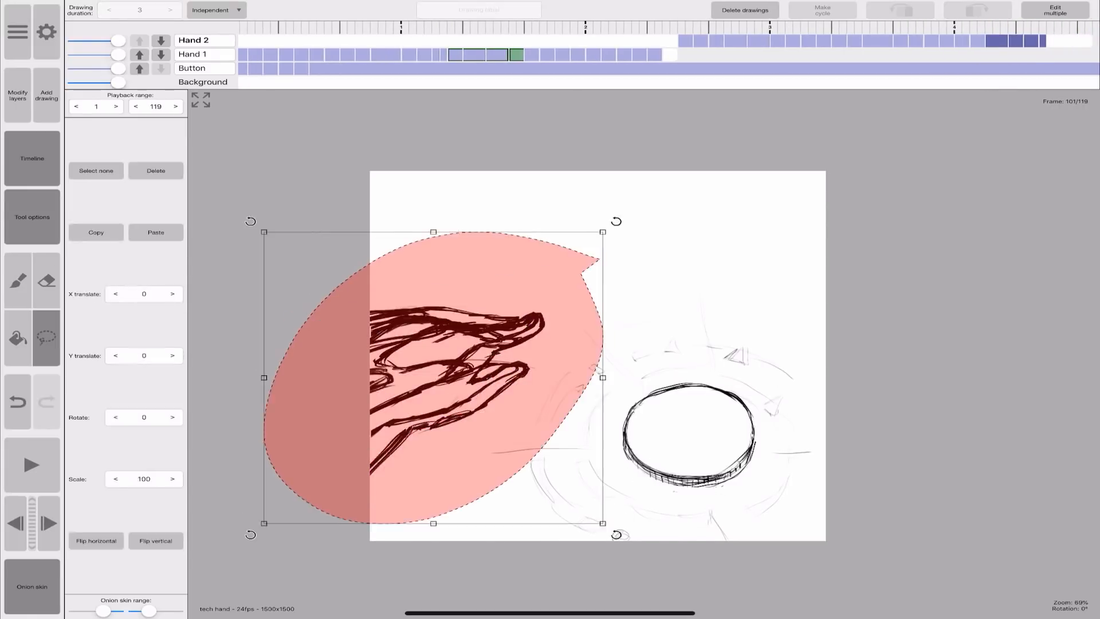
click(31, 465)
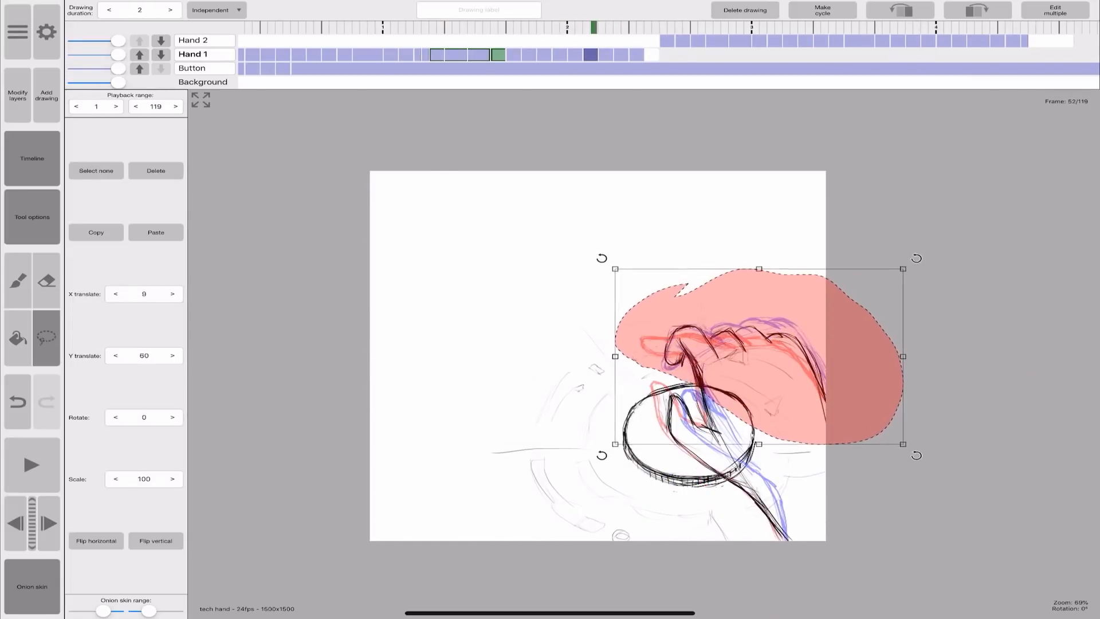
click(16, 282)
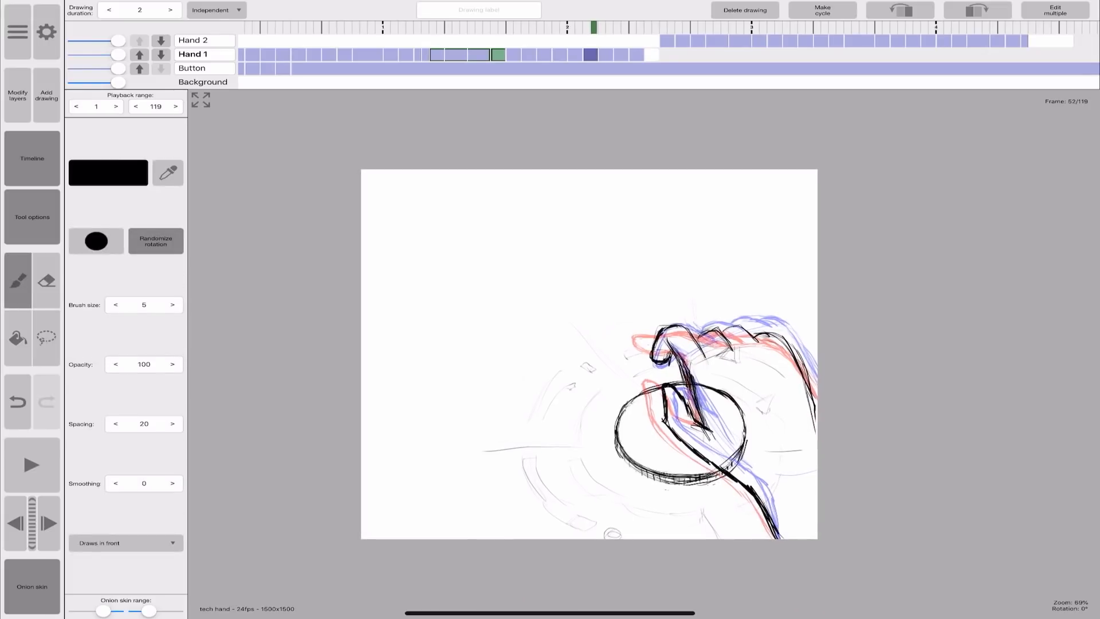
click(31, 465)
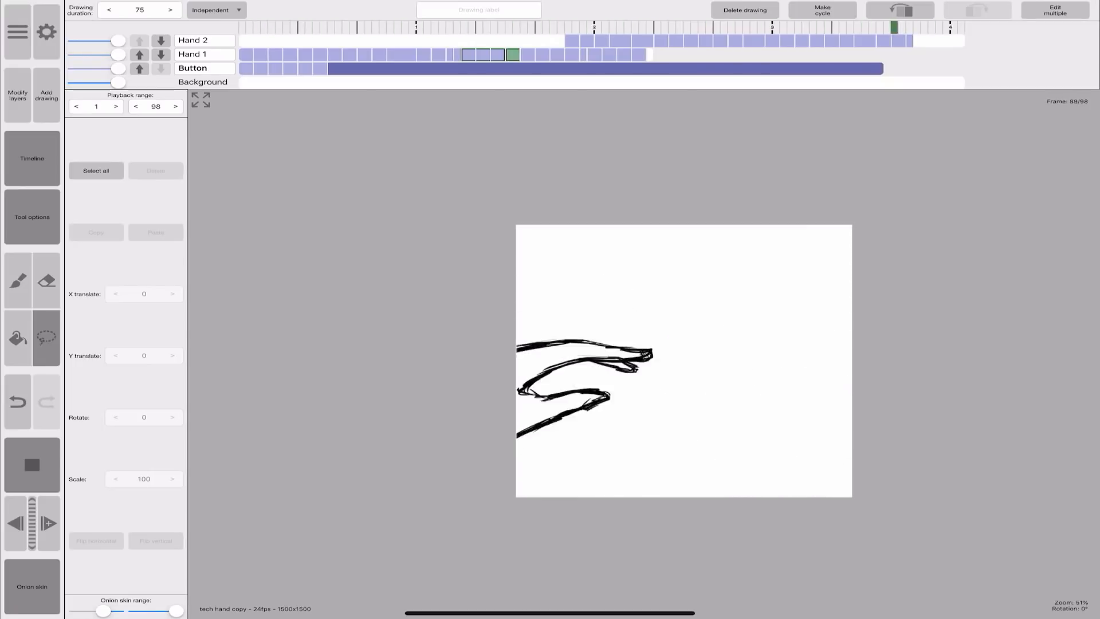
click(512, 40)
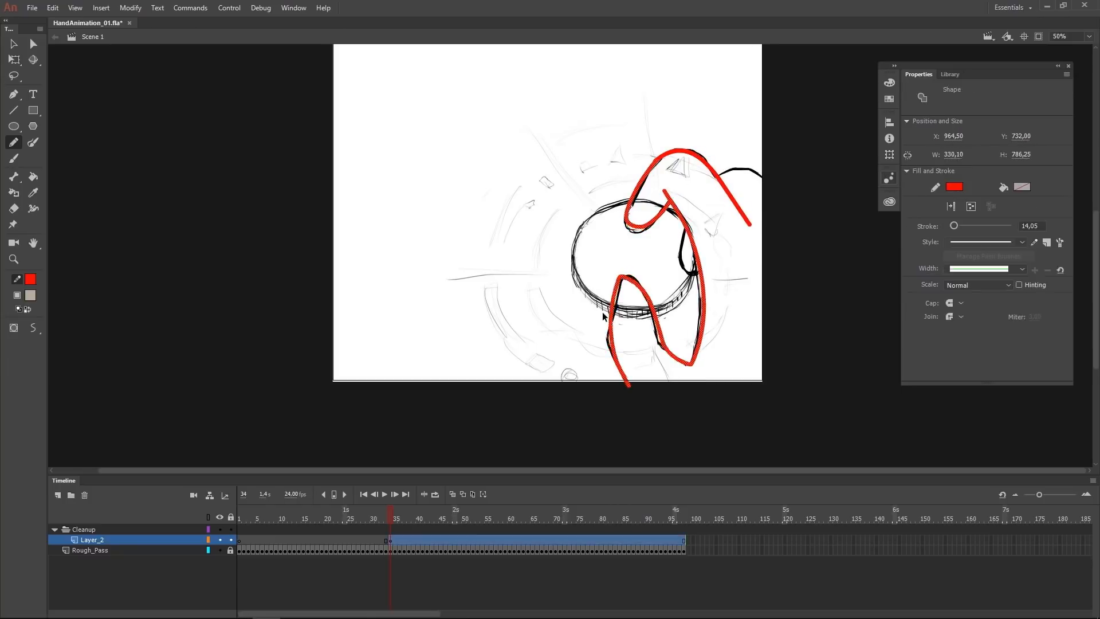
- Trace a thick red hand outline around the dial on Cleanup Layer_2 with the Pencil
click(12, 143)
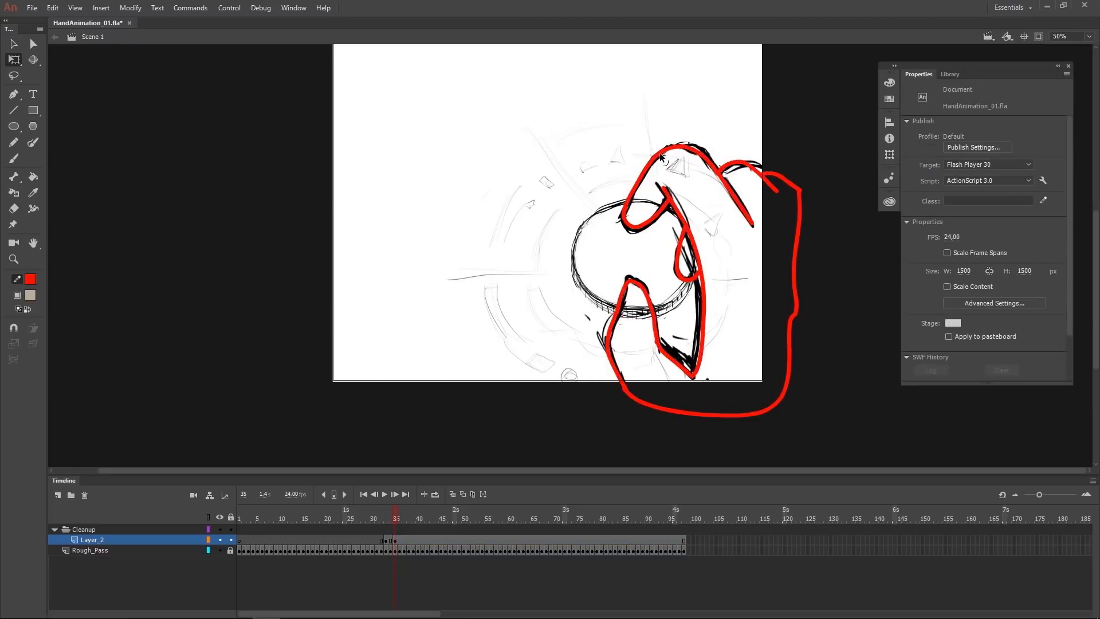
- Select the red hand outline and apply curve optimization to smooth its strokes
click(131, 7)
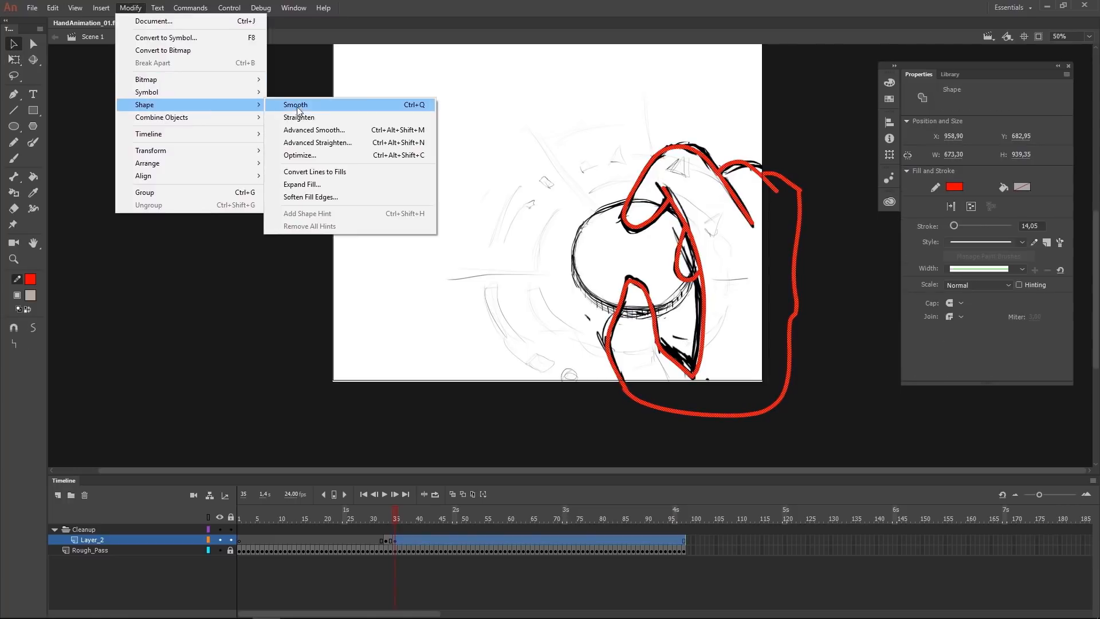
click(299, 155)
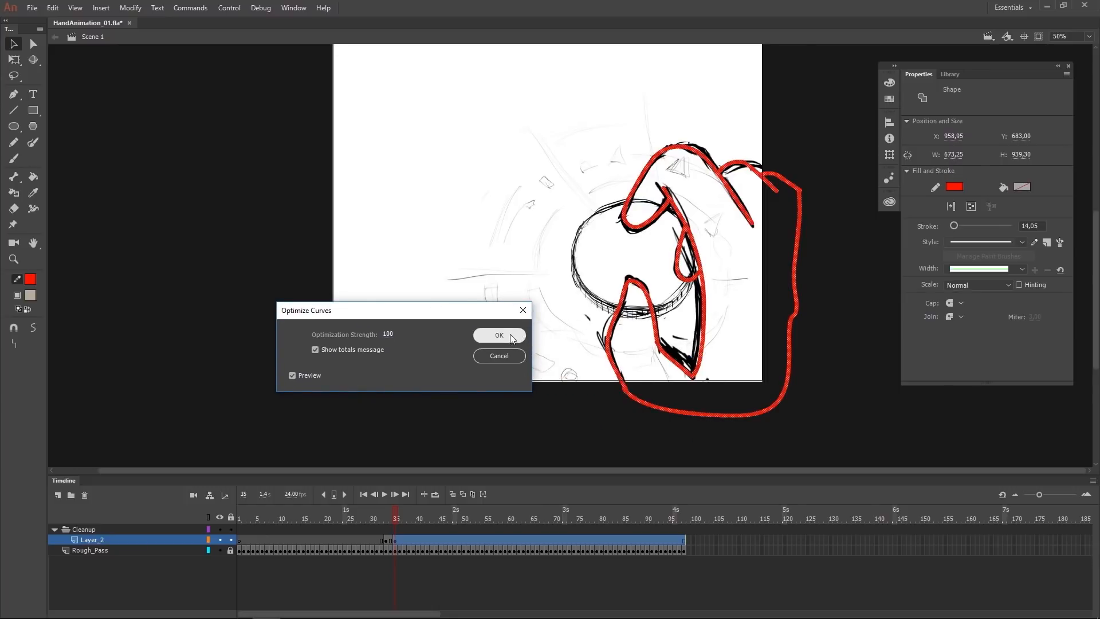
click(499, 335)
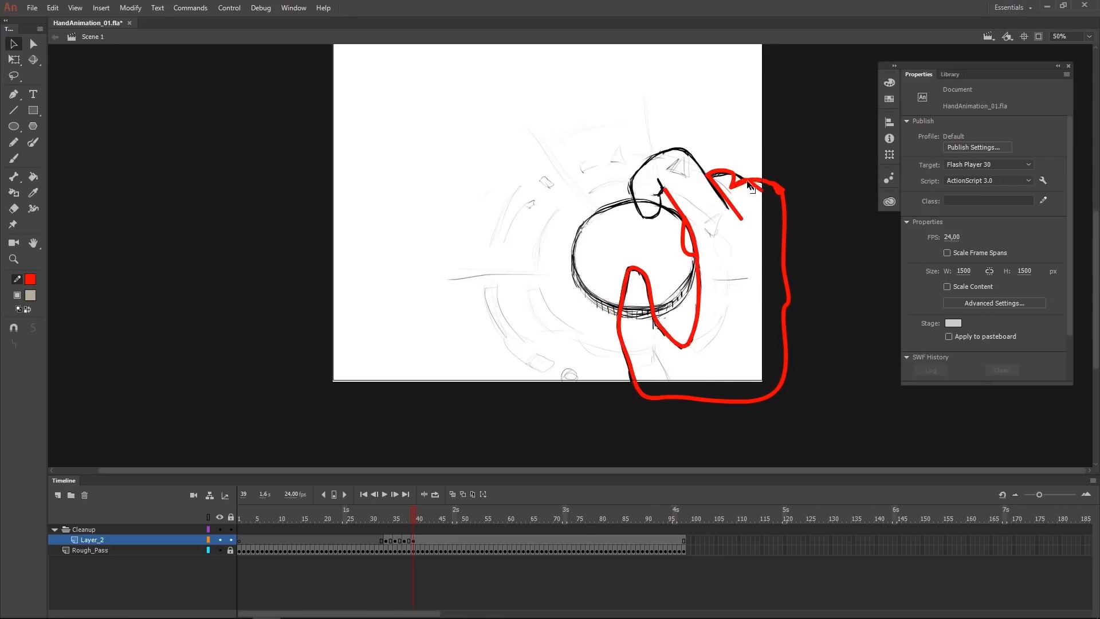
- Trace the pointing hand in red across frames on the Hand_Left and Hand_Right layers
click(13, 158)
text(Hand_Left)
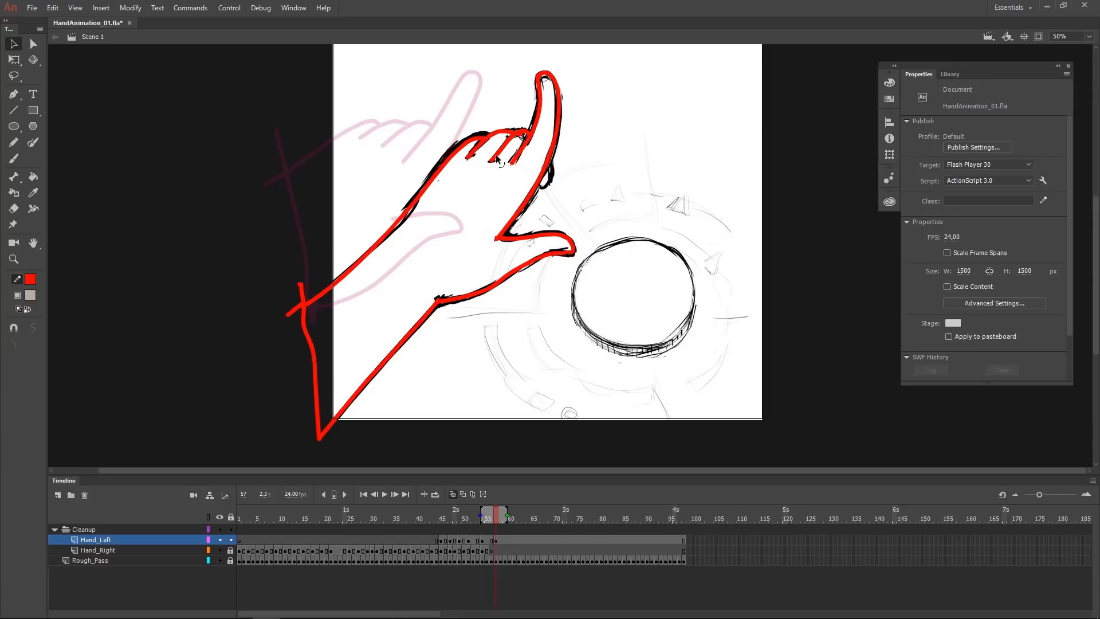
click(12, 141)
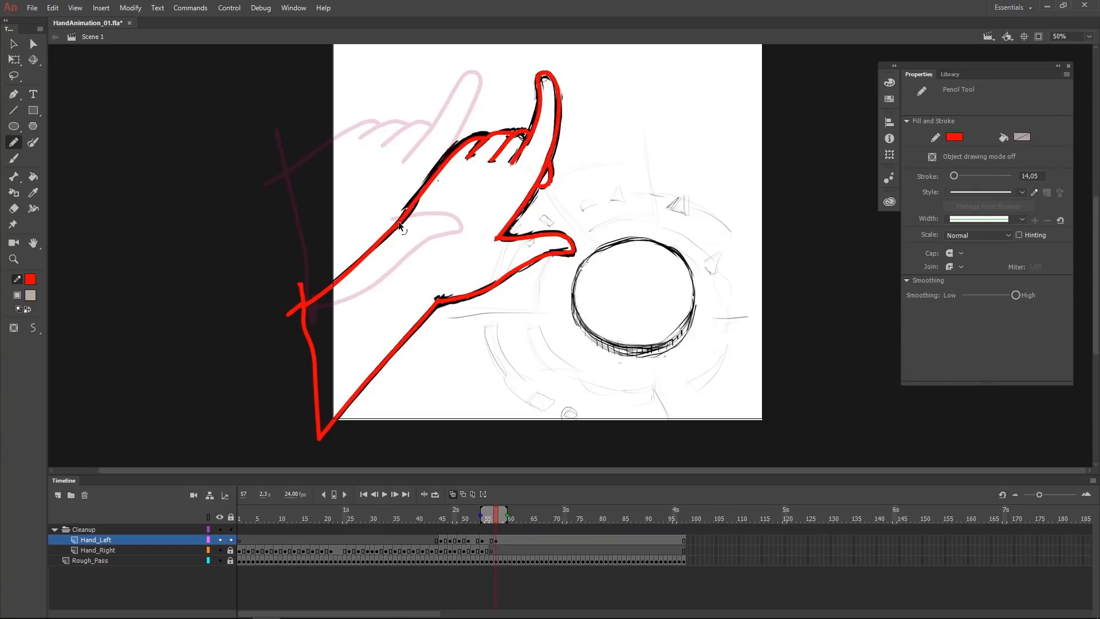
click(609, 512)
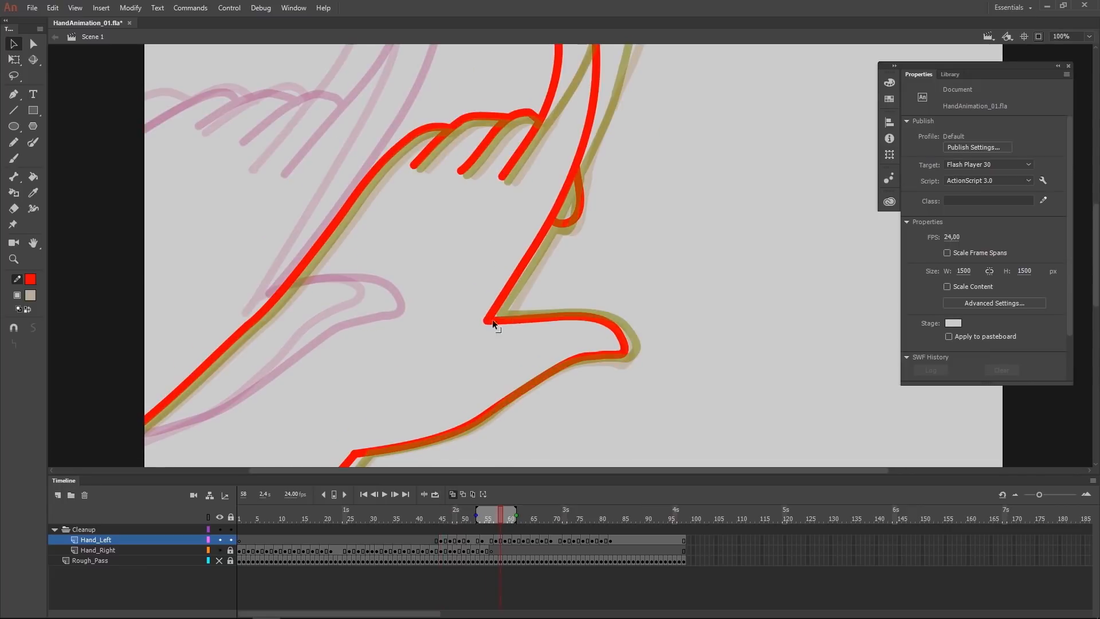
click(512, 513)
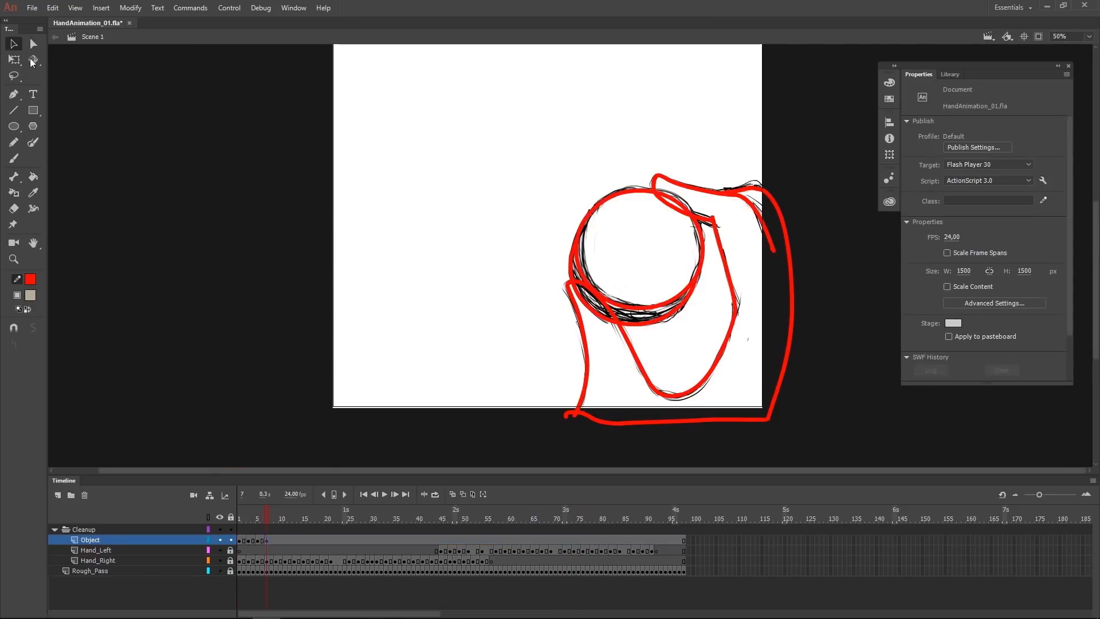
- Trace the dial circle in red with the Pencil on the Object layer
click(638, 254)
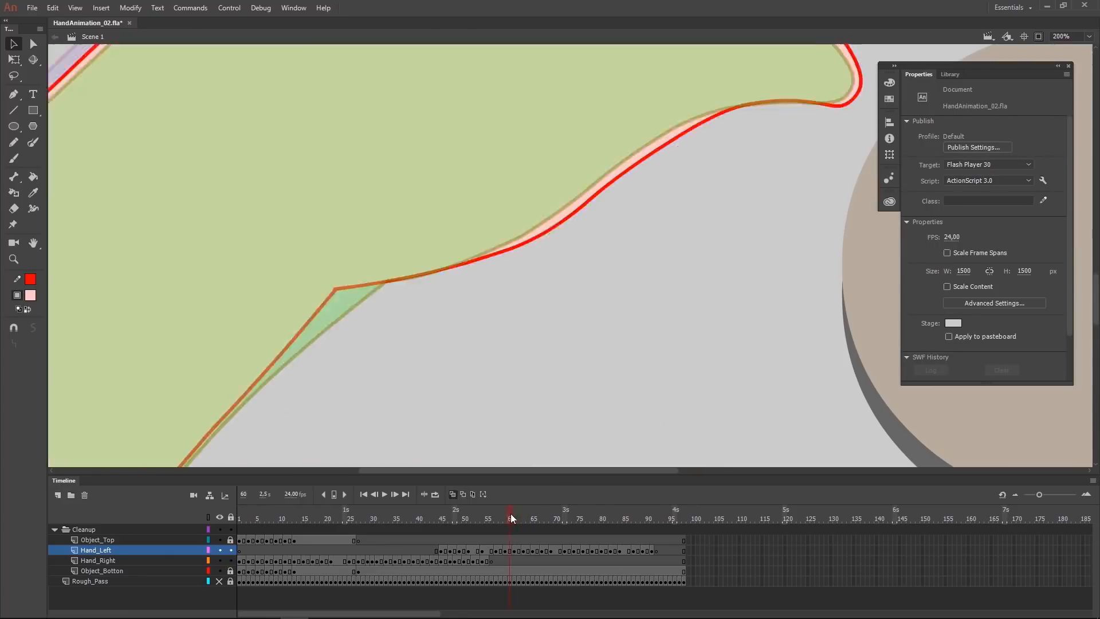
- Jump to a later frame of HandAnimation_03 and play the coloured preview
click(521, 515)
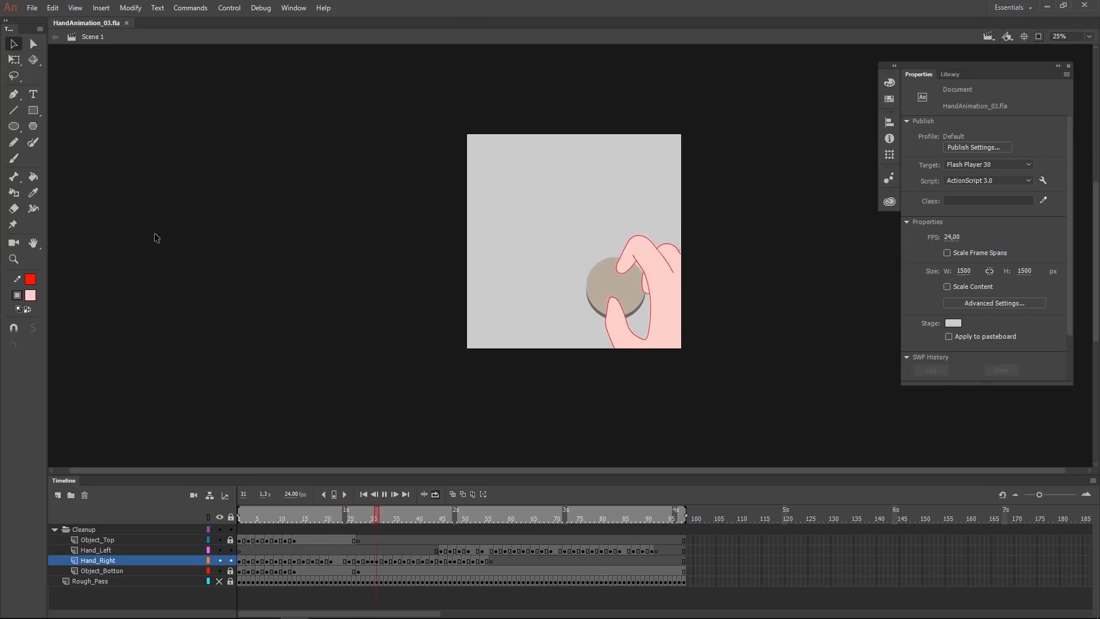
click(571, 512)
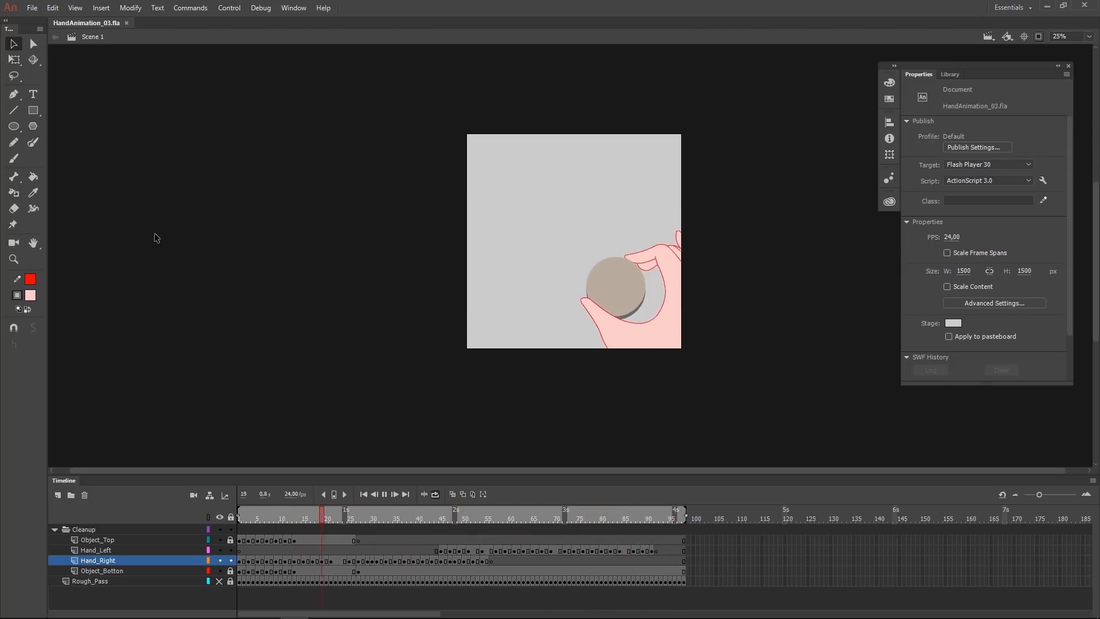
click(512, 513)
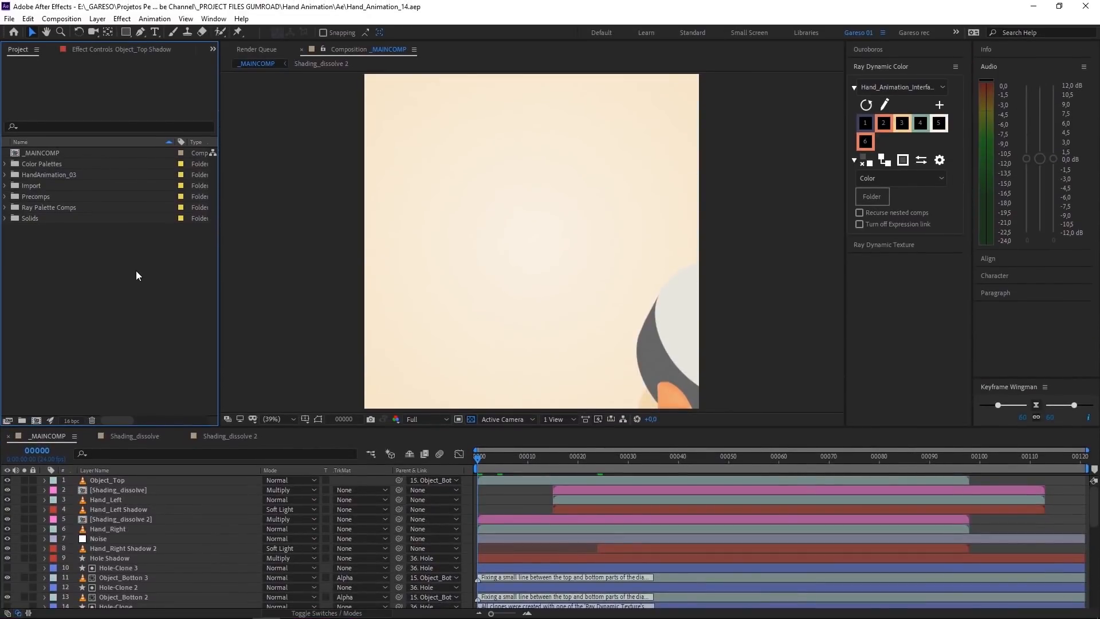
mouse_move(106, 208)
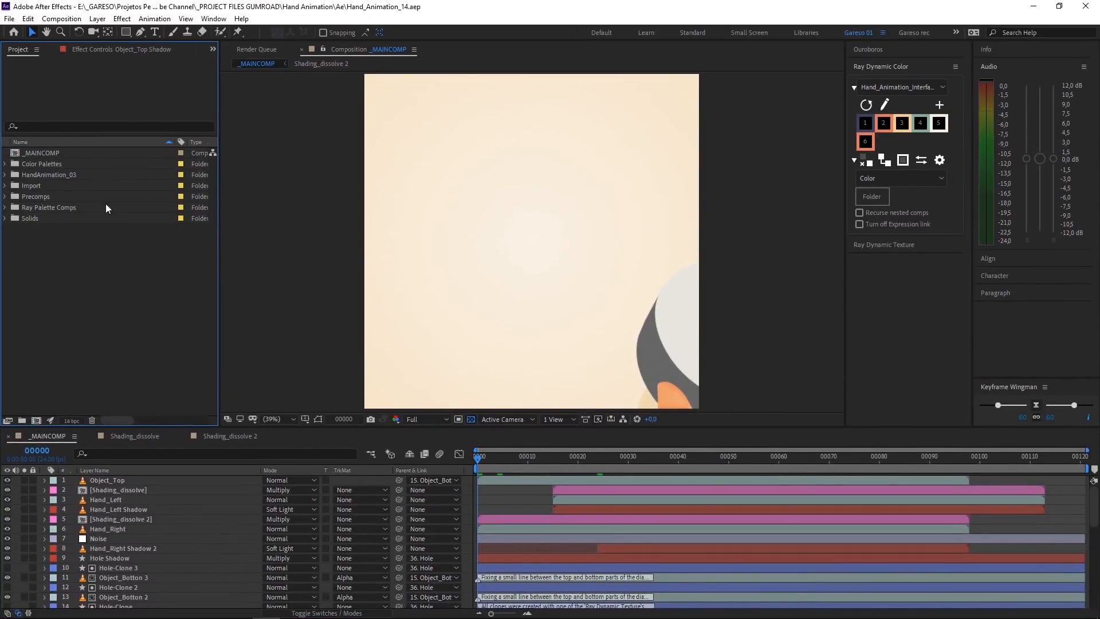
- Inspect Hand_Right's Hue/Saturation and Curves effects, then switch its fx off
click(9, 19)
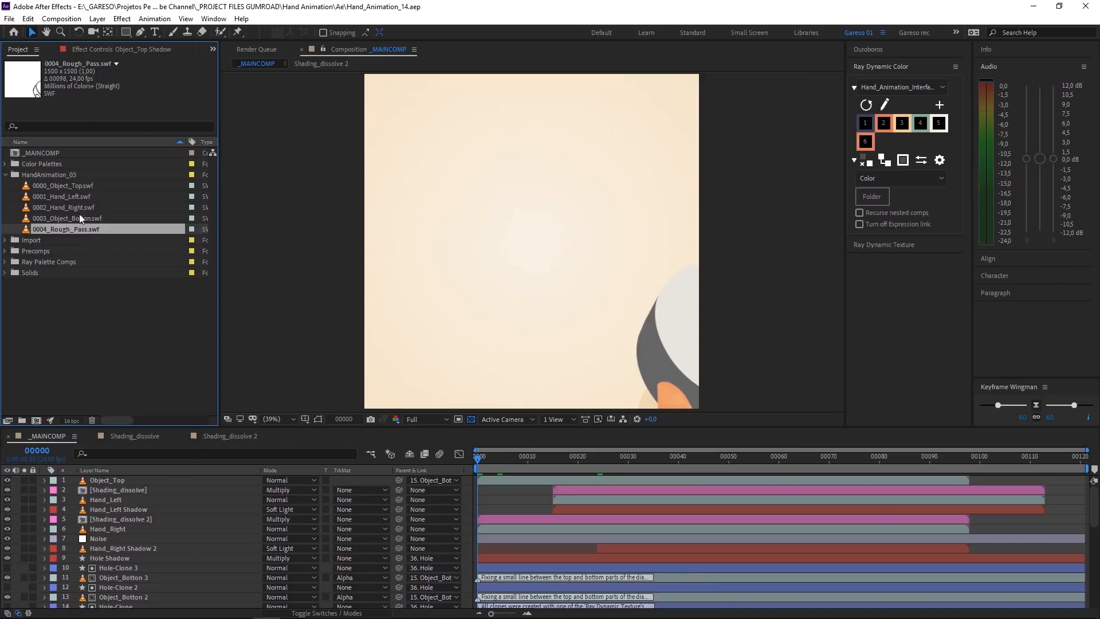
click(50, 174)
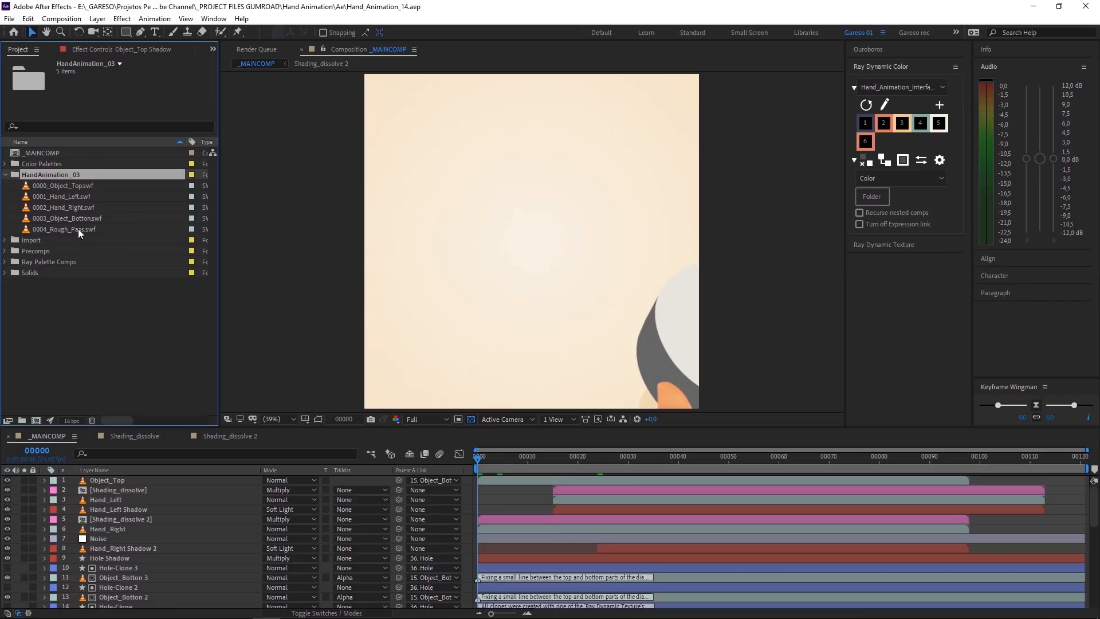
click(67, 228)
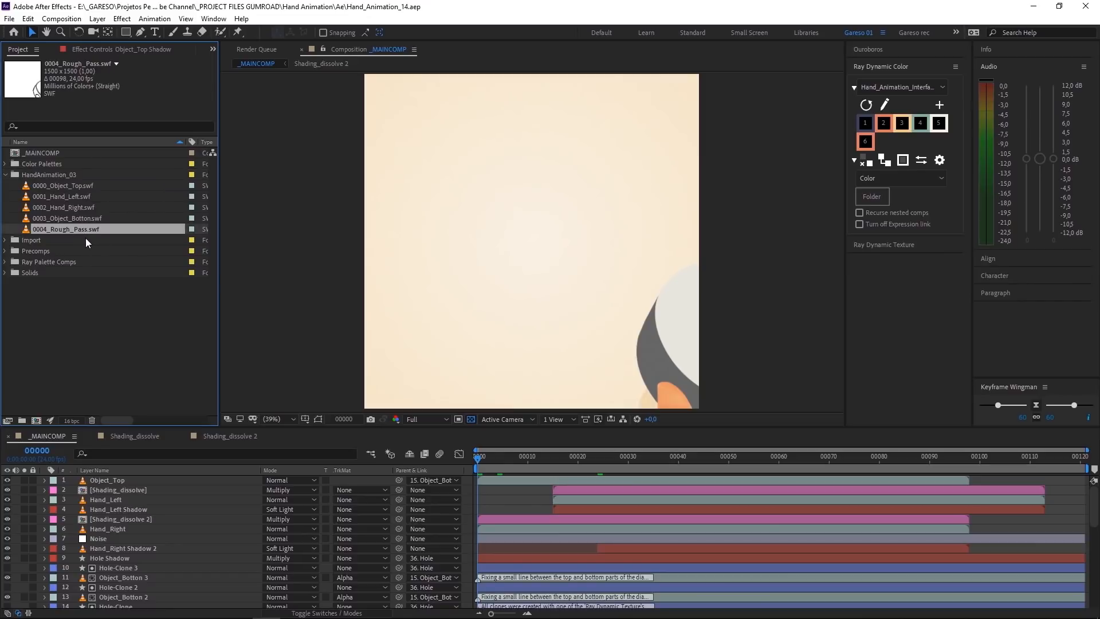
click(6, 174)
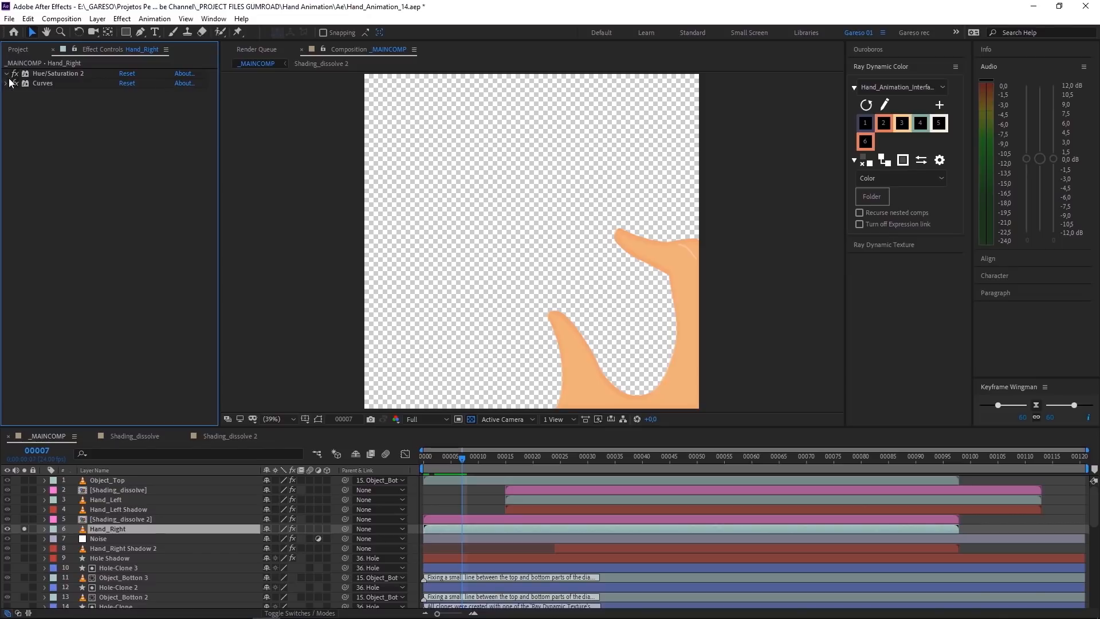
click(6, 74)
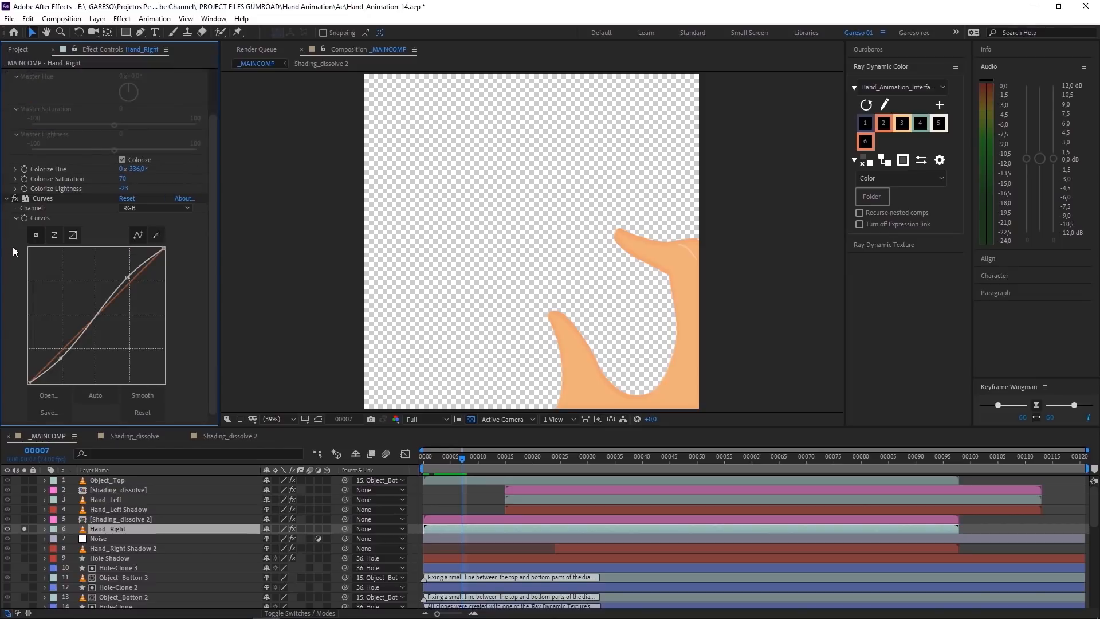
mouse_move(587, 392)
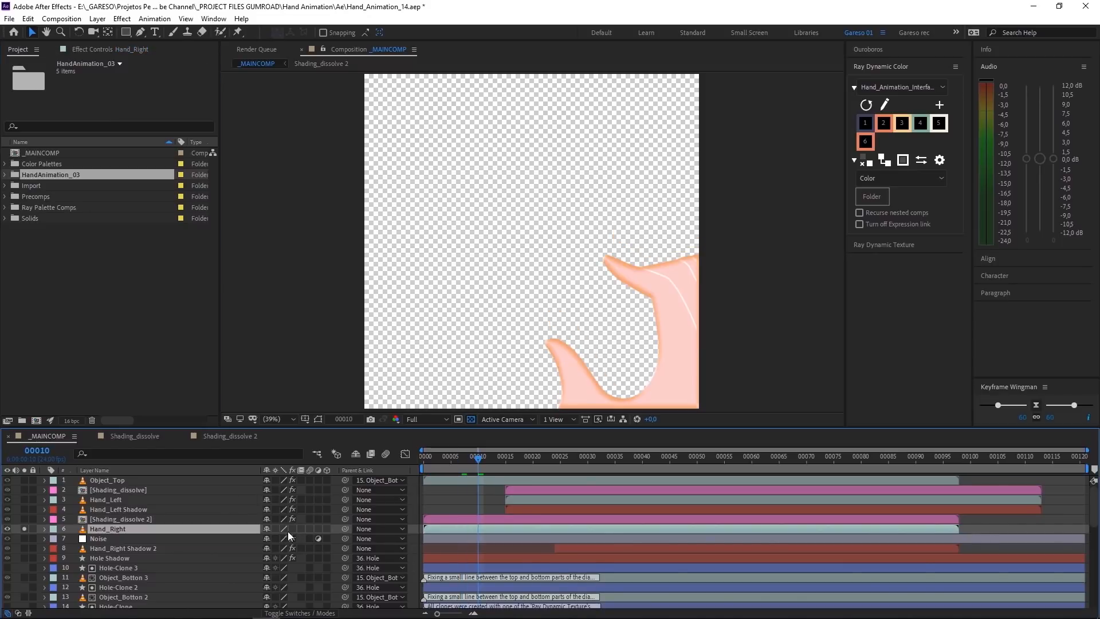
- Twirl down Hand_Right to reveal Effects, Transform and the Satin layer style
click(44, 528)
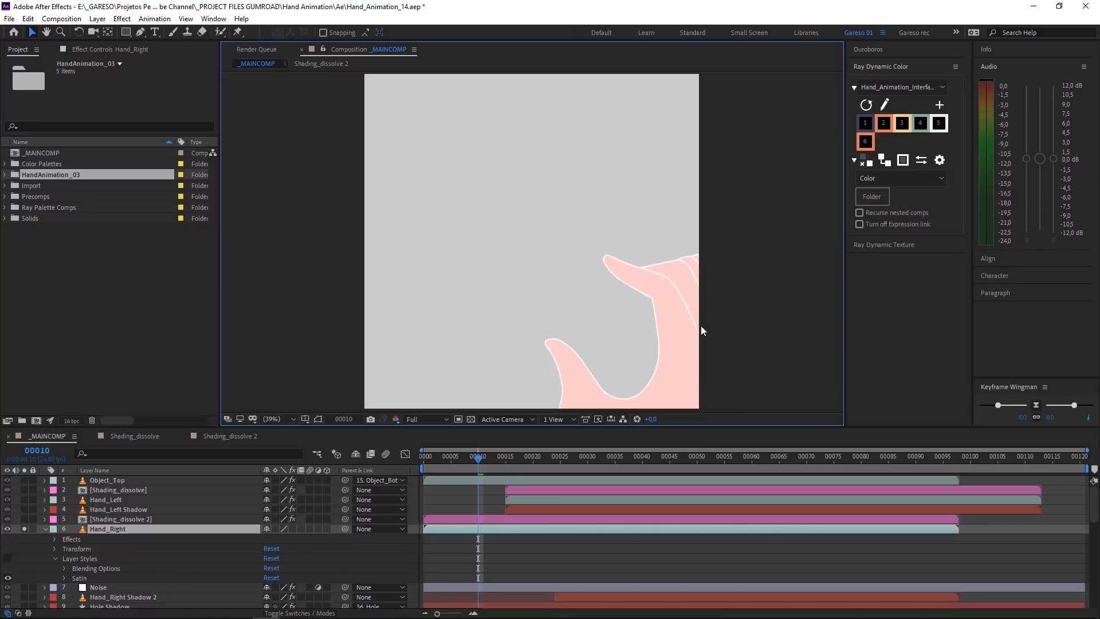
mouse_move(537, 299)
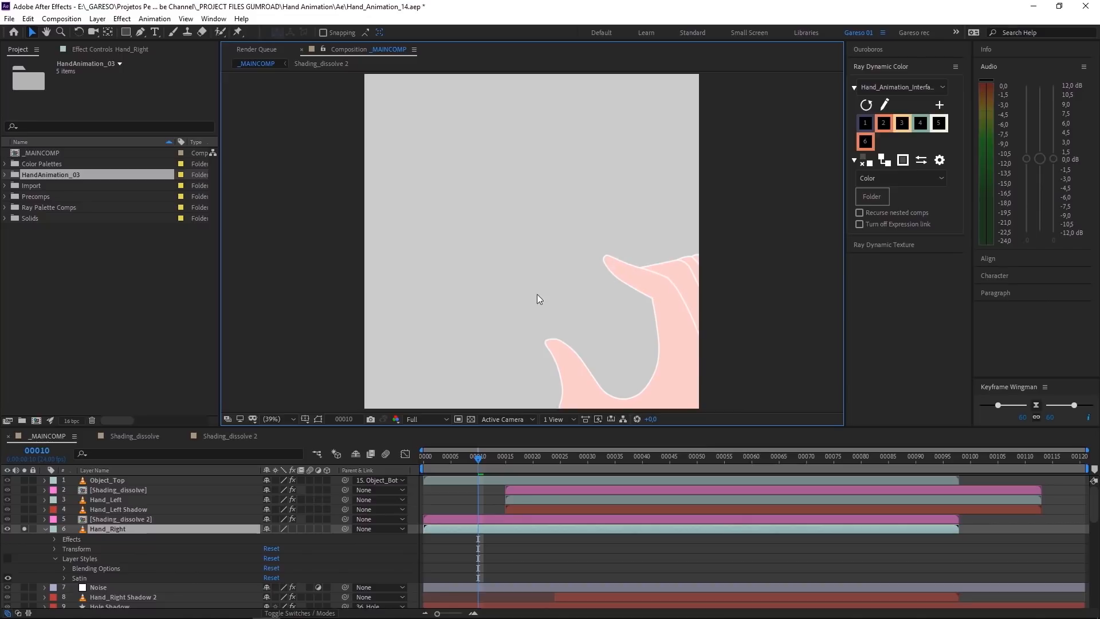
mouse_move(533, 355)
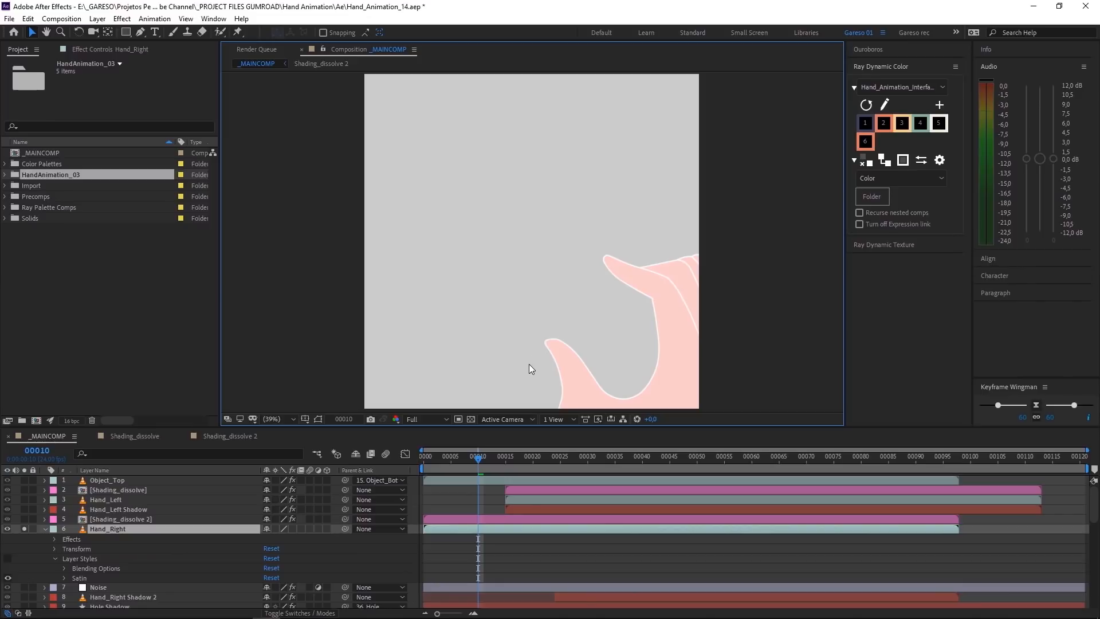
mouse_move(523, 366)
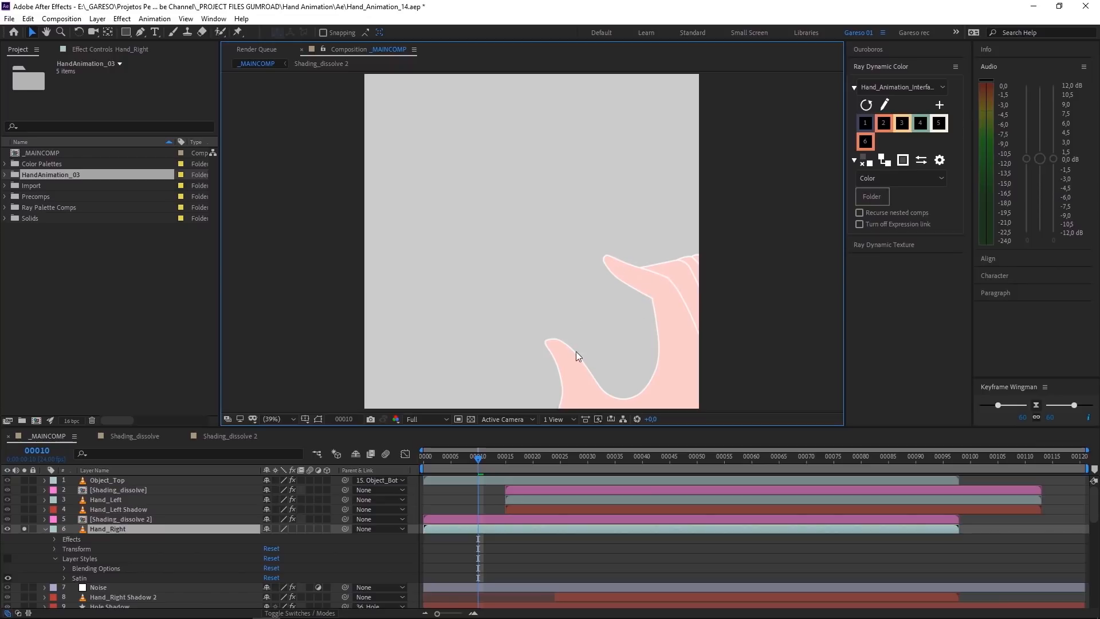
mouse_move(566, 364)
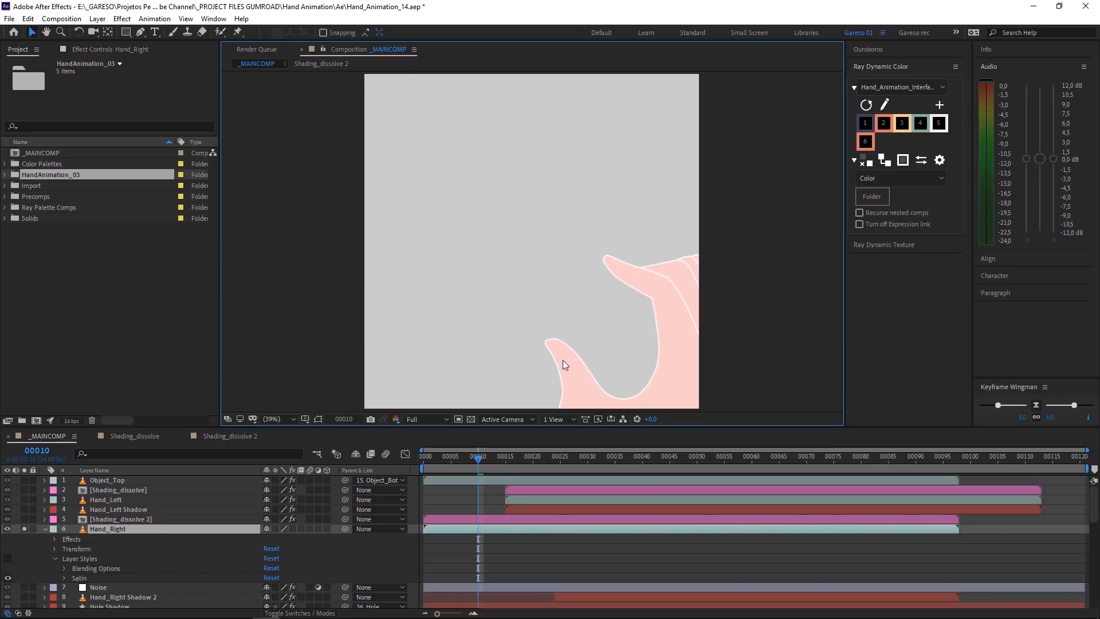
- Reveal Hand_Right's Satin settings and move to frame 15 to recolour the hand
scroll(down, 3)
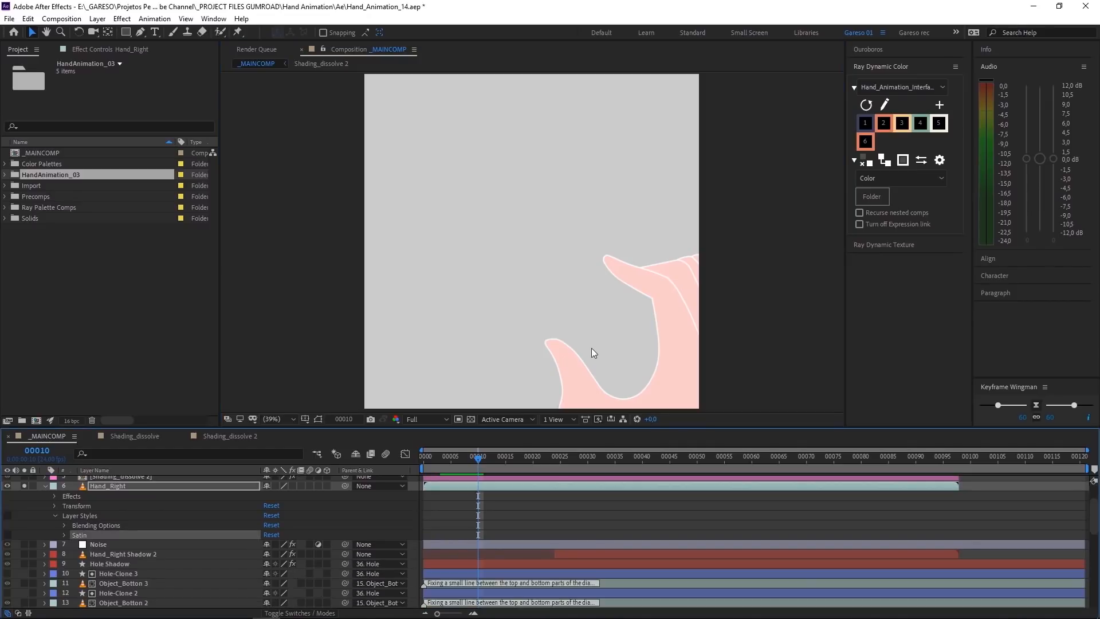
mouse_move(669, 329)
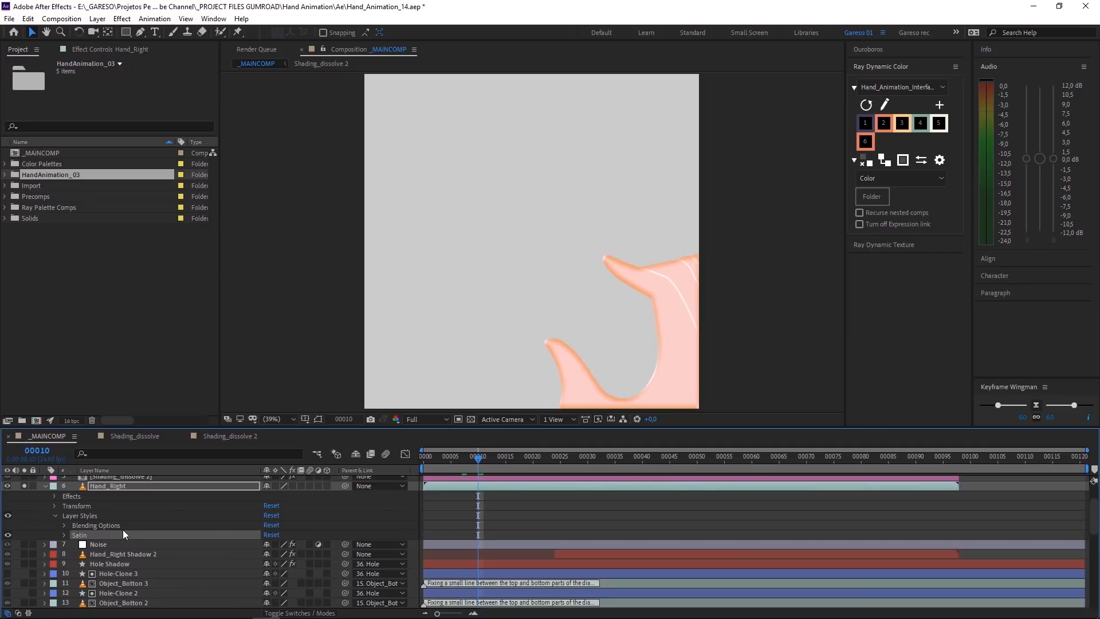
click(55, 534)
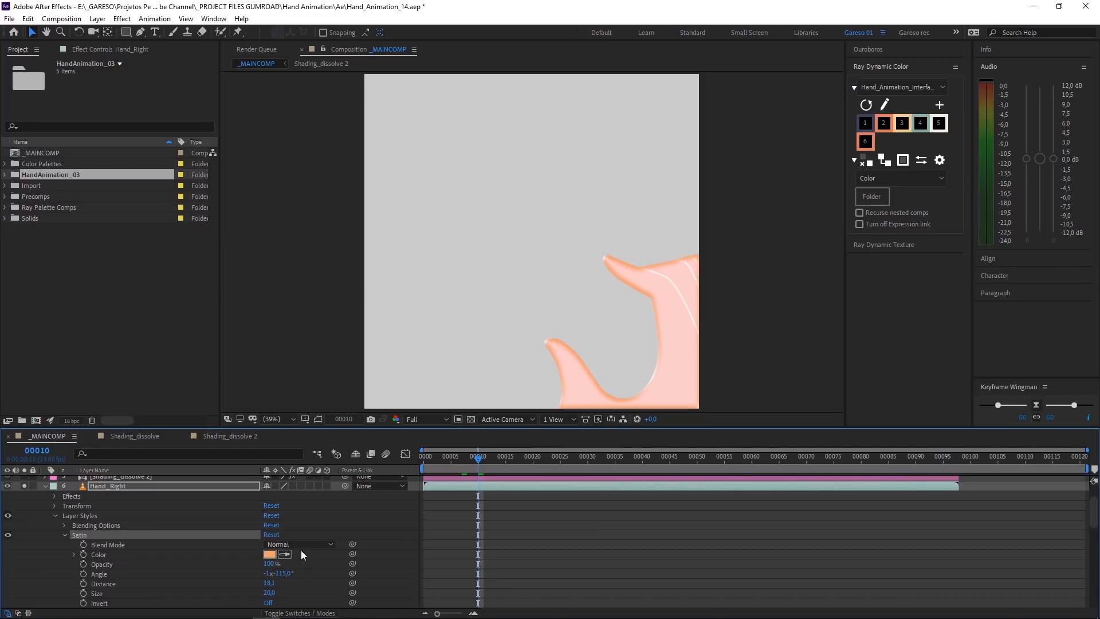
mouse_move(290, 566)
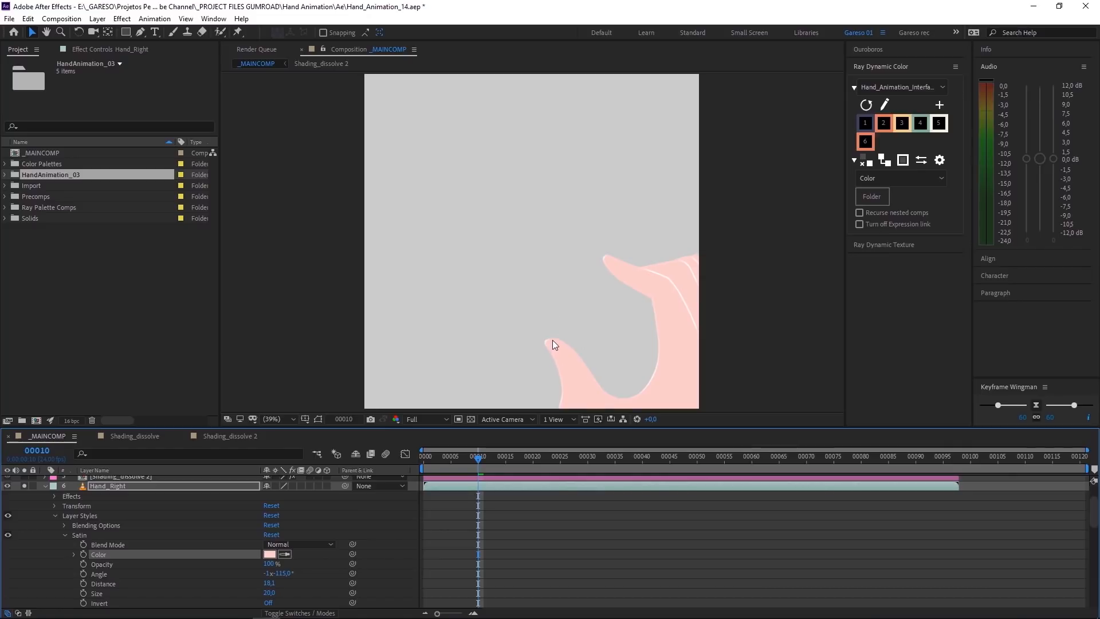
mouse_move(660, 304)
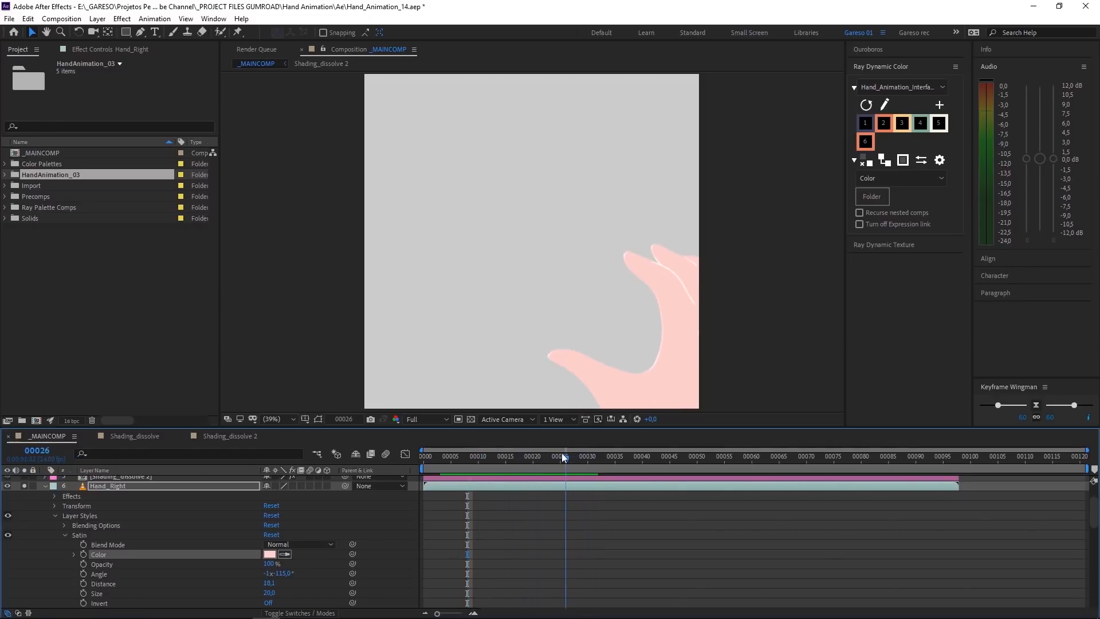
click(505, 456)
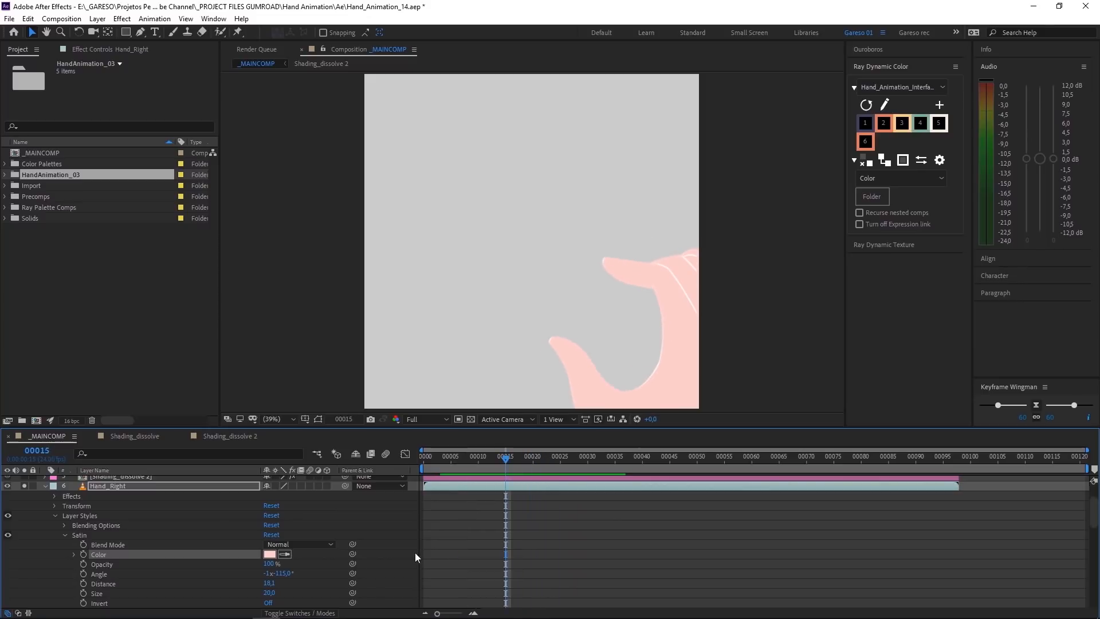
mouse_move(295, 588)
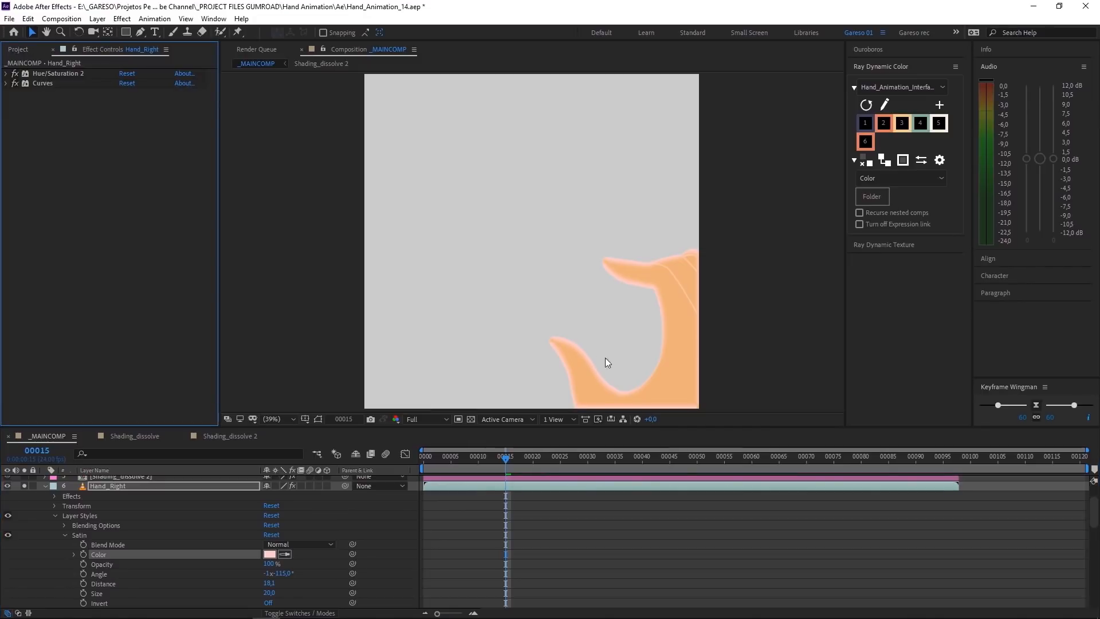
mouse_move(614, 268)
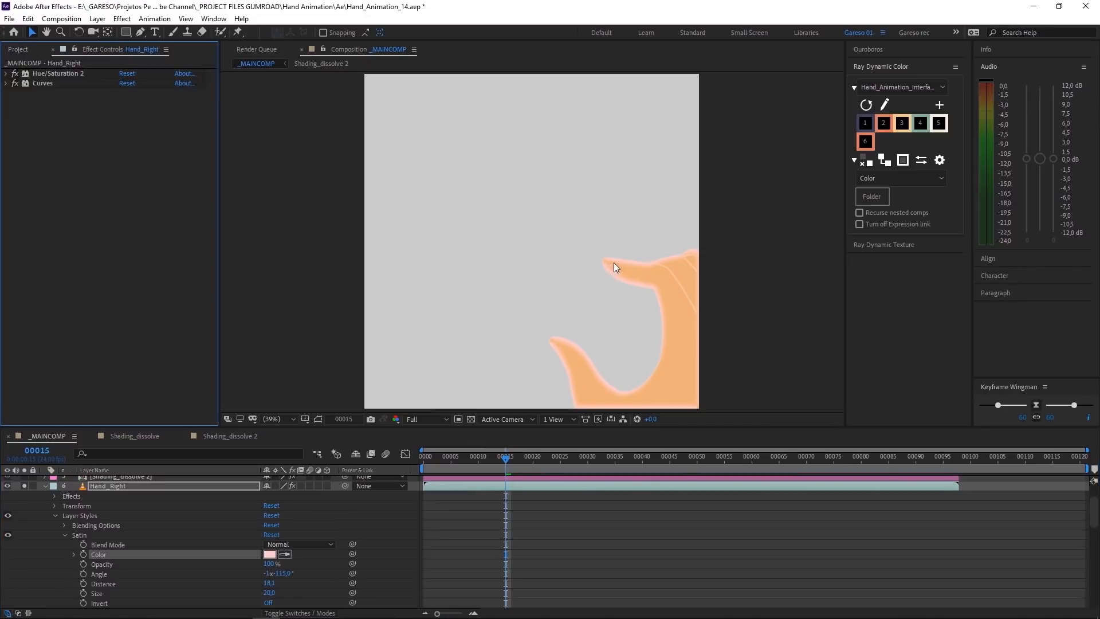
mouse_move(640, 272)
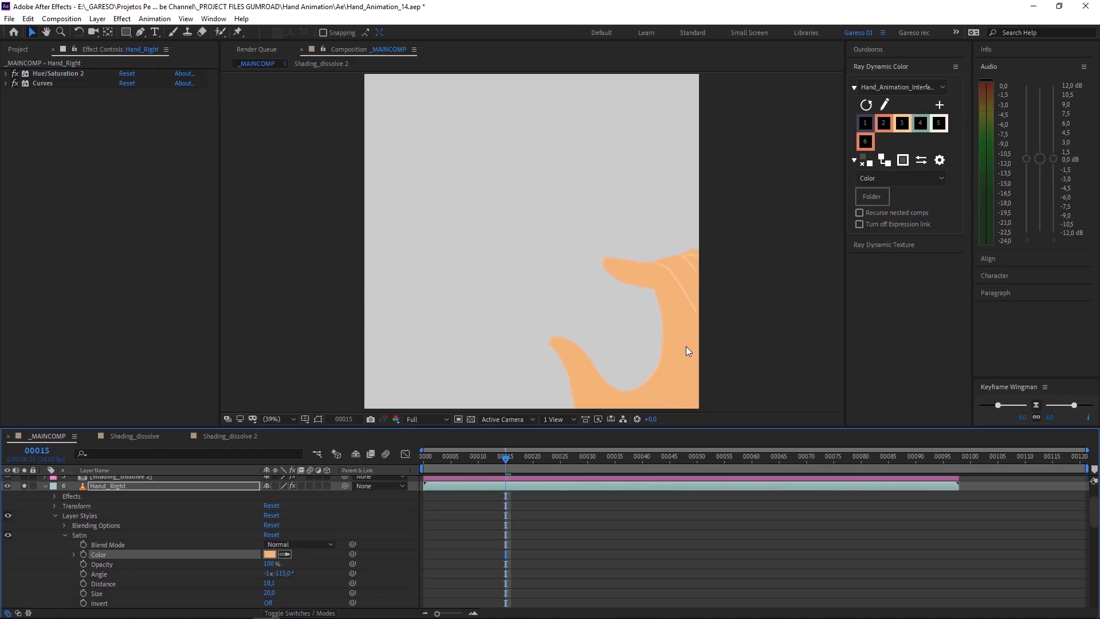
mouse_move(684, 304)
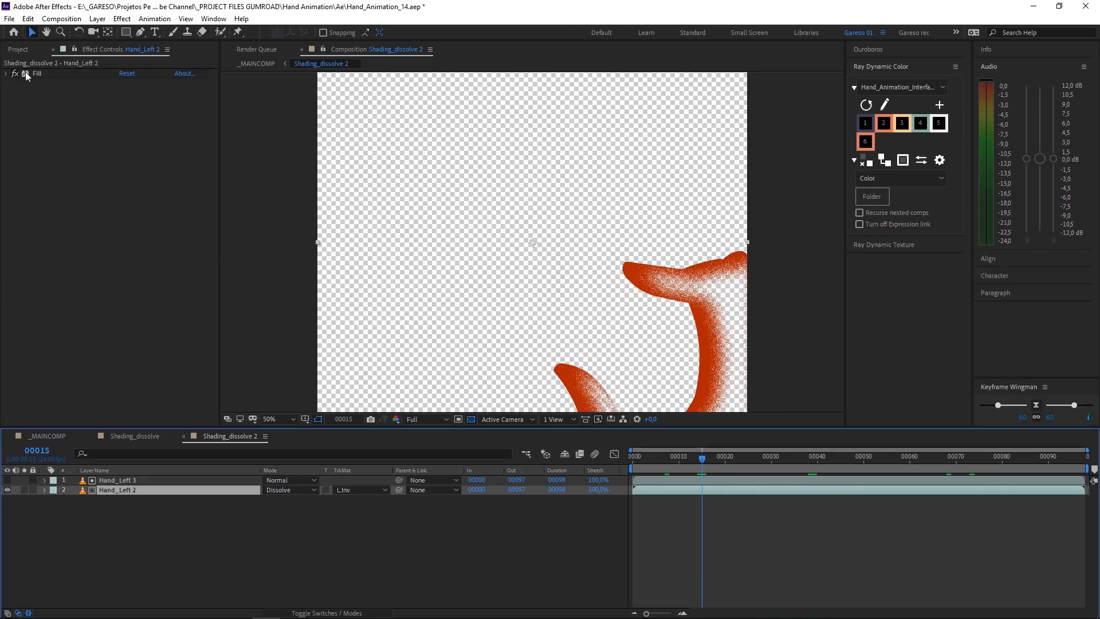
- In _MAINCOMP, inspect Shading_dissolve 2's Fast Box Blur settings, then collapse them
click(5, 74)
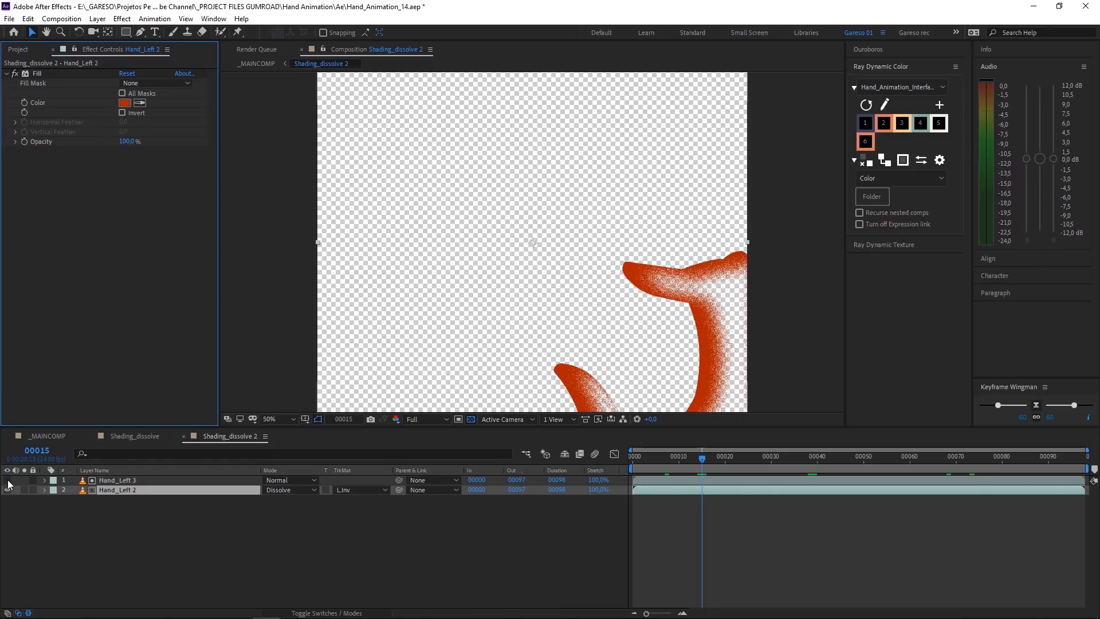
click(7, 480)
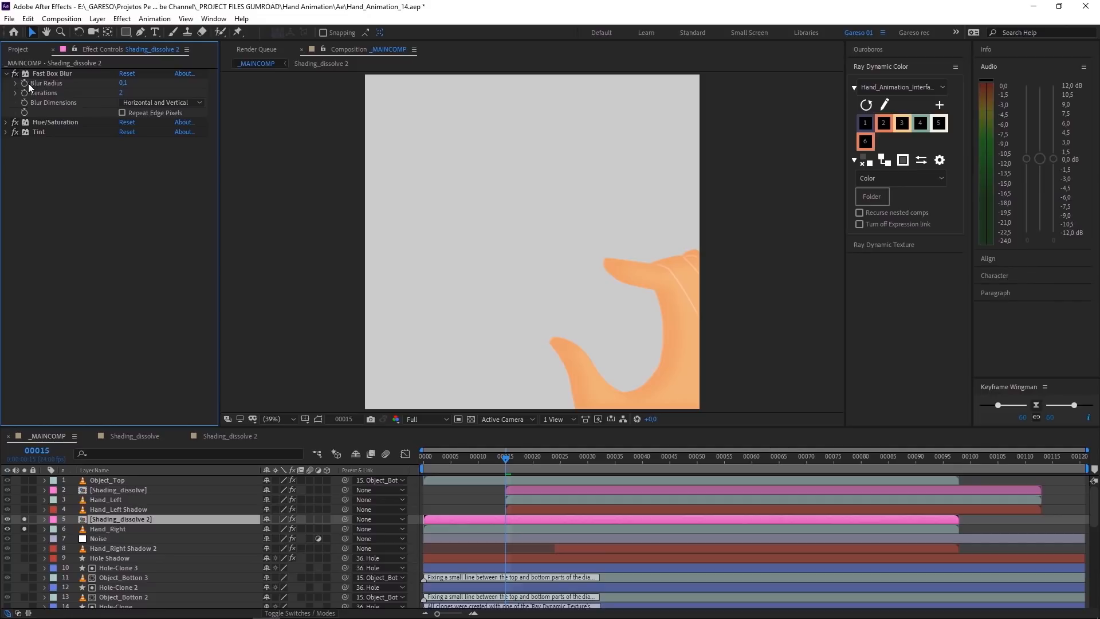
click(6, 72)
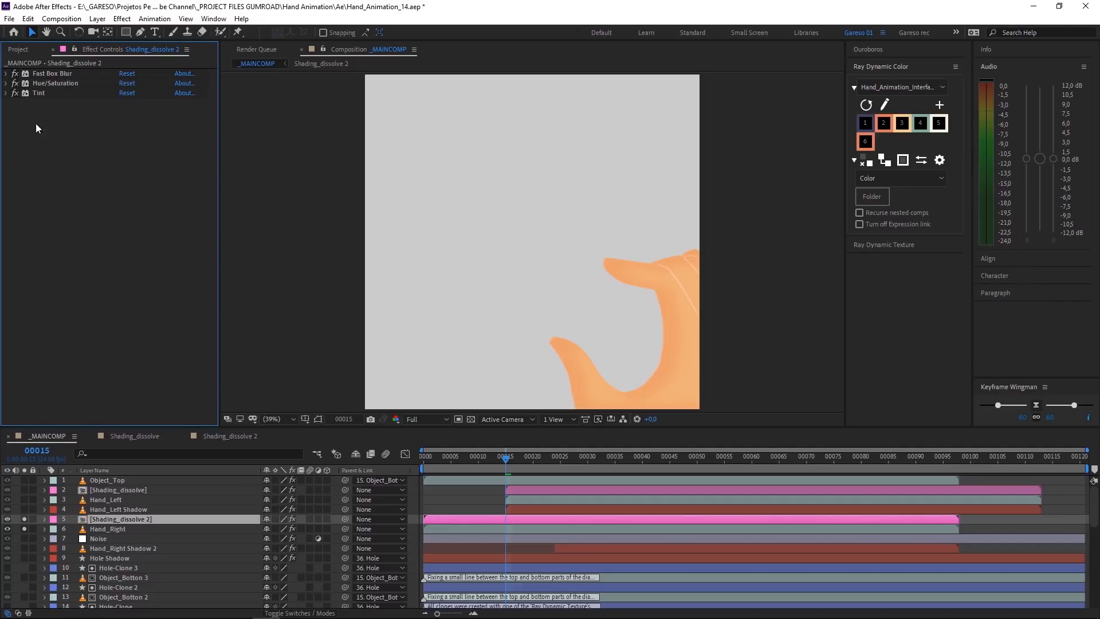
mouse_move(63, 116)
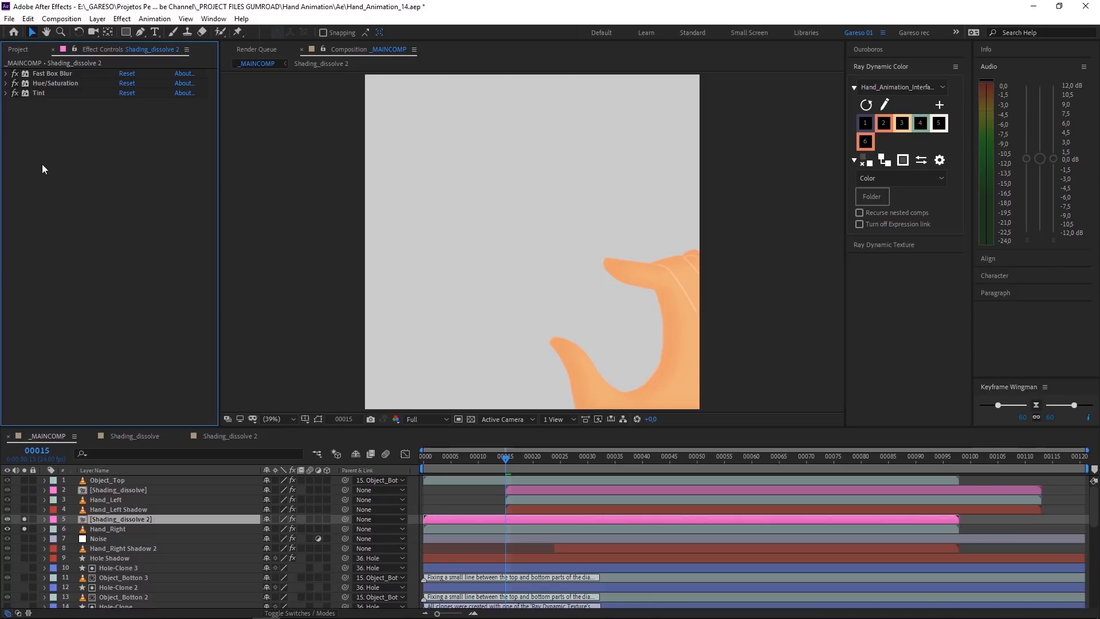
mouse_move(128, 275)
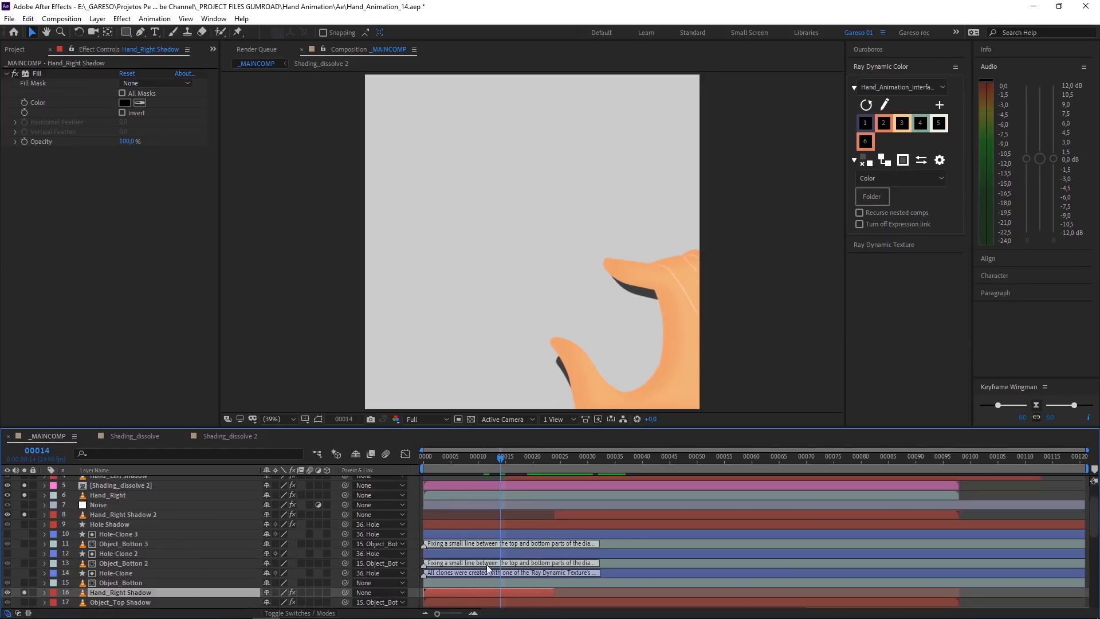
mouse_move(478, 467)
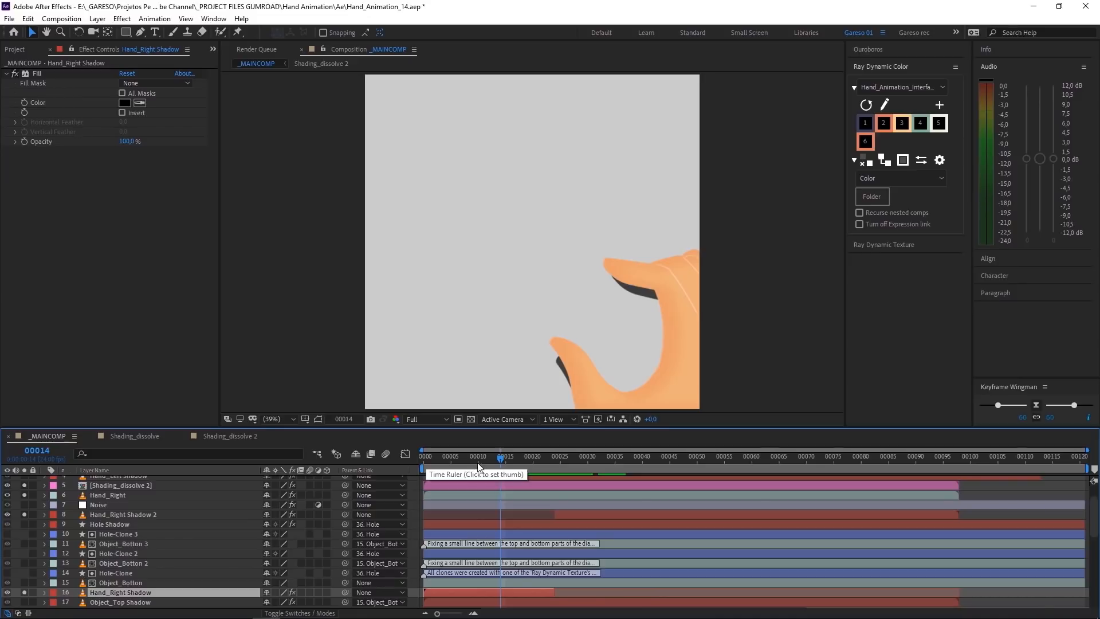
mouse_move(462, 468)
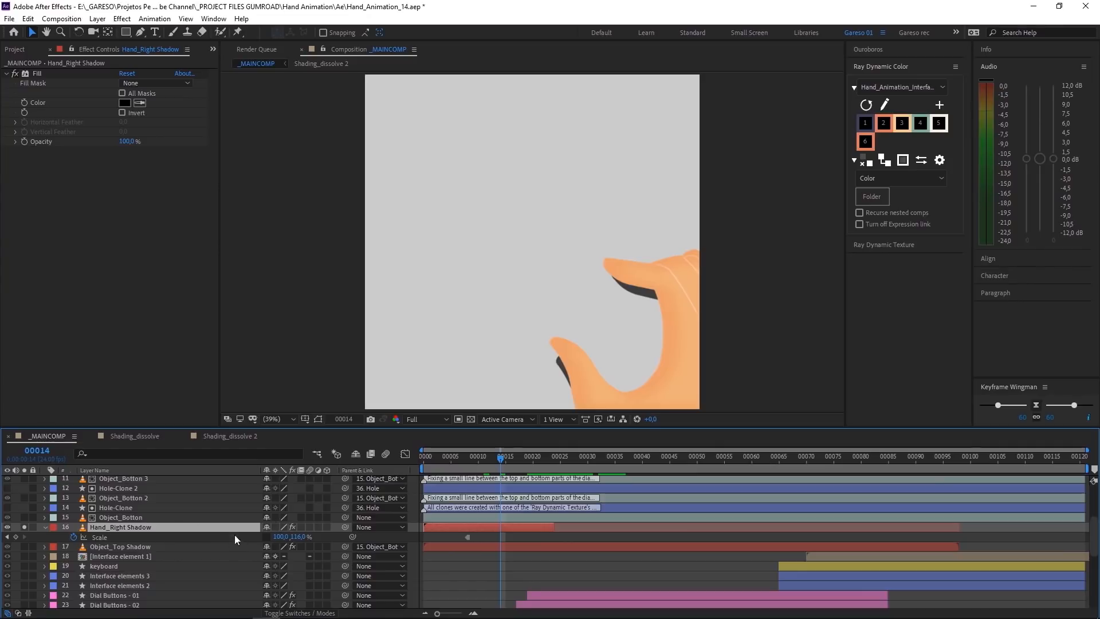
mouse_move(293, 535)
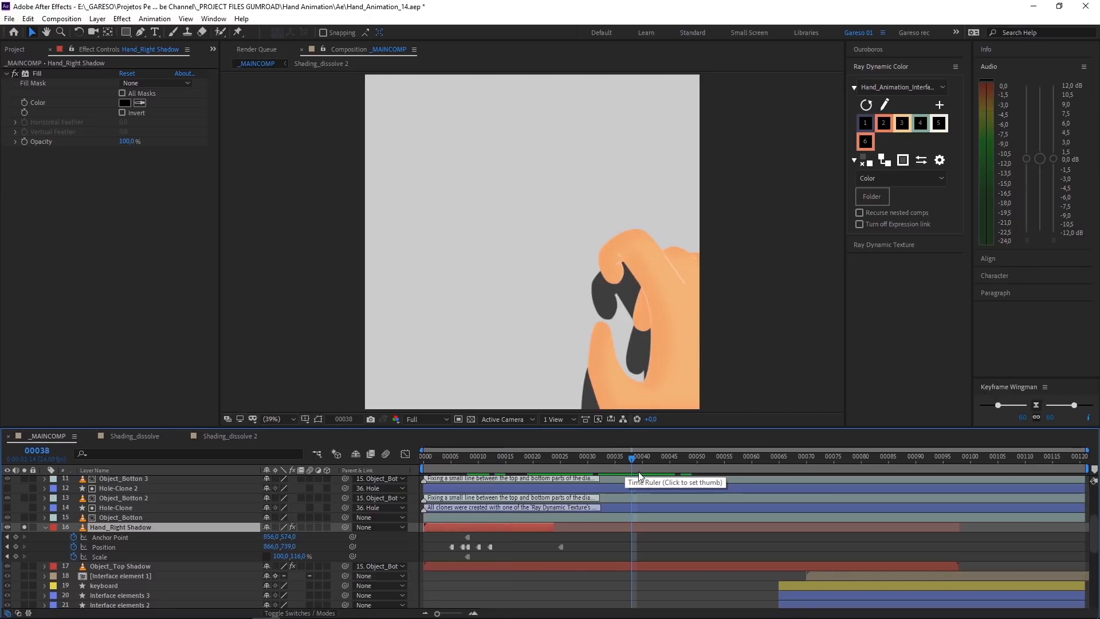
- Scrub to frame 44 and edit the Hand_Right Shadow vertical Scale keyframes
drag(631, 460, 641, 460)
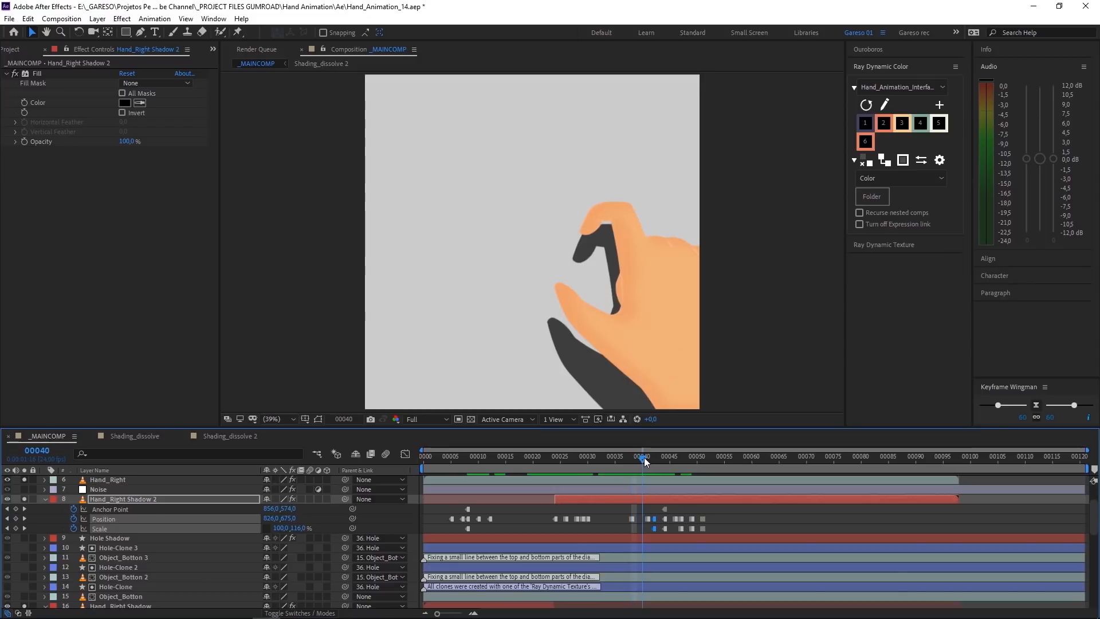
click(643, 456)
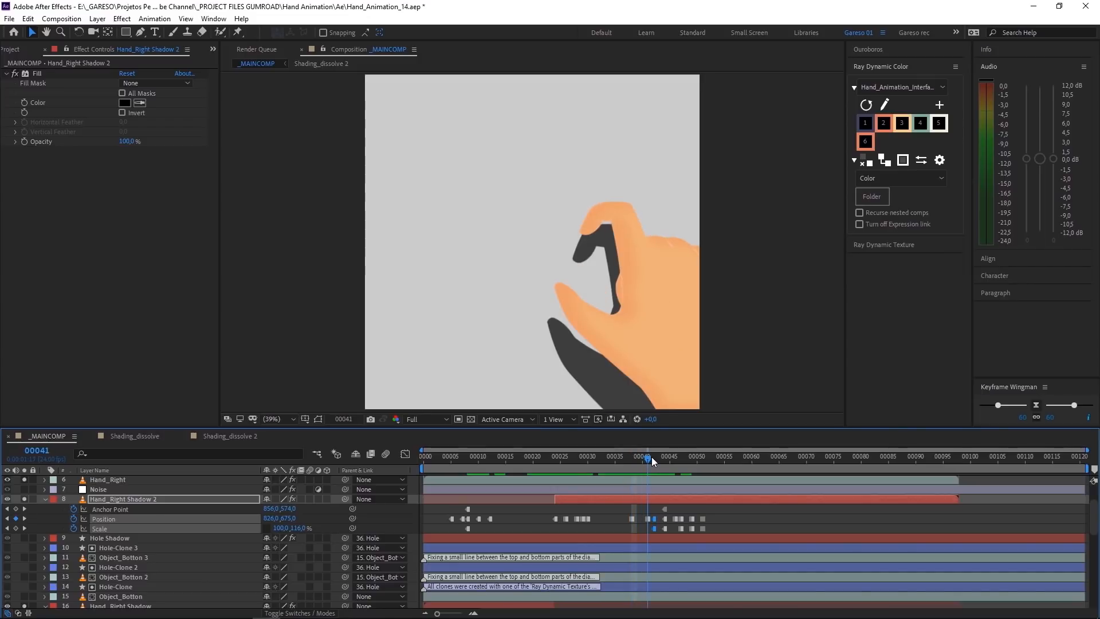
click(653, 456)
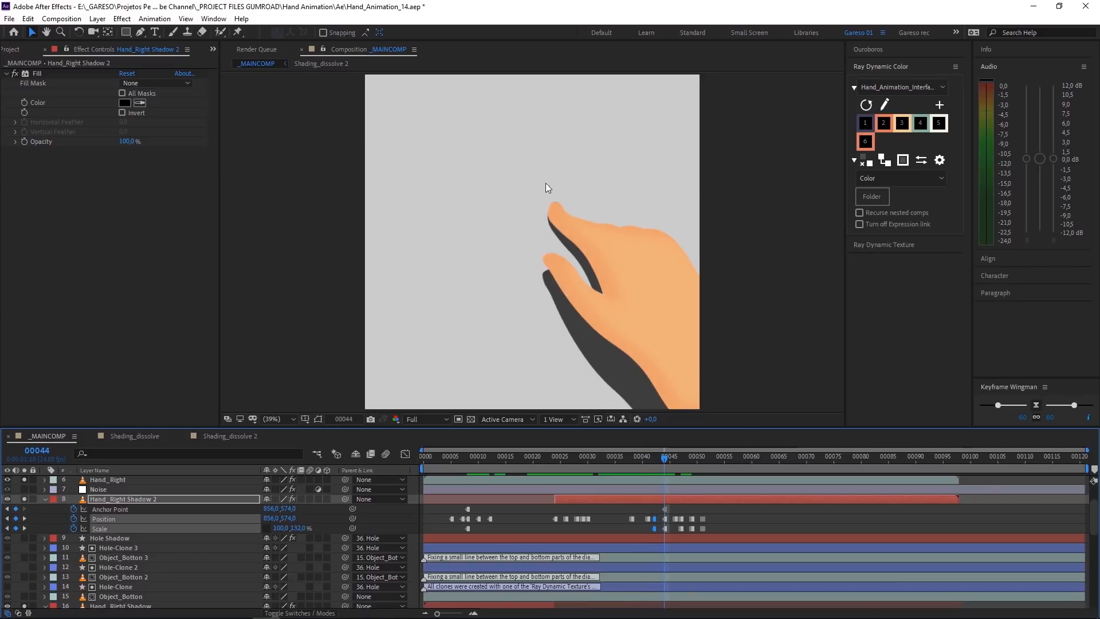
mouse_move(531, 219)
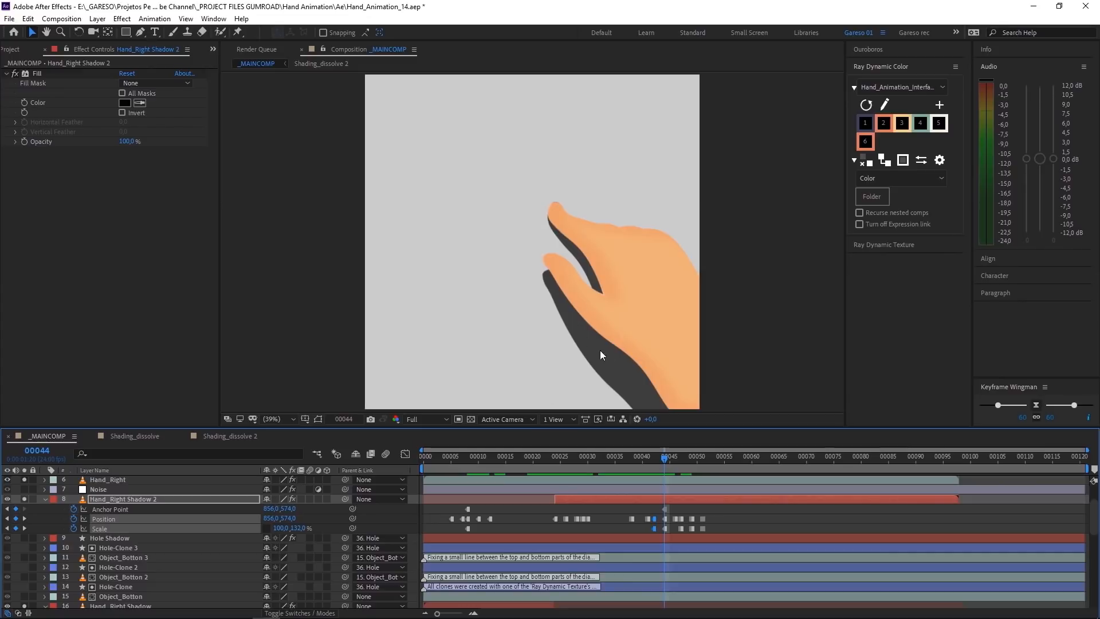
mouse_move(585, 343)
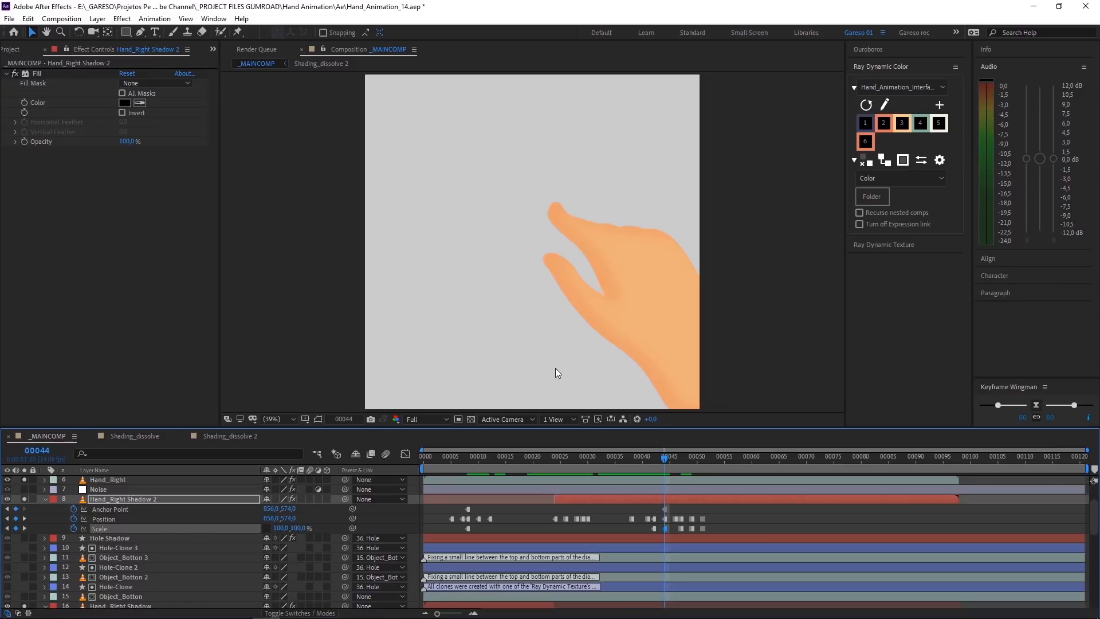
mouse_move(547, 369)
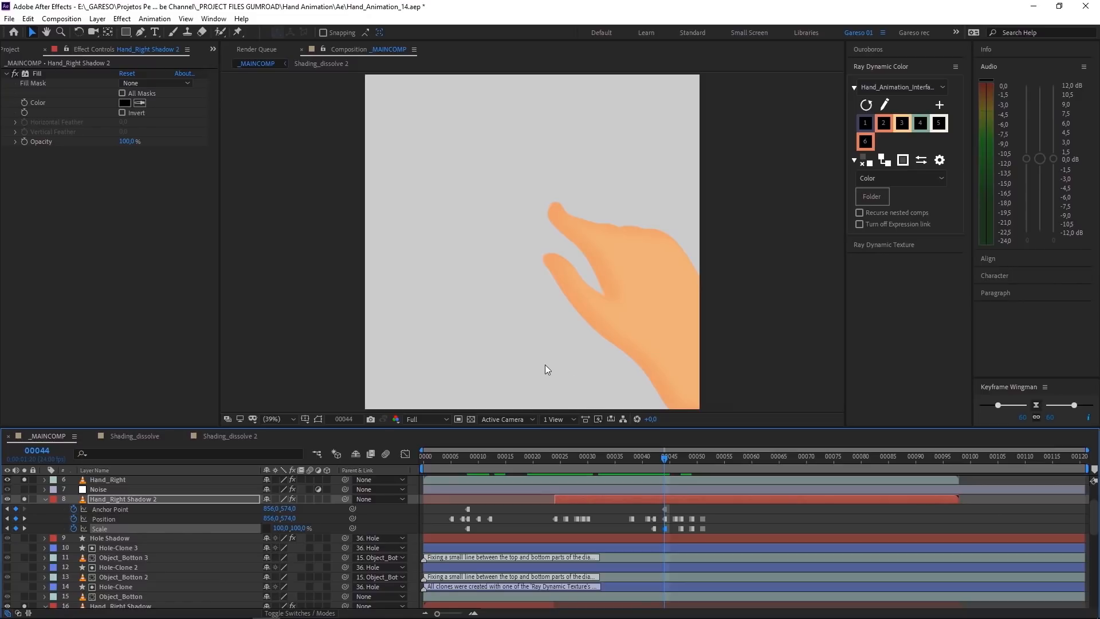
mouse_move(351, 397)
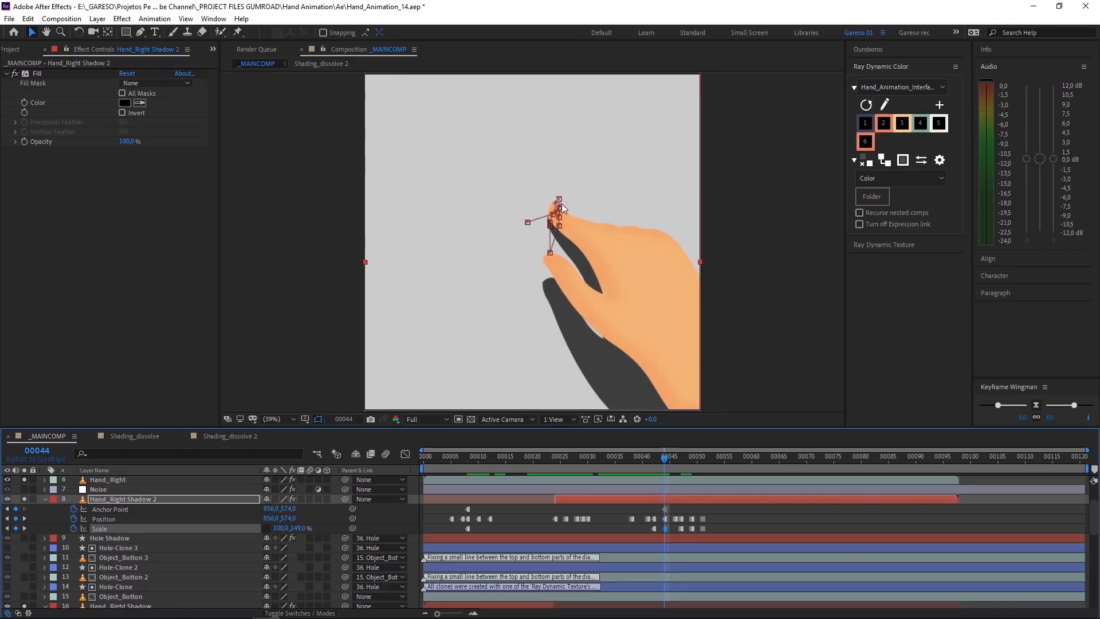
mouse_move(316, 452)
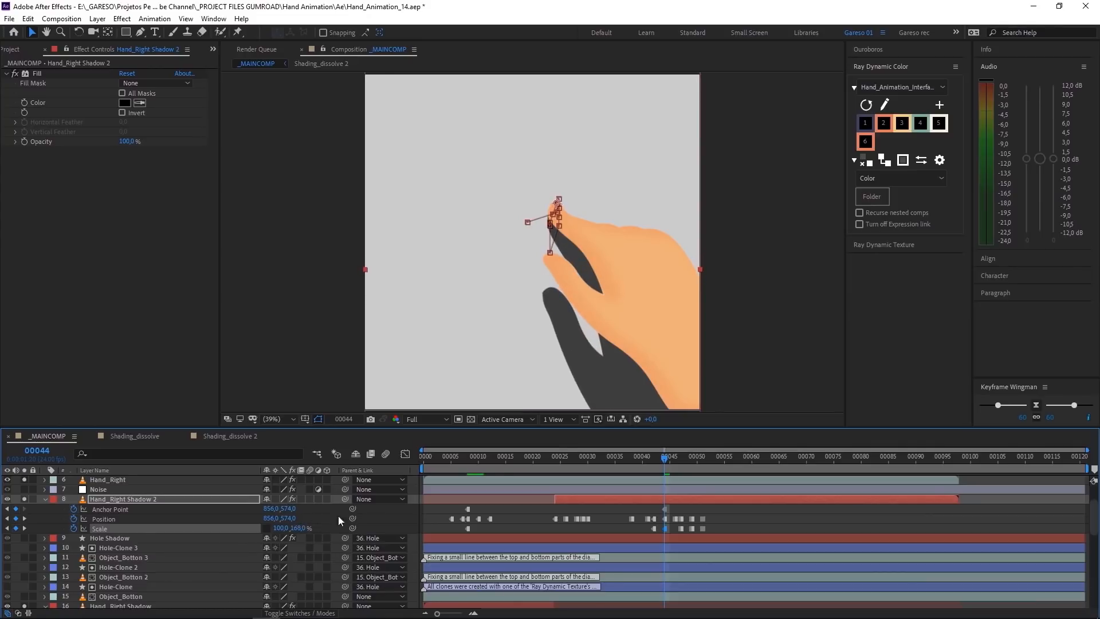
click(674, 456)
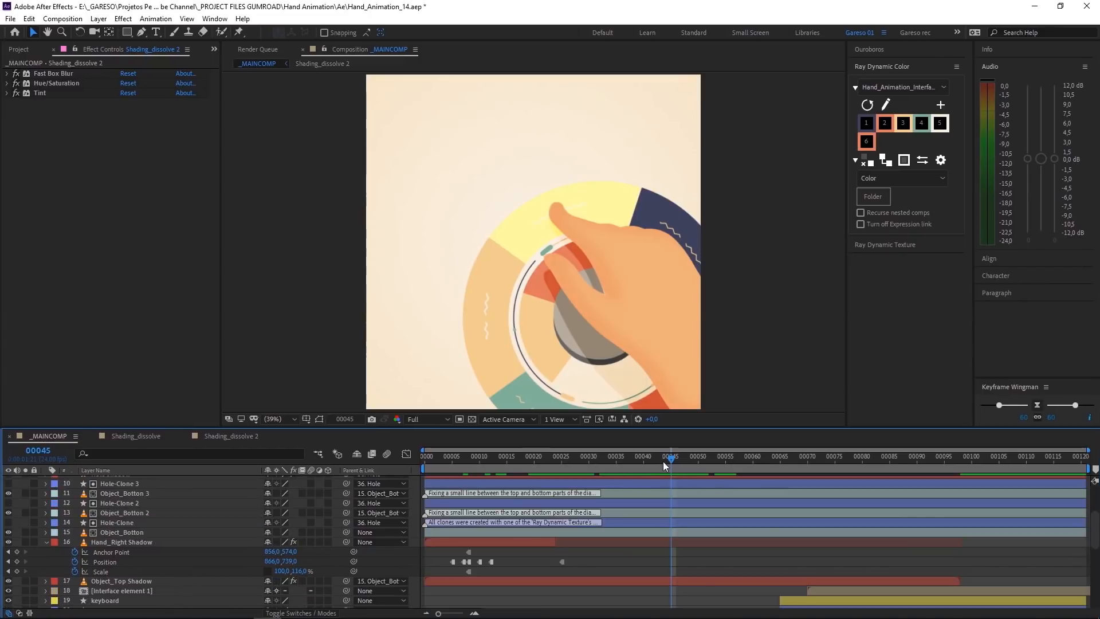
- Step through the press frames comparing the soloed hand and disc with the Sketch Guide
drag(670, 457, 651, 456)
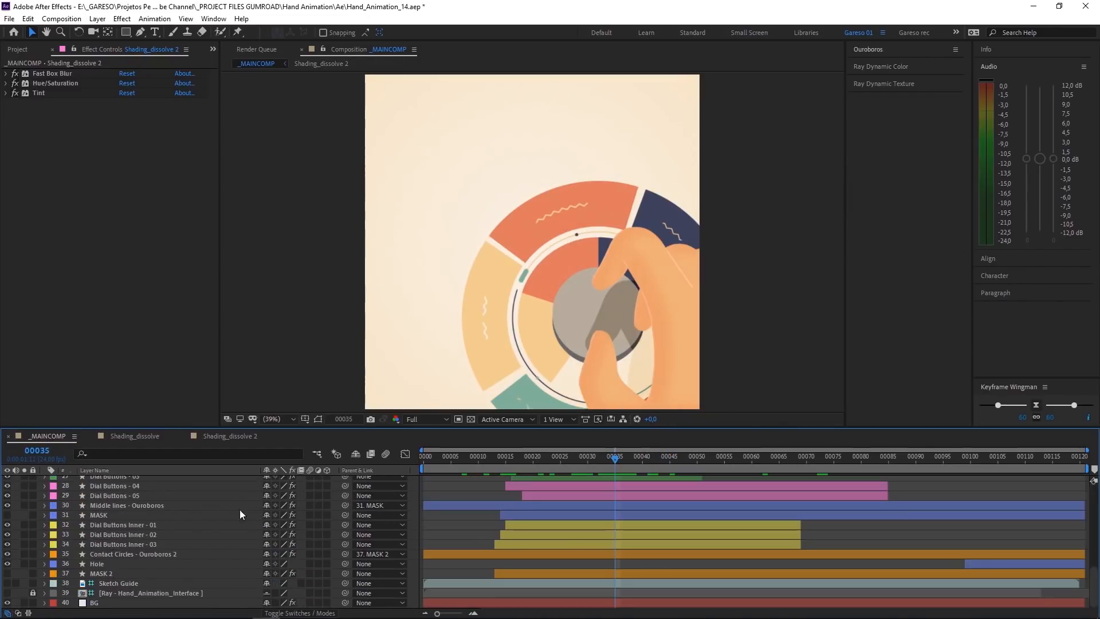
click(506, 456)
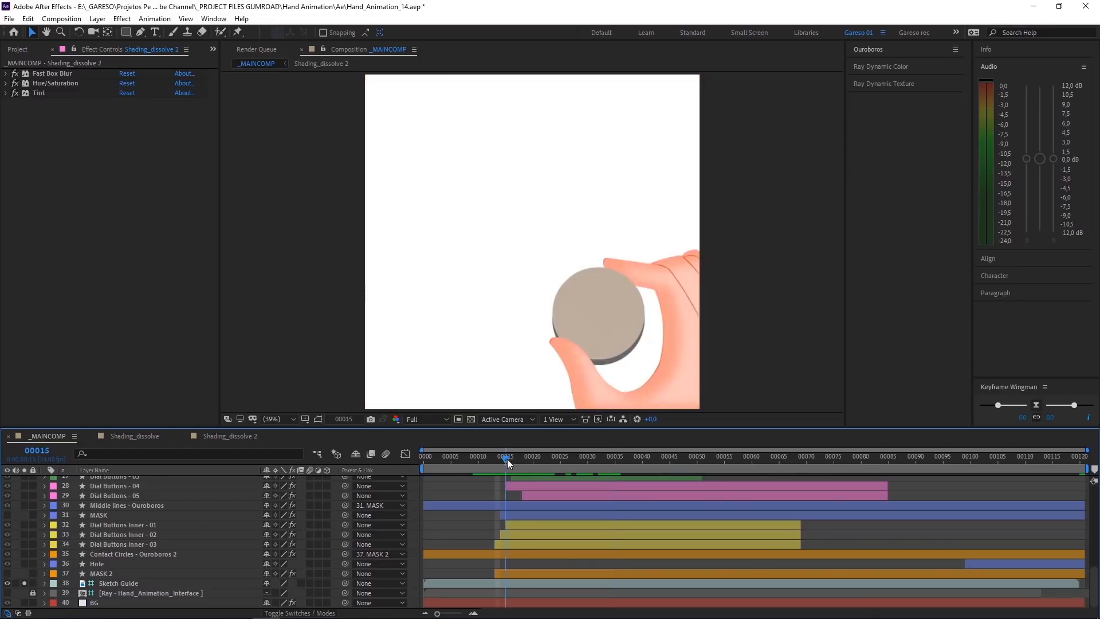
drag(507, 462, 488, 462)
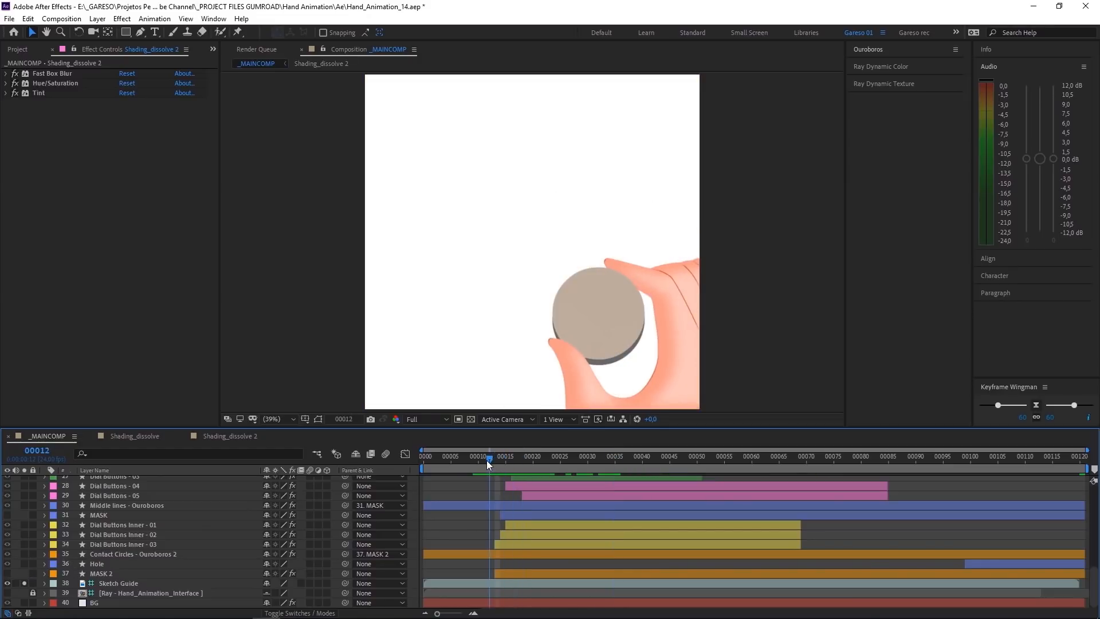
click(494, 457)
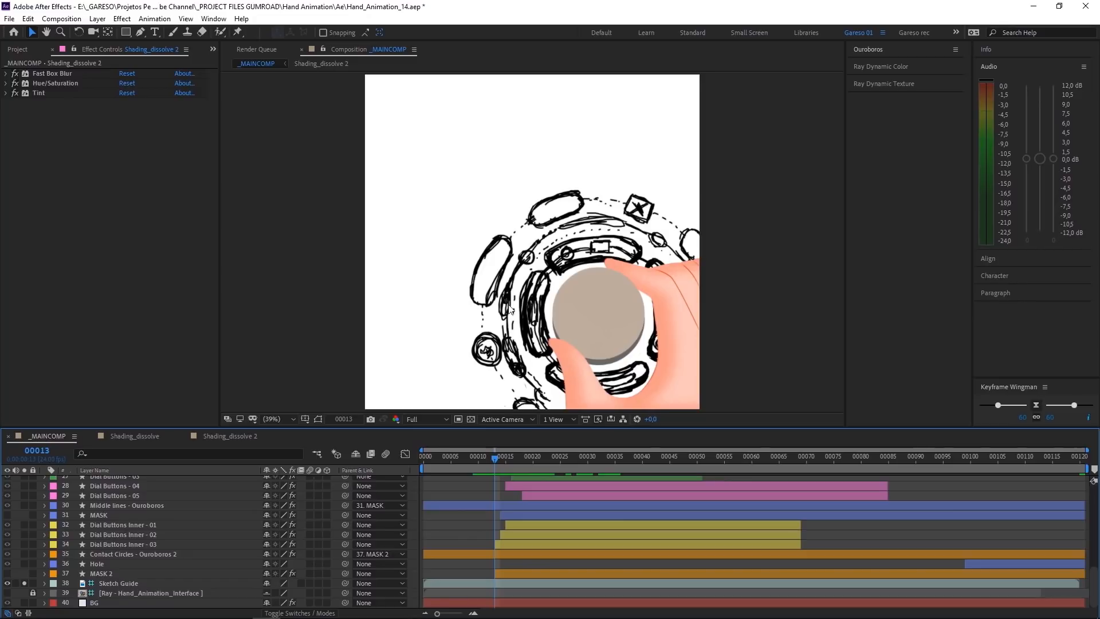
mouse_move(568, 254)
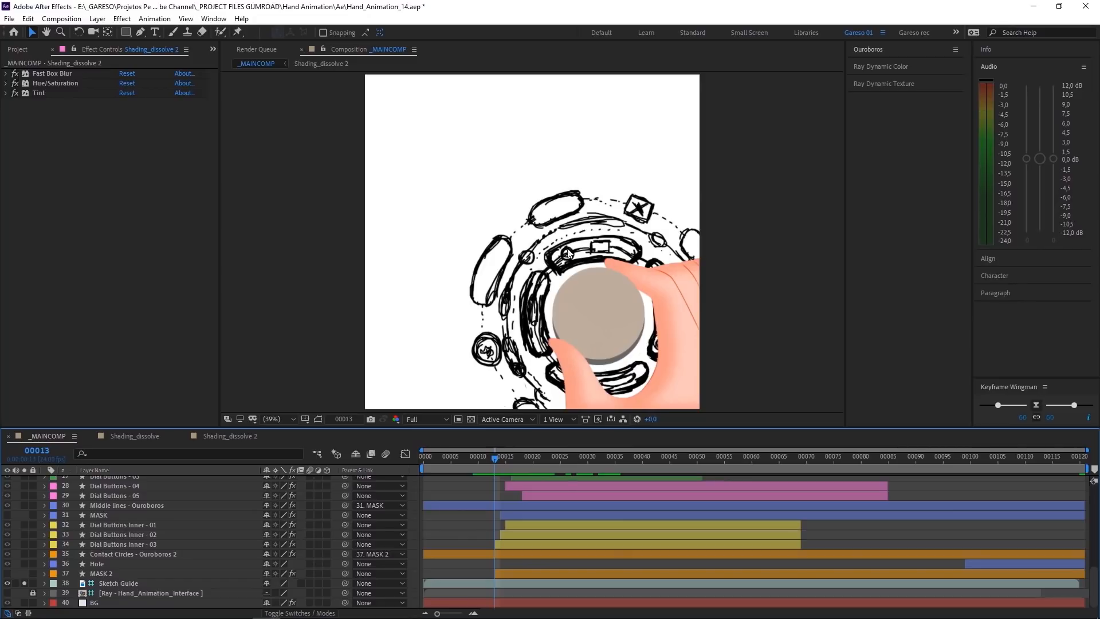
mouse_move(493, 459)
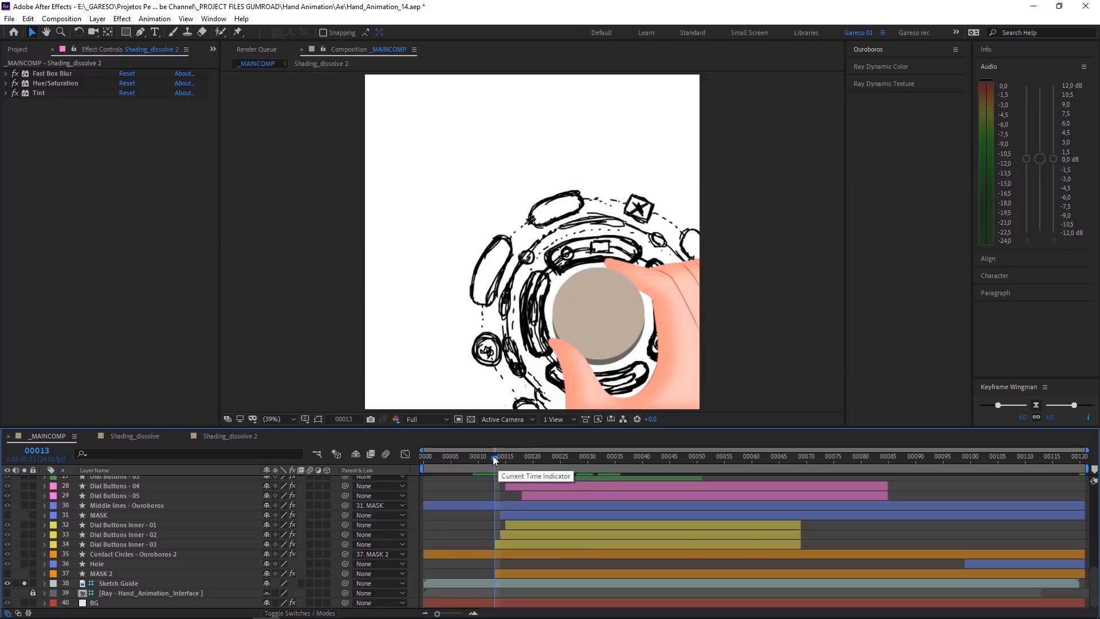
mouse_move(562, 342)
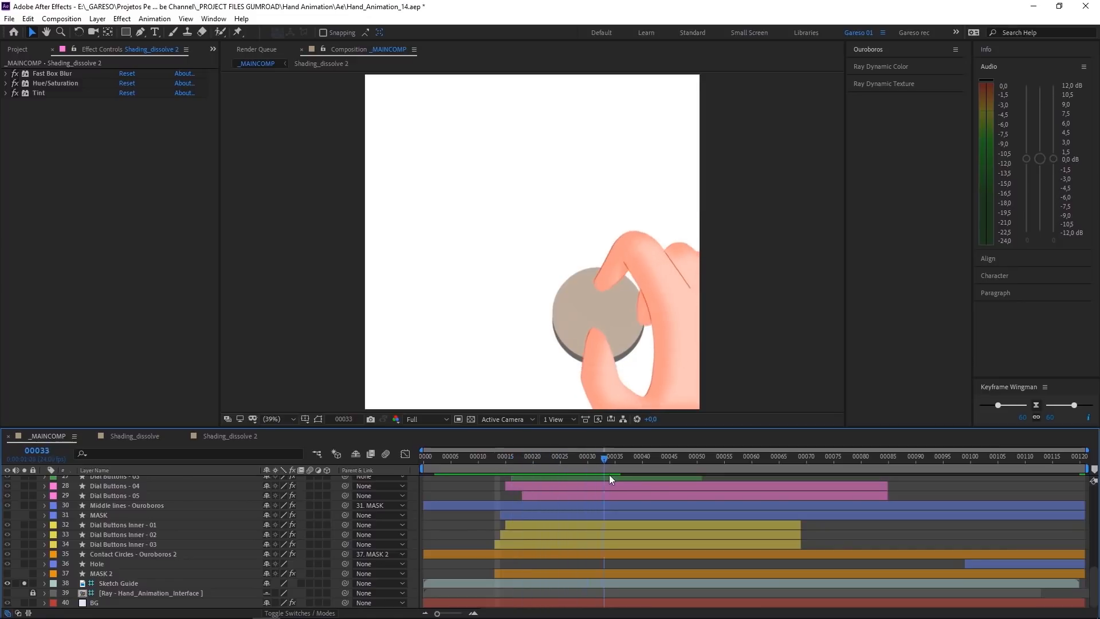
click(697, 460)
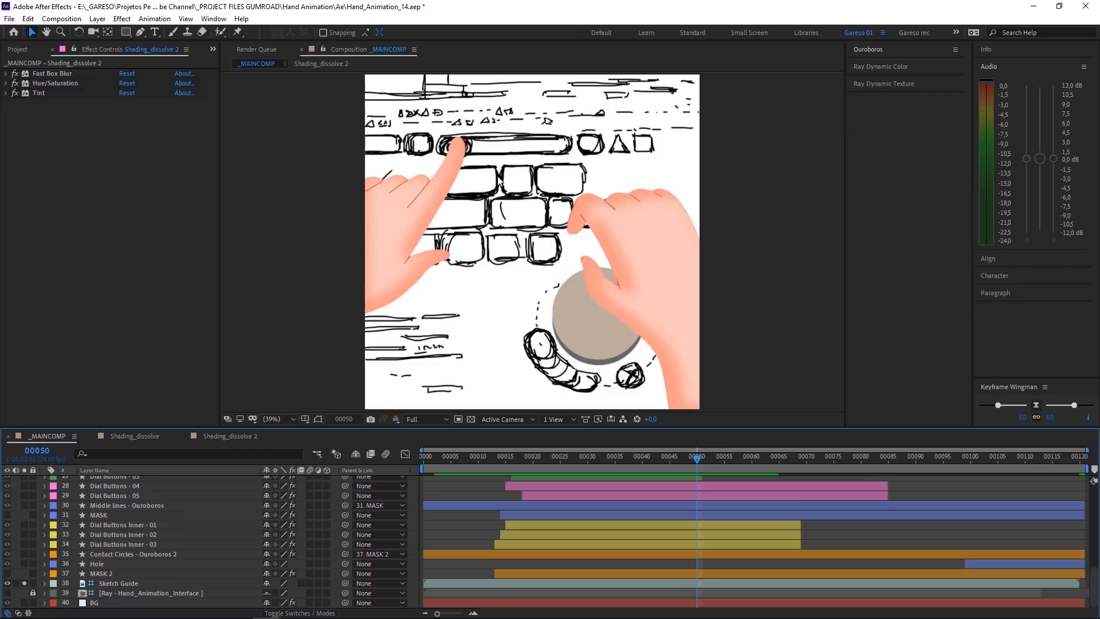
mouse_move(487, 145)
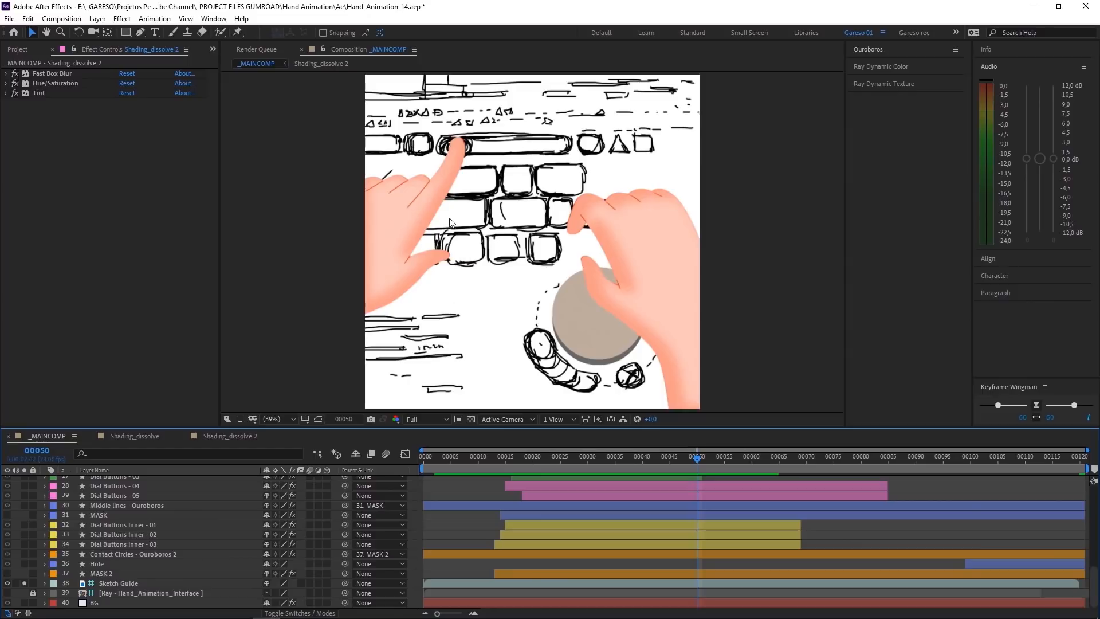
mouse_move(456, 270)
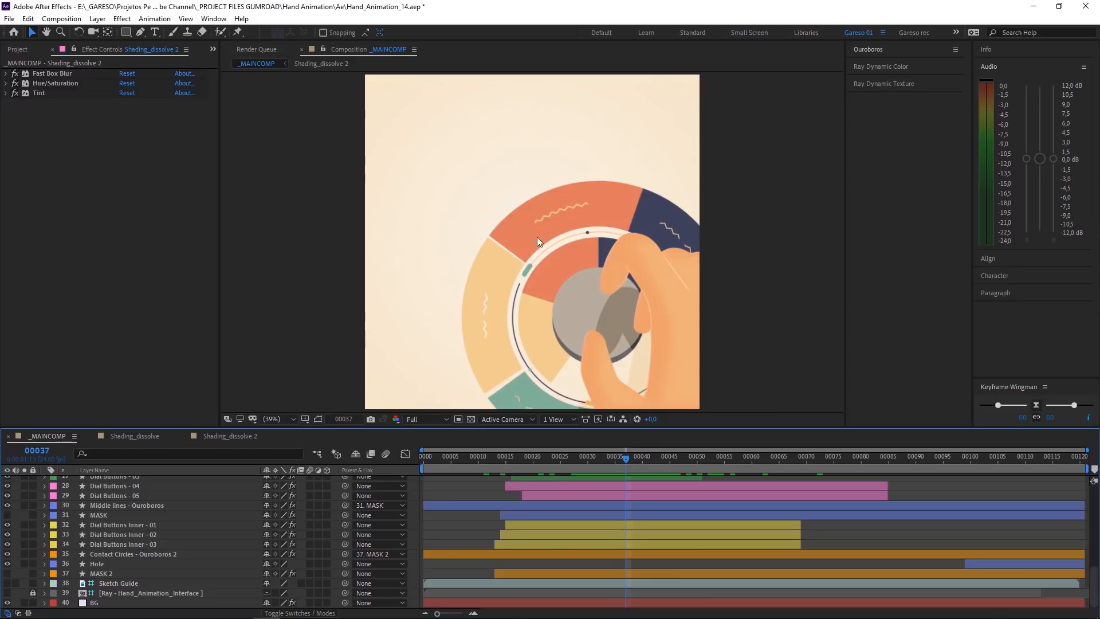
- Preview the hand pressing the orange buttons around frame 92
click(694, 456)
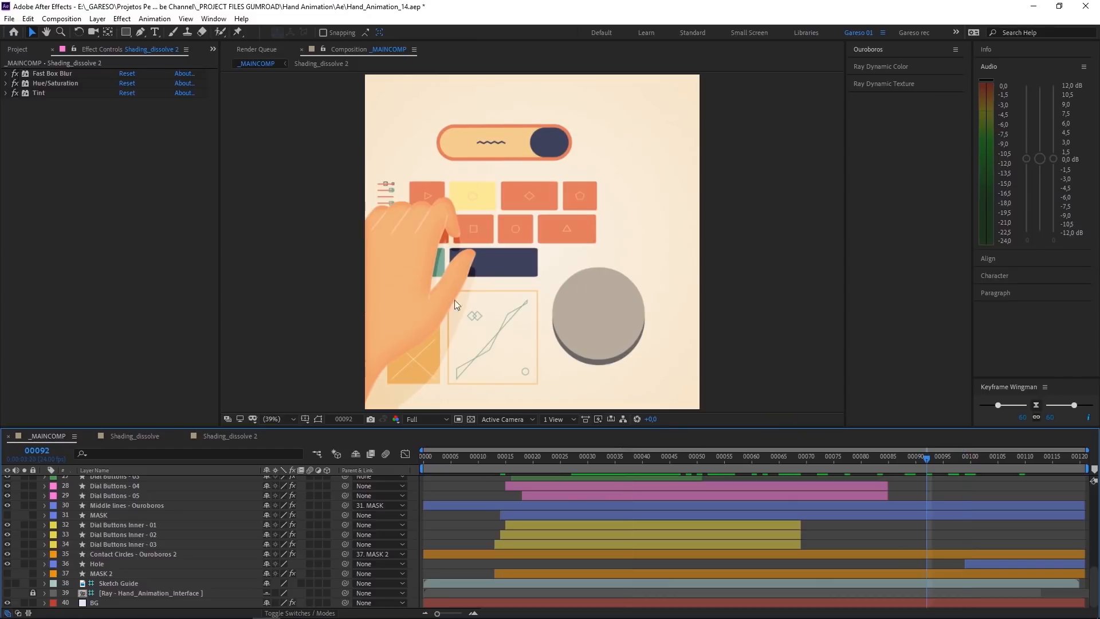
mouse_move(524, 342)
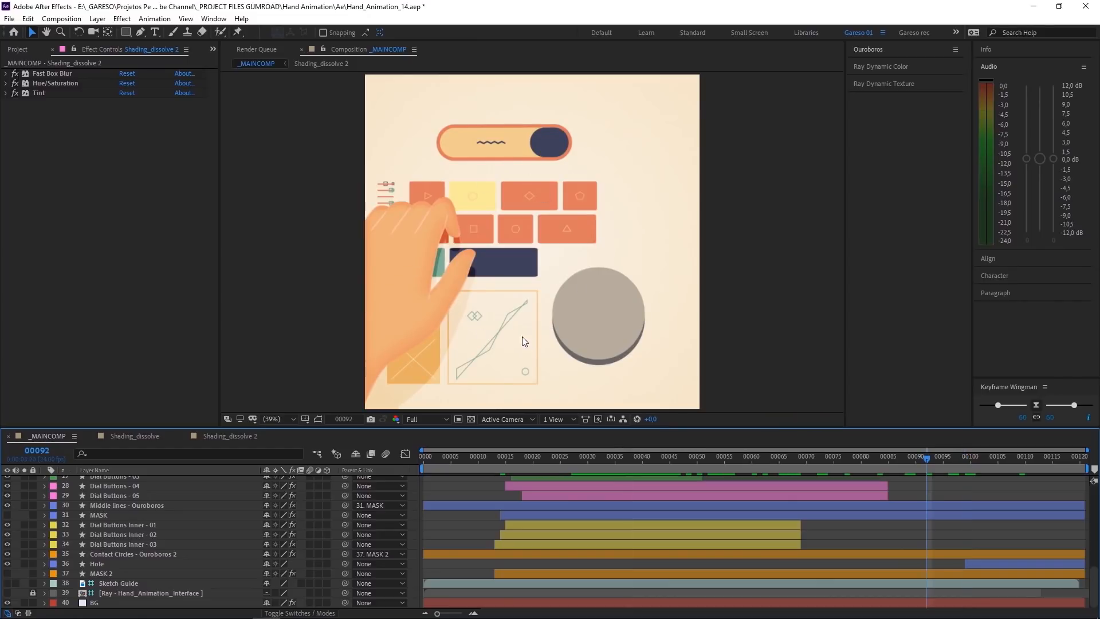
mouse_move(500, 190)
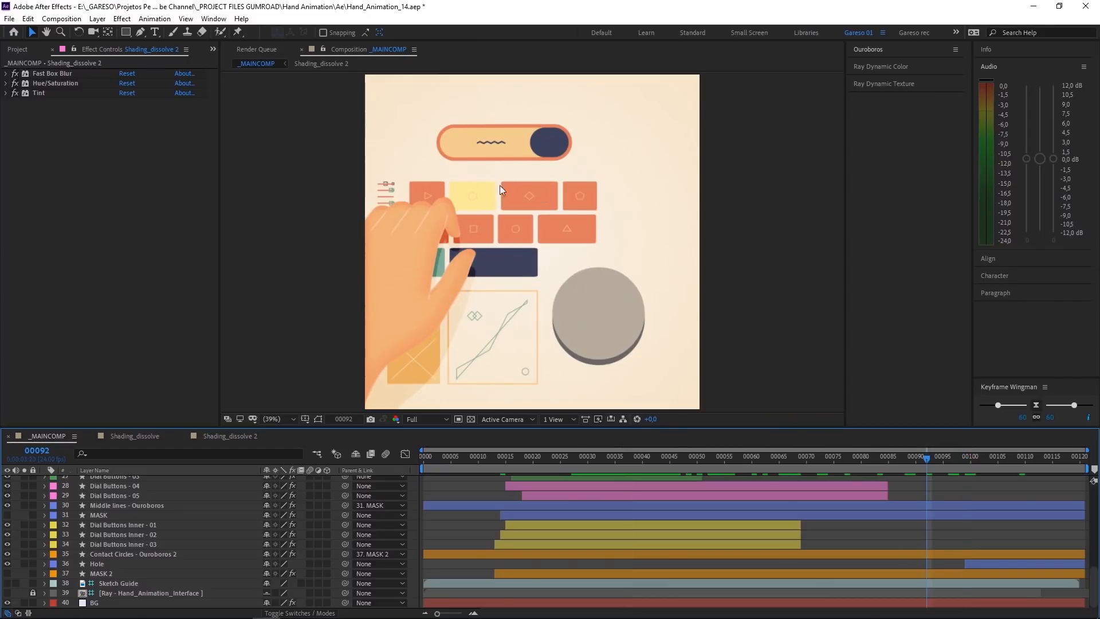
mouse_move(491, 215)
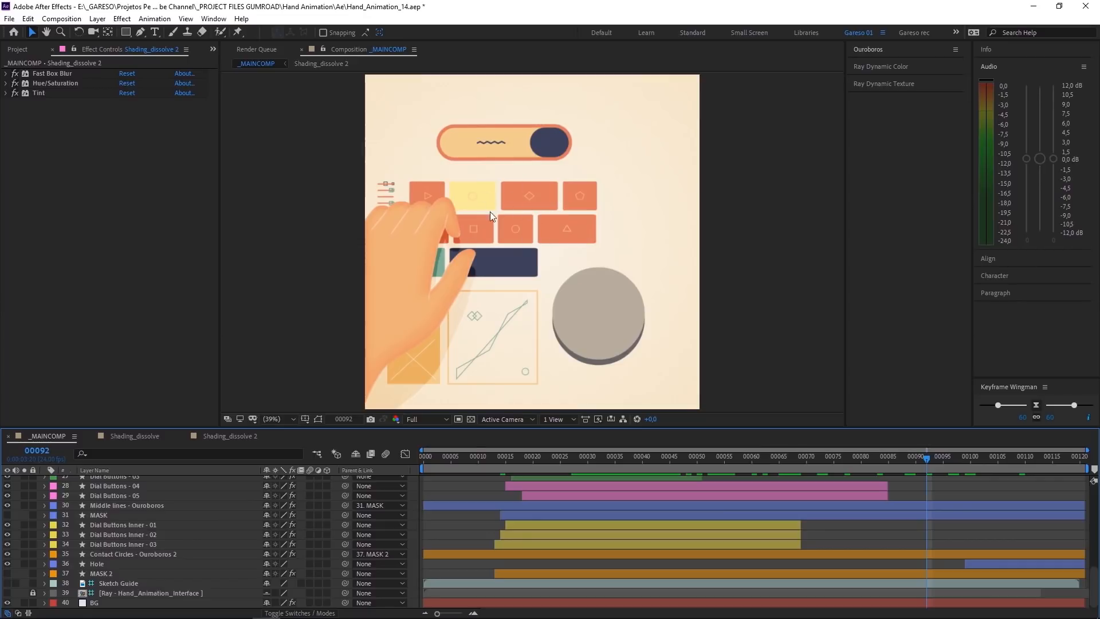
mouse_move(506, 284)
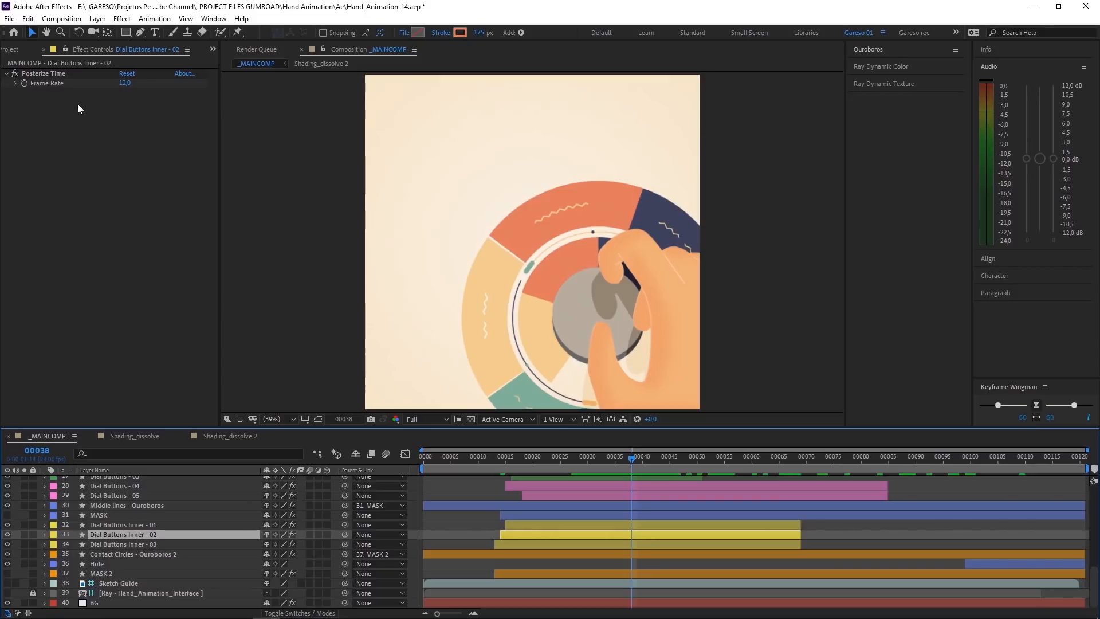
mouse_move(98, 182)
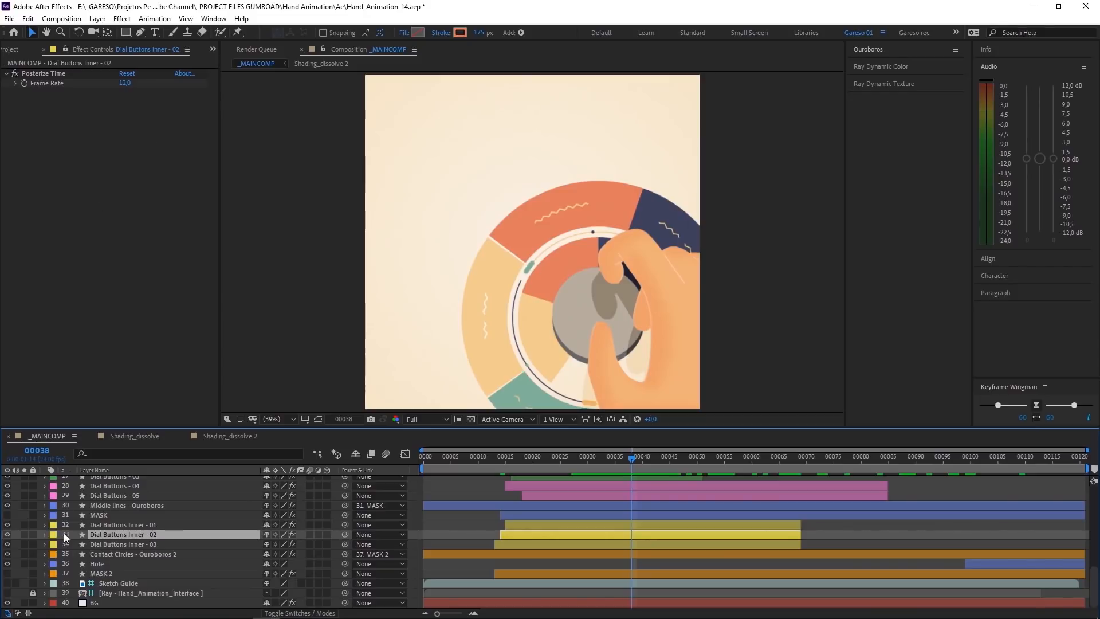
- Solo Dial Buttons Inner - 02 and expand its Group 1 Stroke 1 and Trim Paths
click(44, 534)
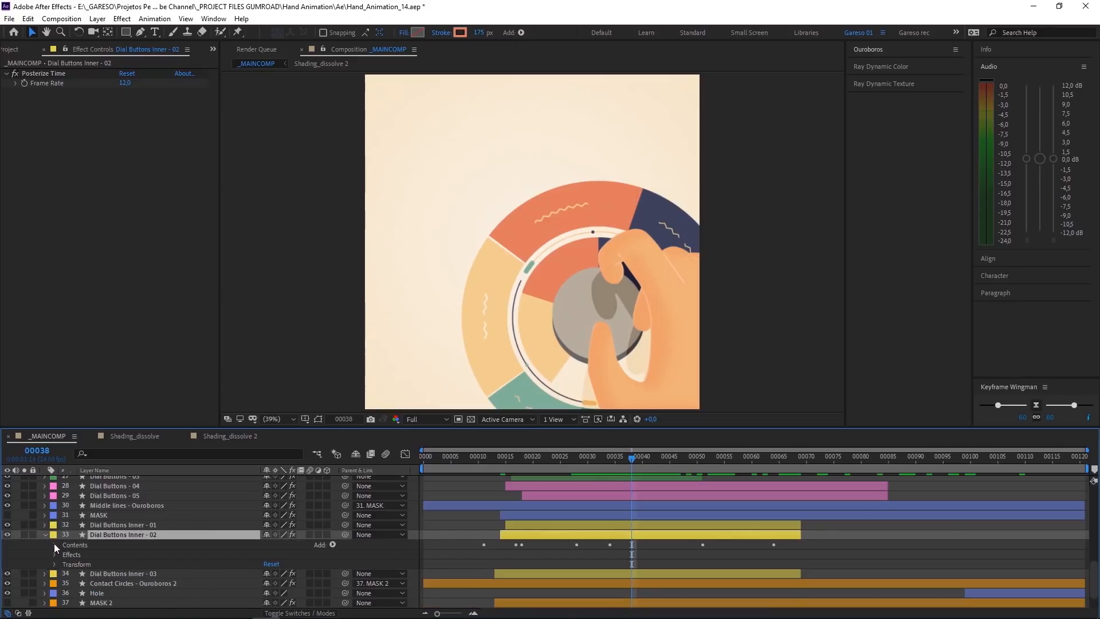
click(55, 545)
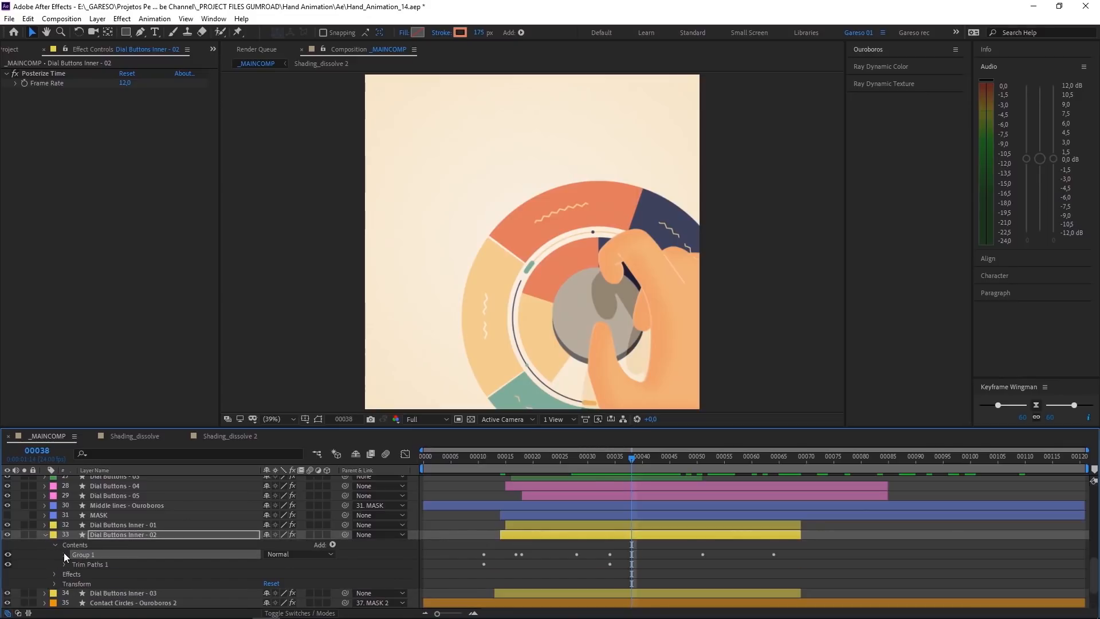
click(65, 554)
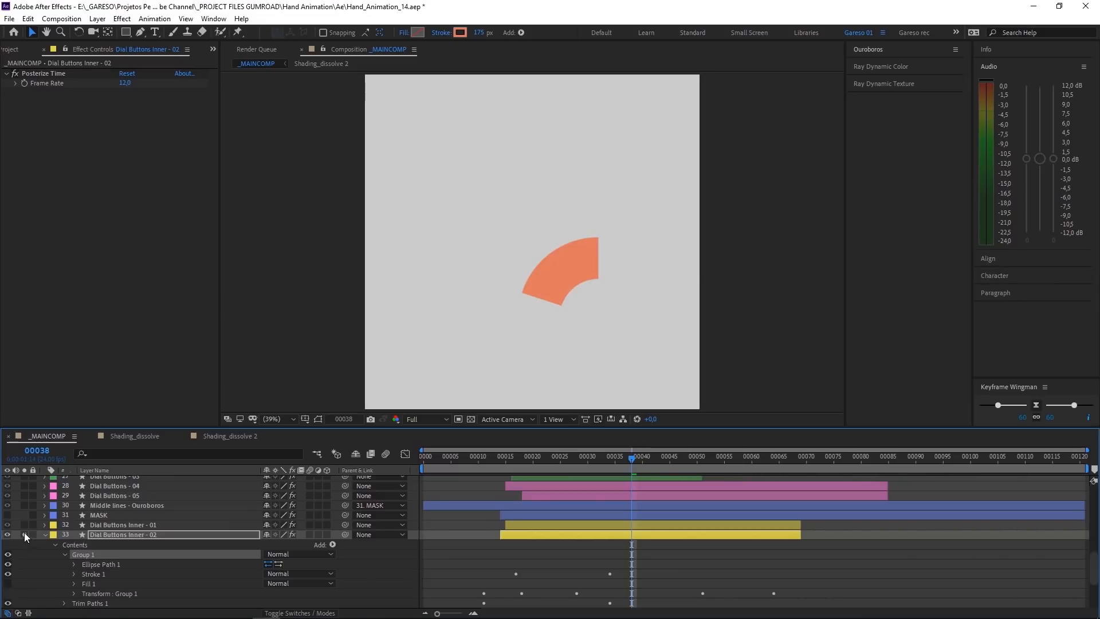
click(89, 583)
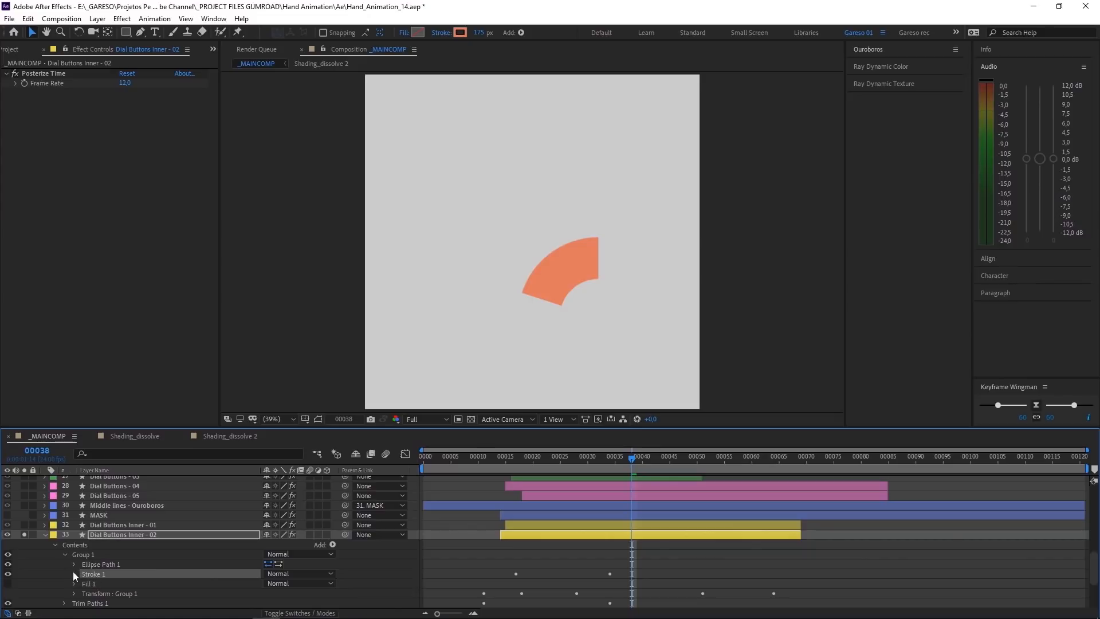
click(74, 574)
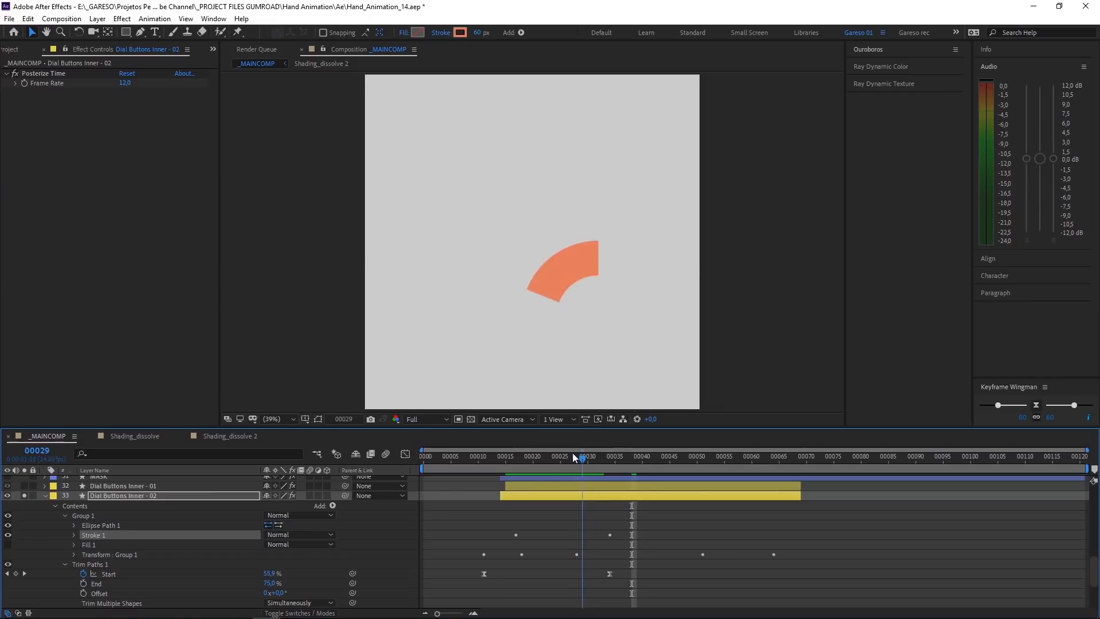
click(559, 456)
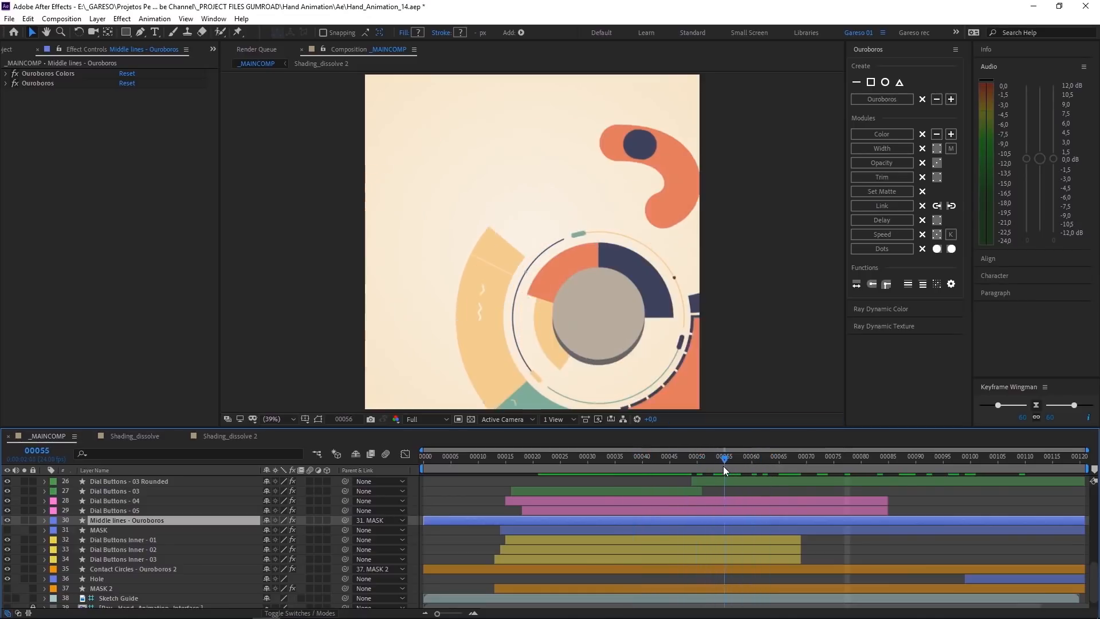
- Inspect the Dial Buttons - 03 group path while scrubbing to the keyboard section
click(673, 463)
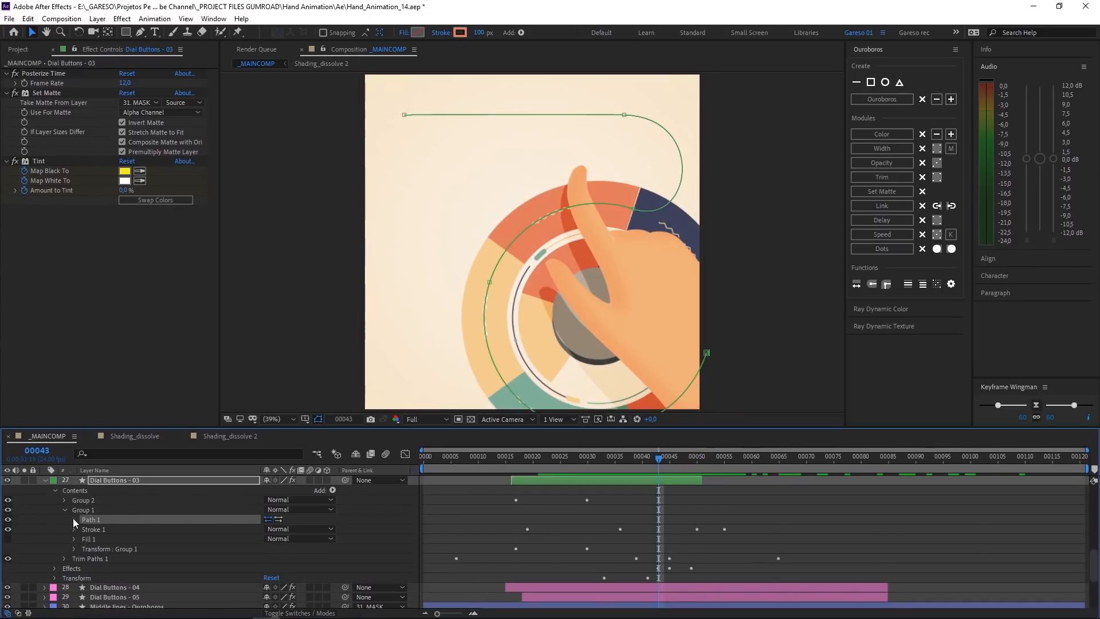
click(74, 519)
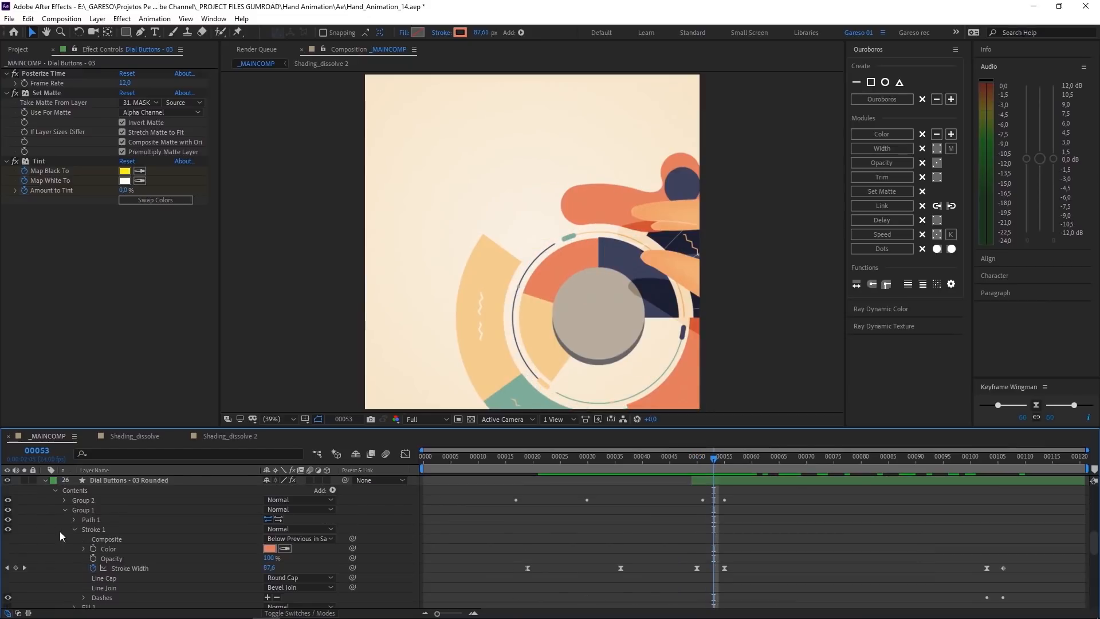
mouse_move(574, 520)
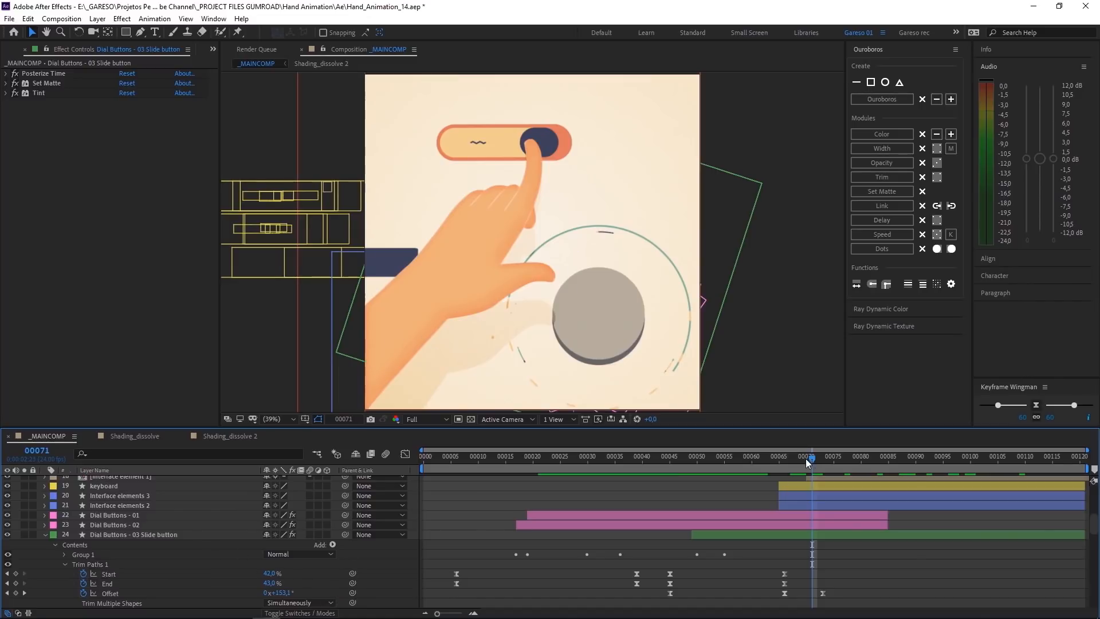
click(910, 456)
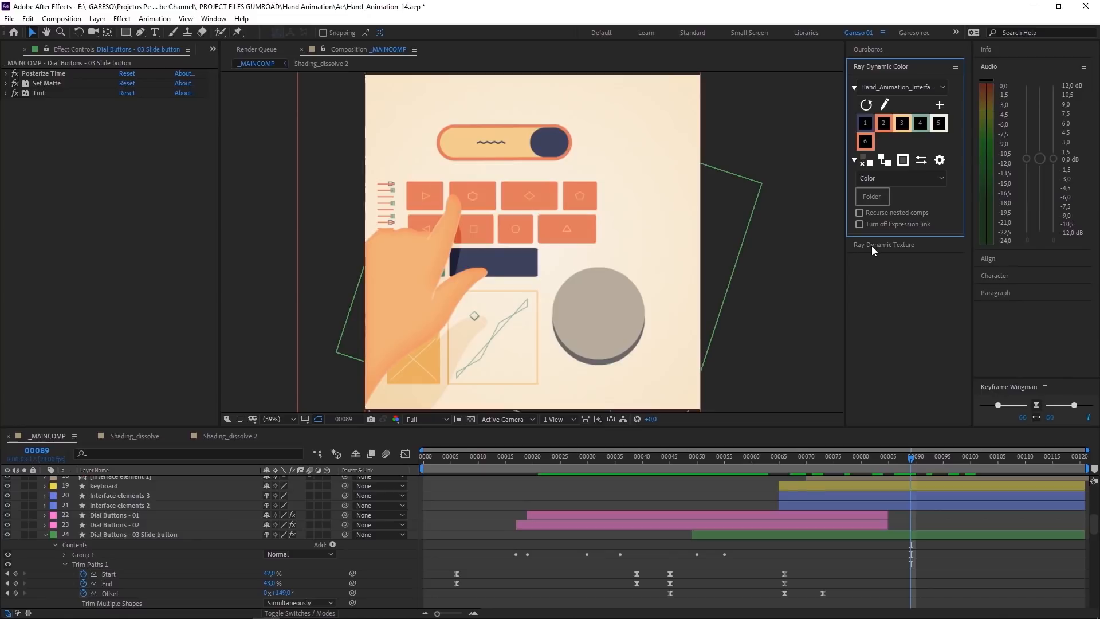
mouse_move(793, 261)
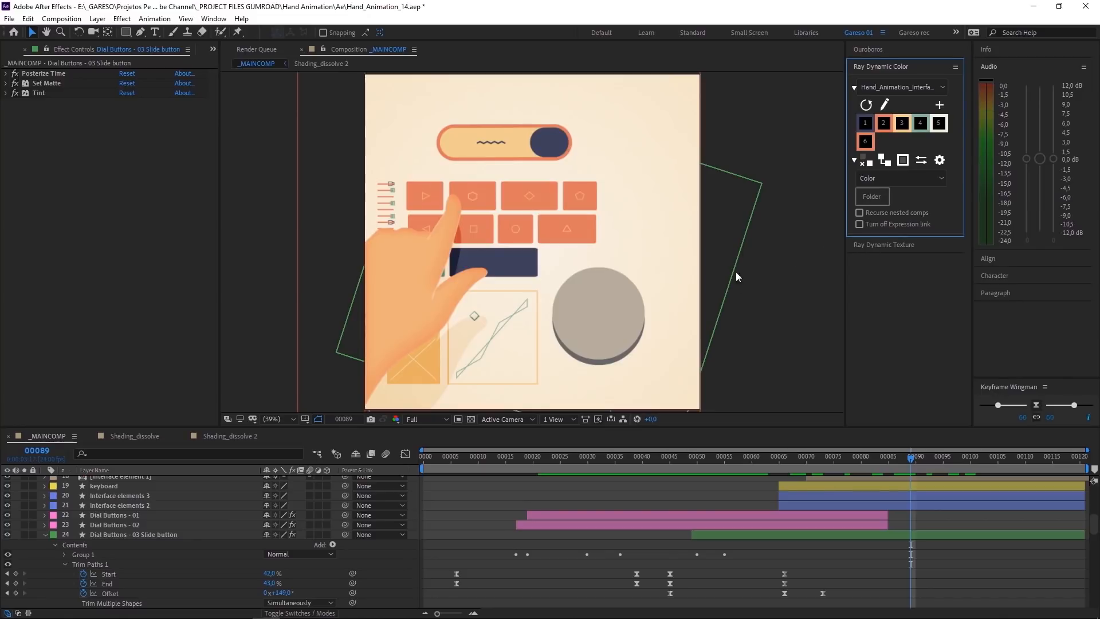
mouse_move(777, 281)
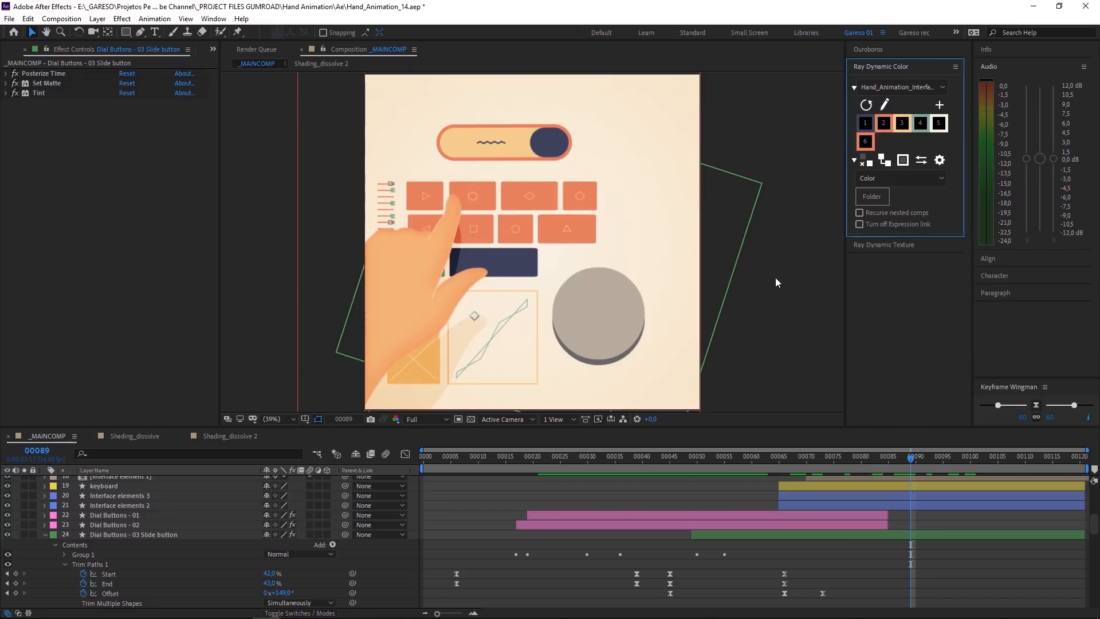
mouse_move(754, 300)
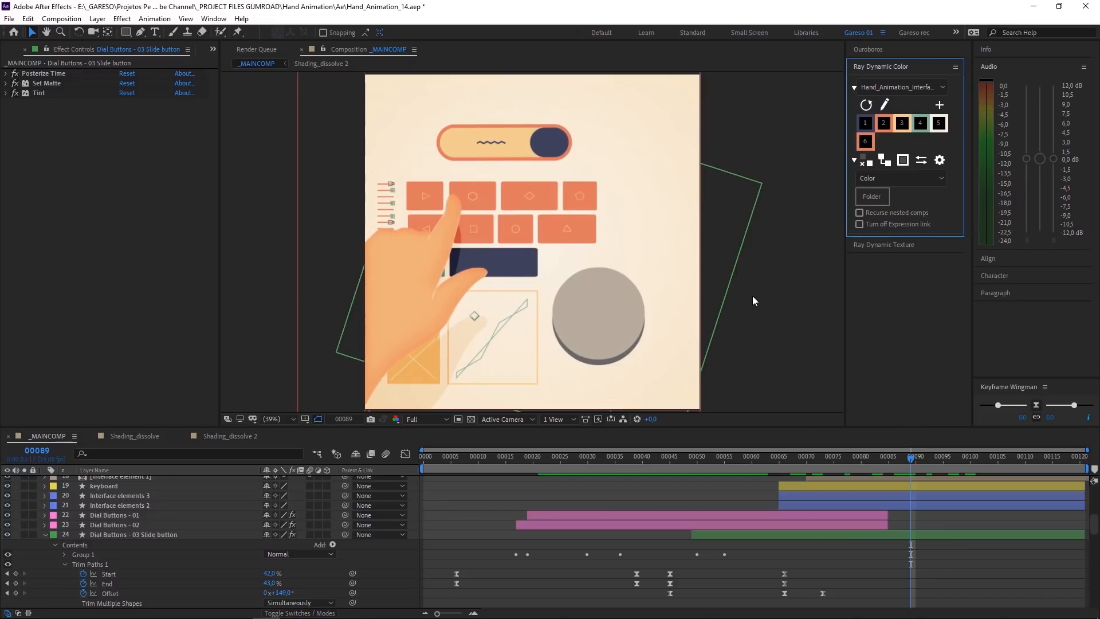
mouse_move(742, 322)
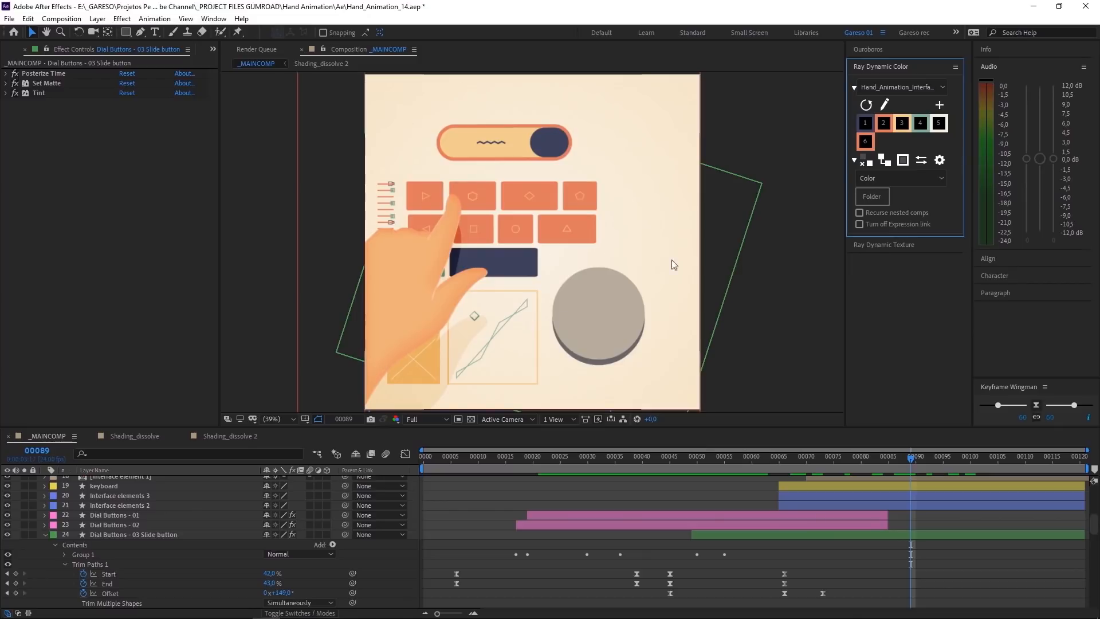
mouse_move(552, 280)
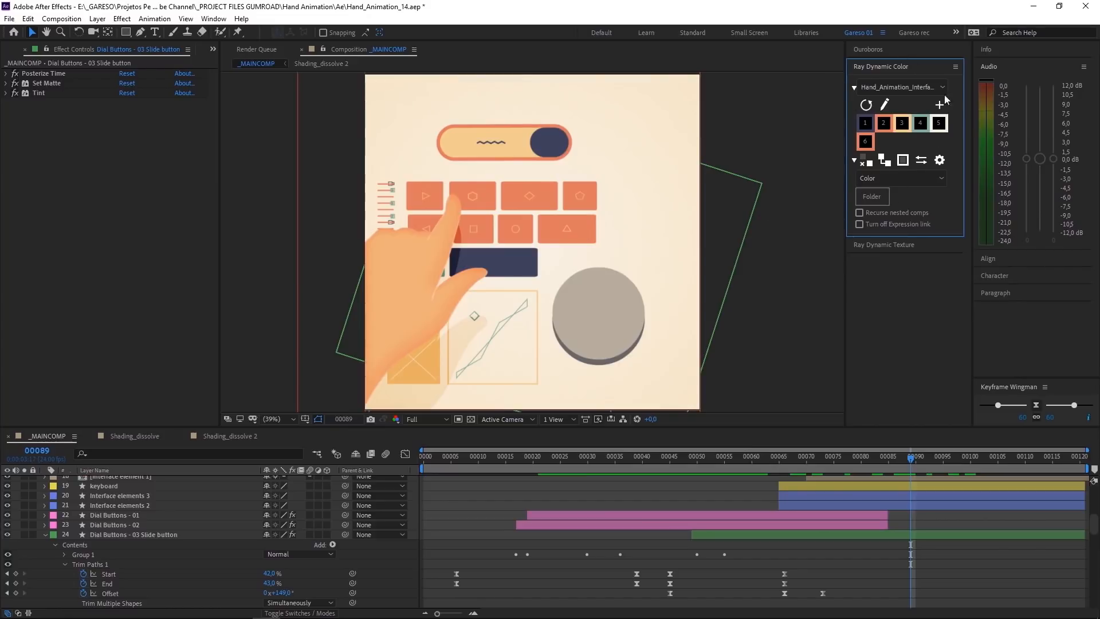
mouse_move(869, 250)
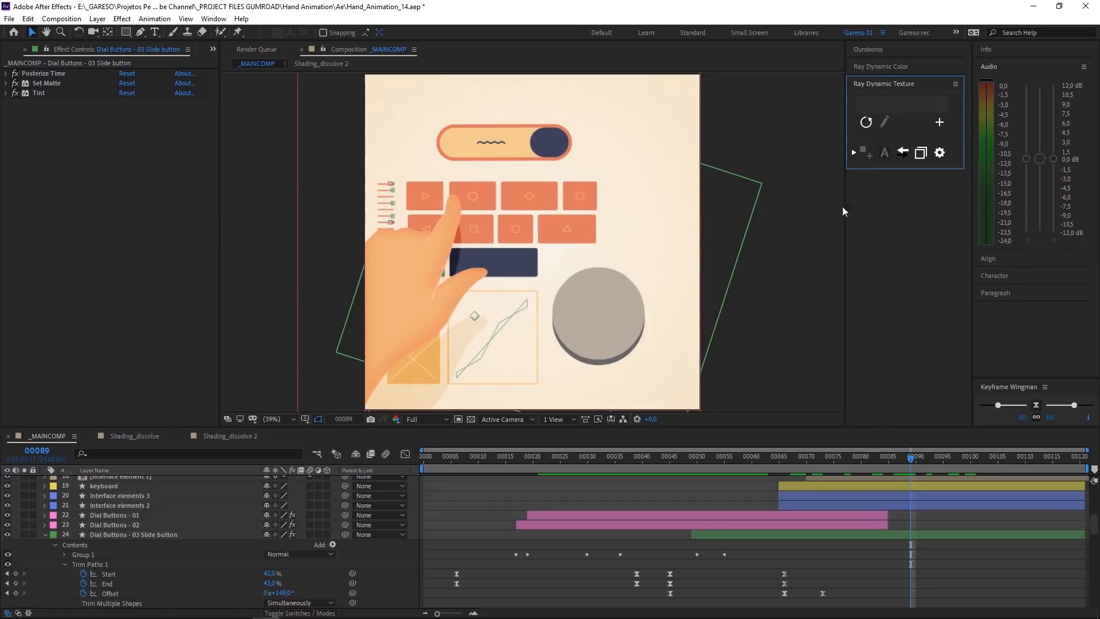
mouse_move(734, 241)
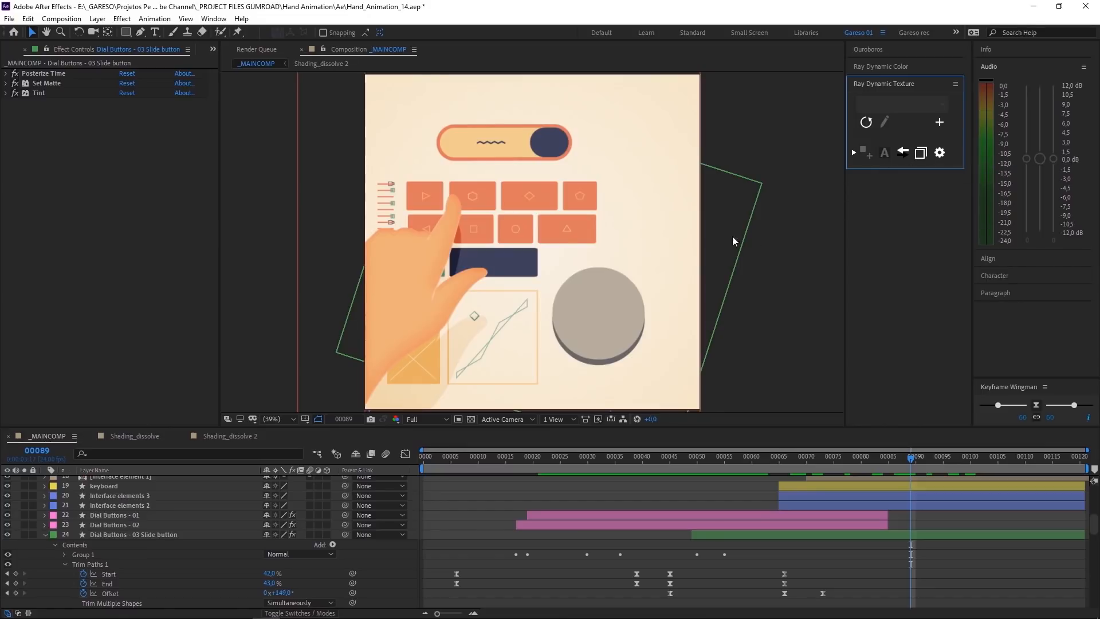
mouse_move(921, 153)
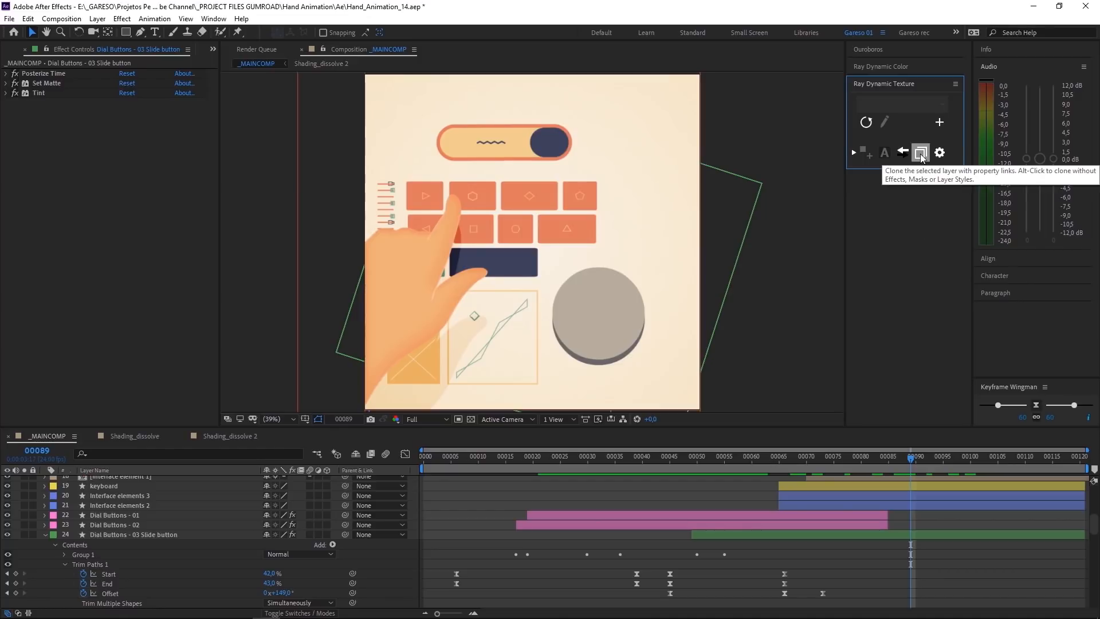
mouse_move(822, 232)
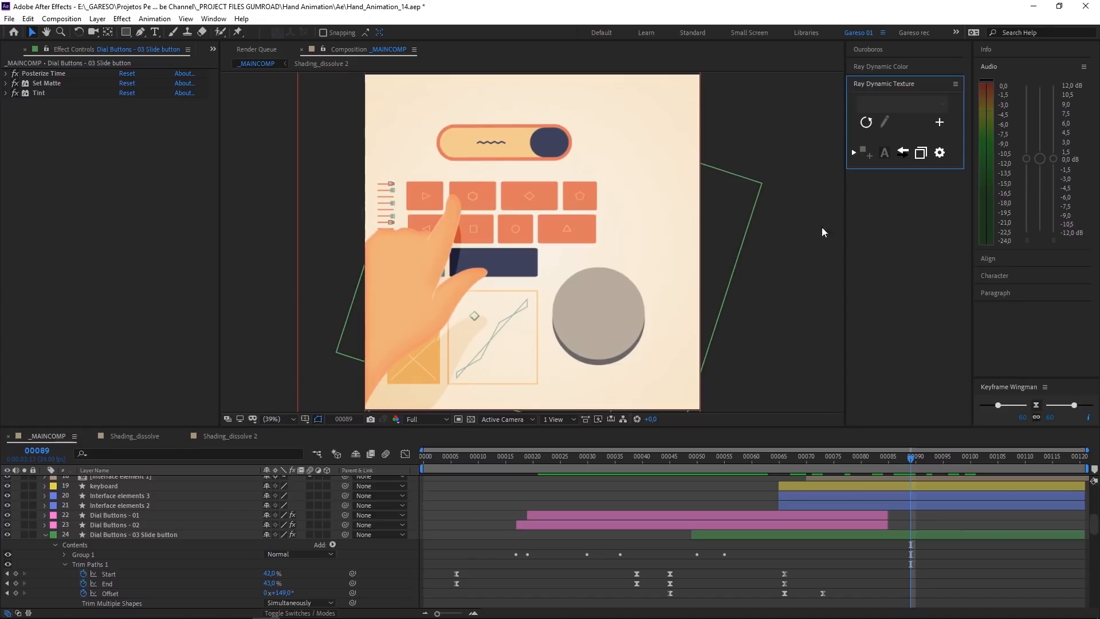
mouse_move(780, 296)
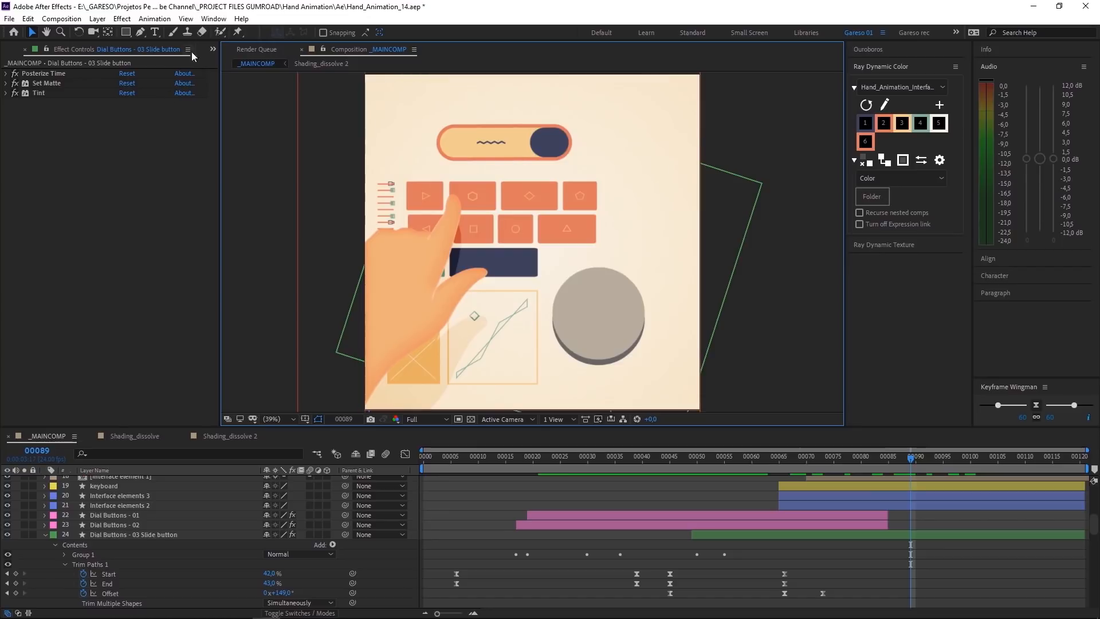
- Open Ray - Hand_Animation_Interface from Ray Palette Comps and view its Color 1–6 effects
click(18, 49)
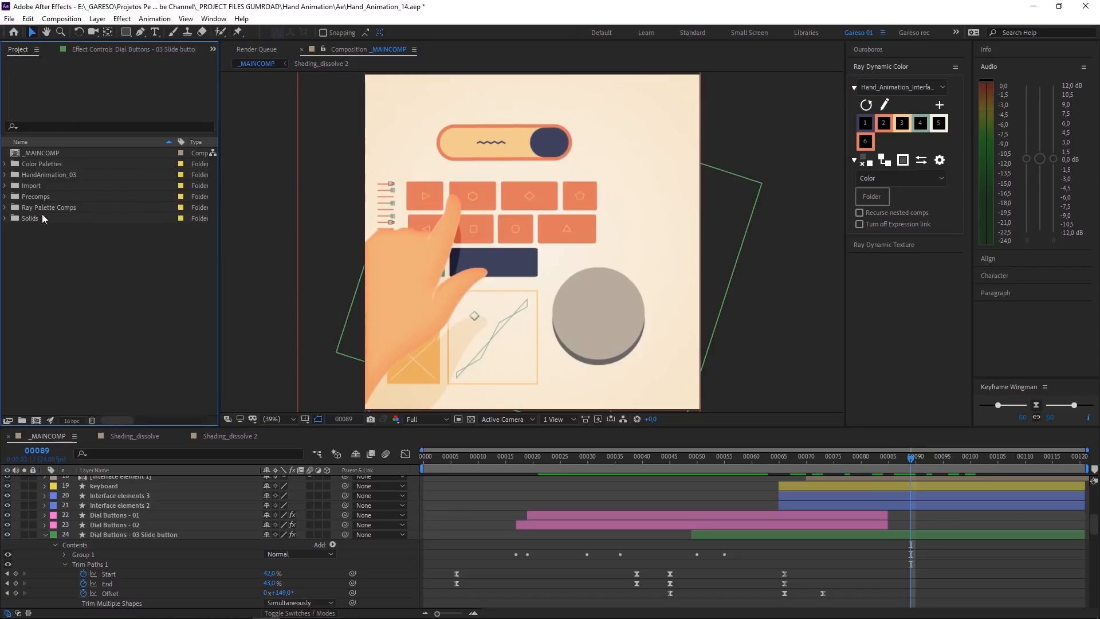
click(4, 207)
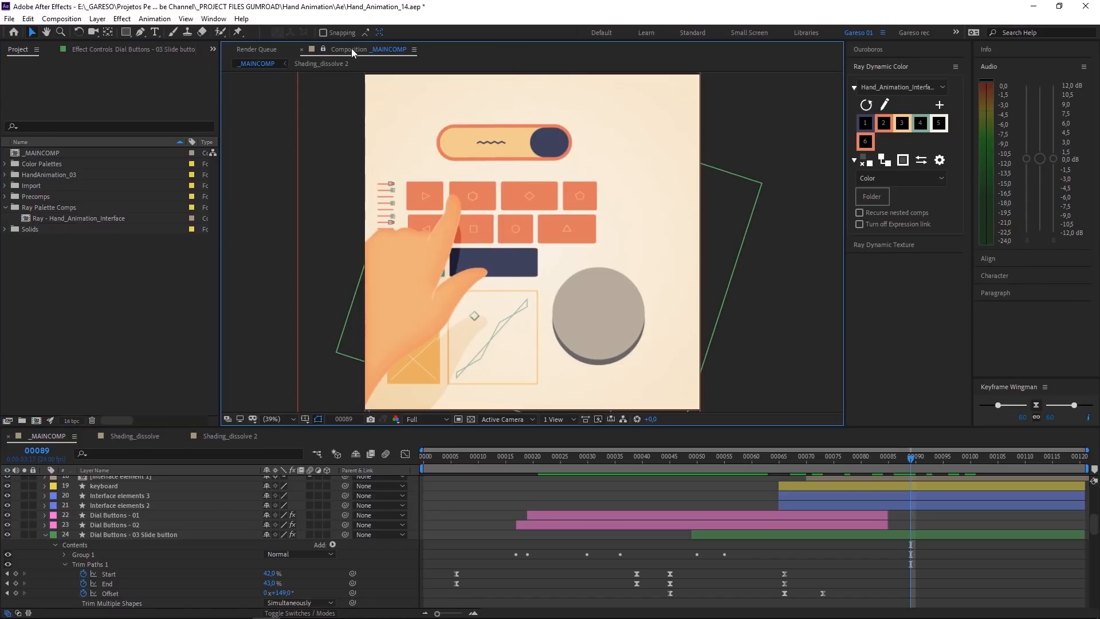
click(415, 49)
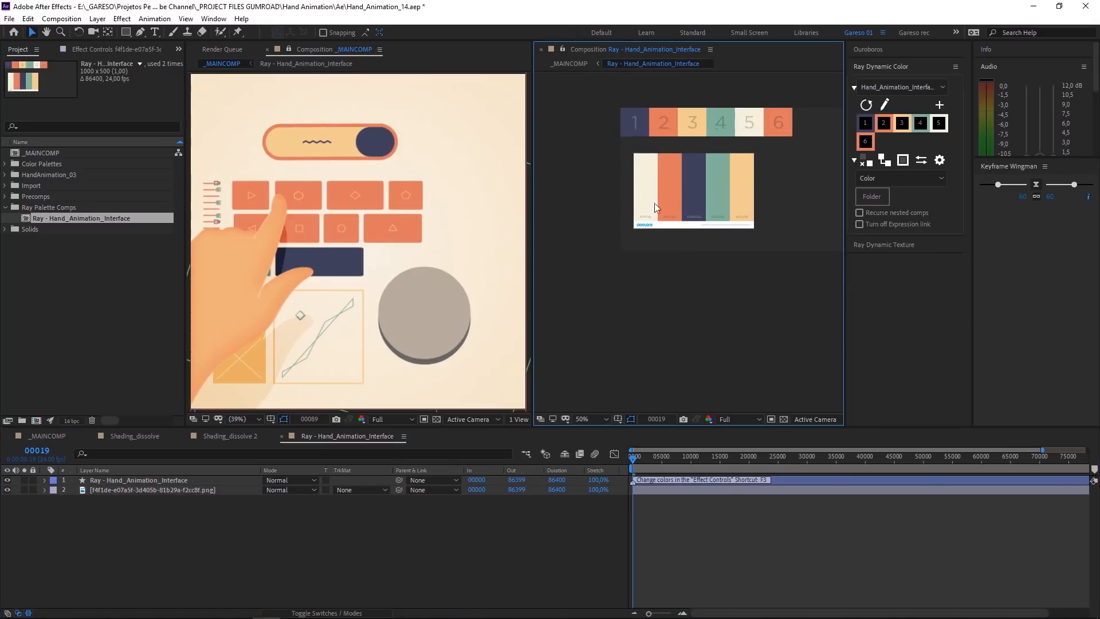
mouse_move(677, 206)
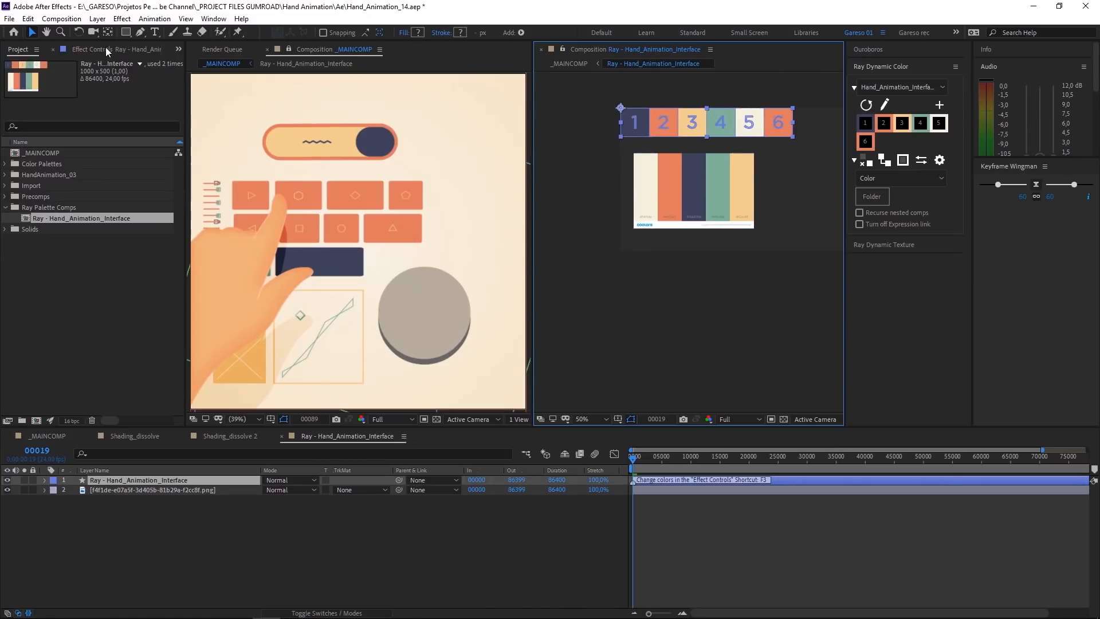
click(84, 49)
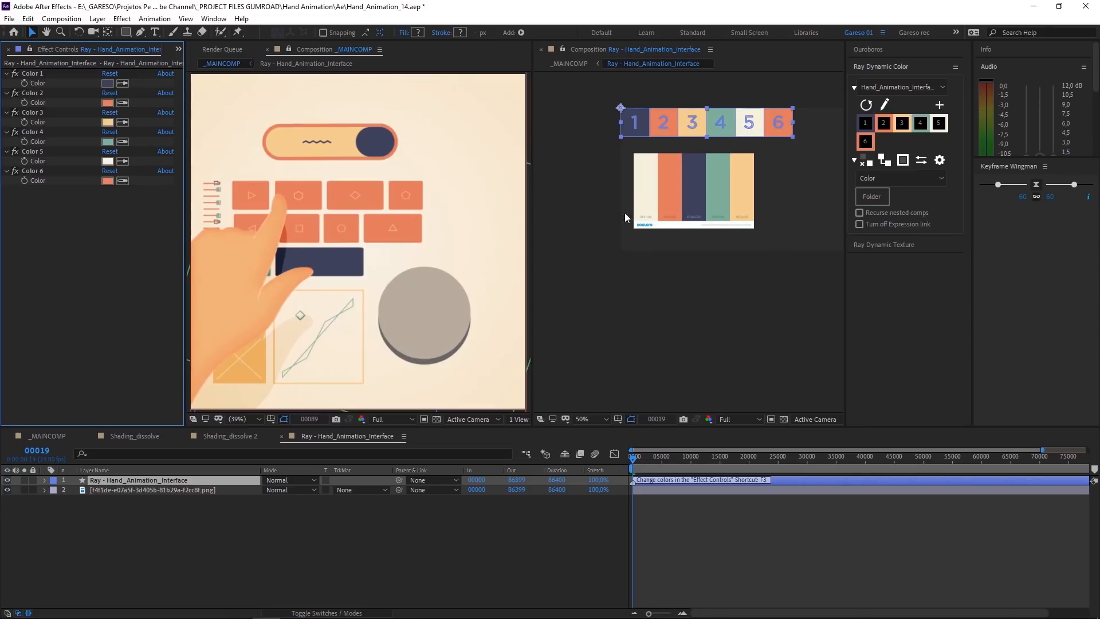
mouse_move(651, 156)
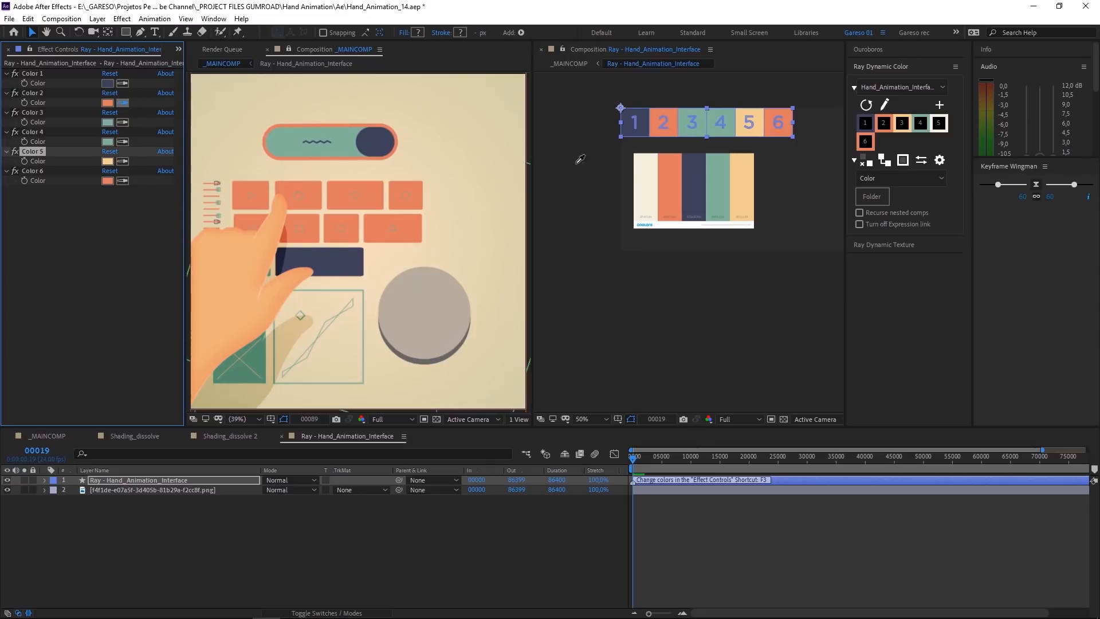
mouse_move(655, 178)
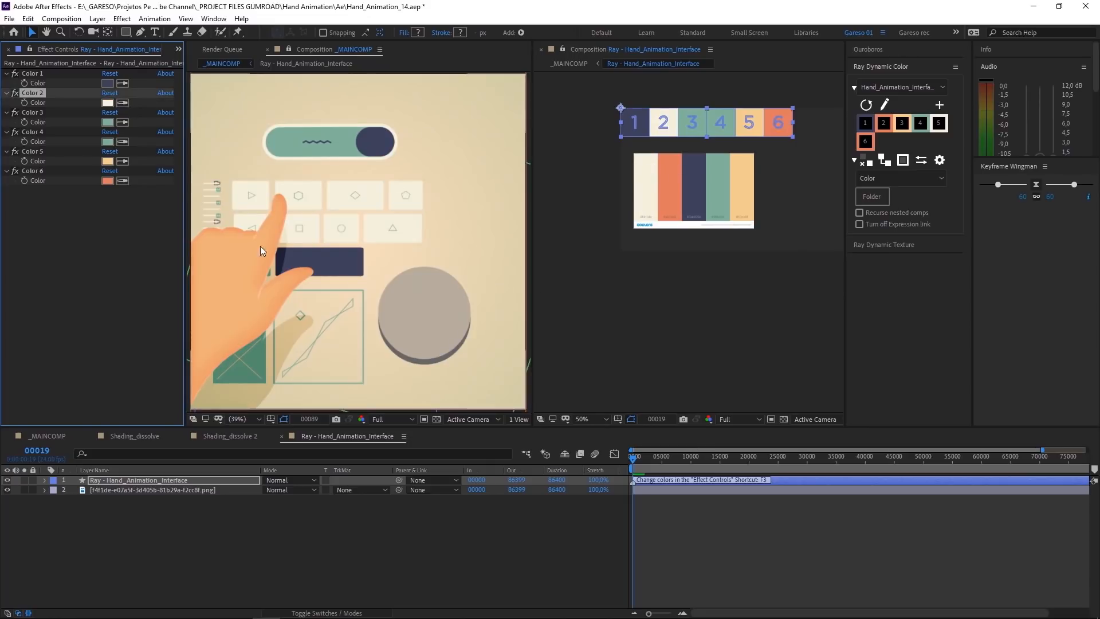
mouse_move(335, 304)
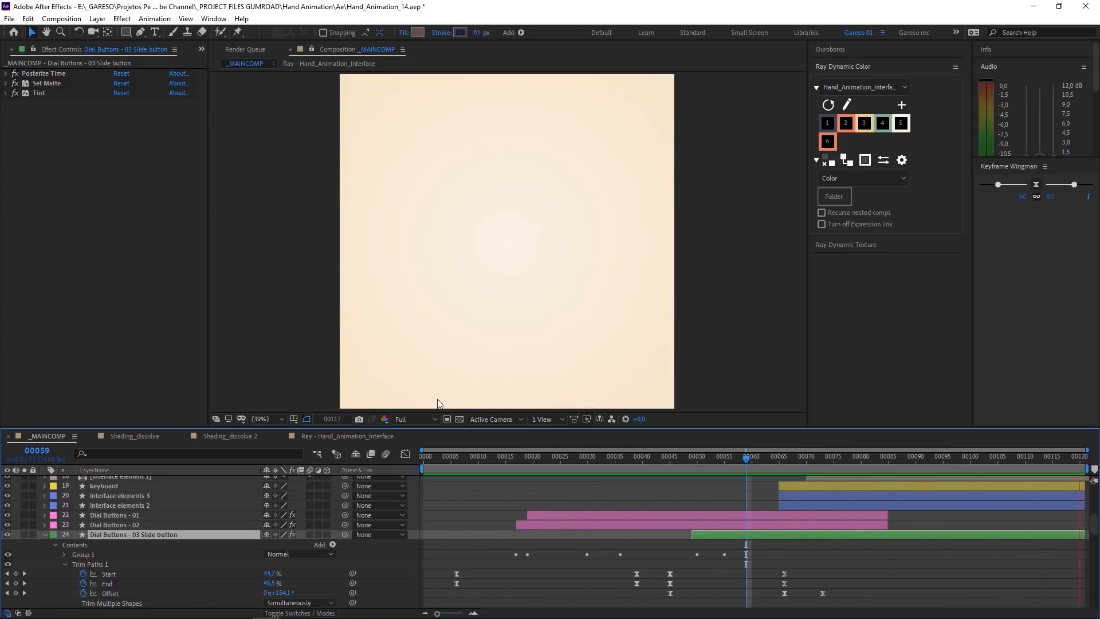
- Switch to the _MAINCOMP tab and scrub back to where the hand turns the coloured dial
click(662, 467)
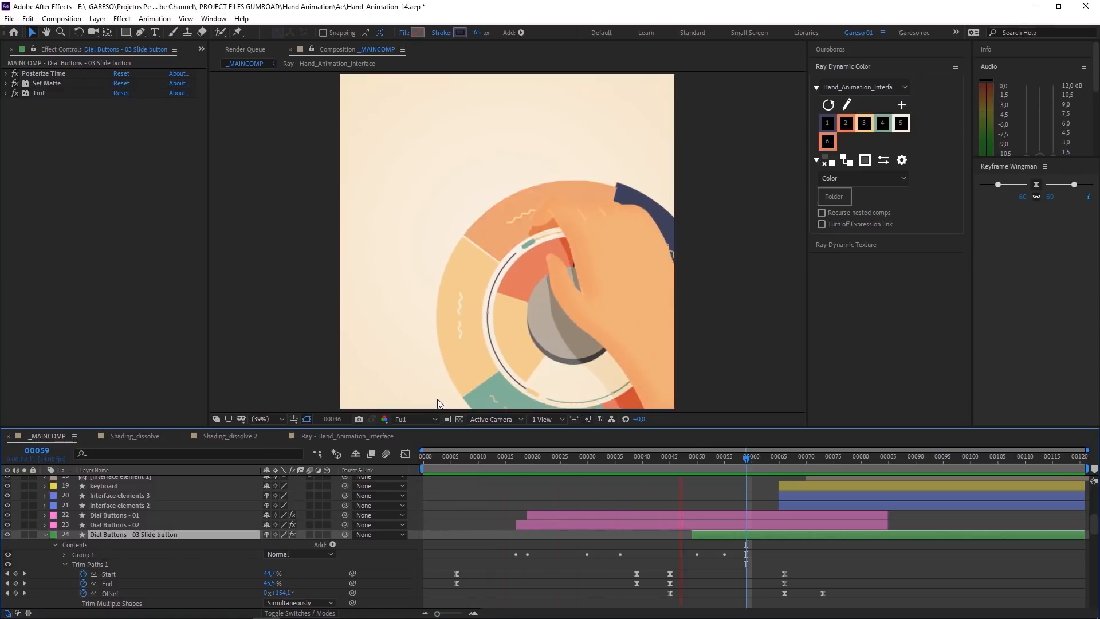